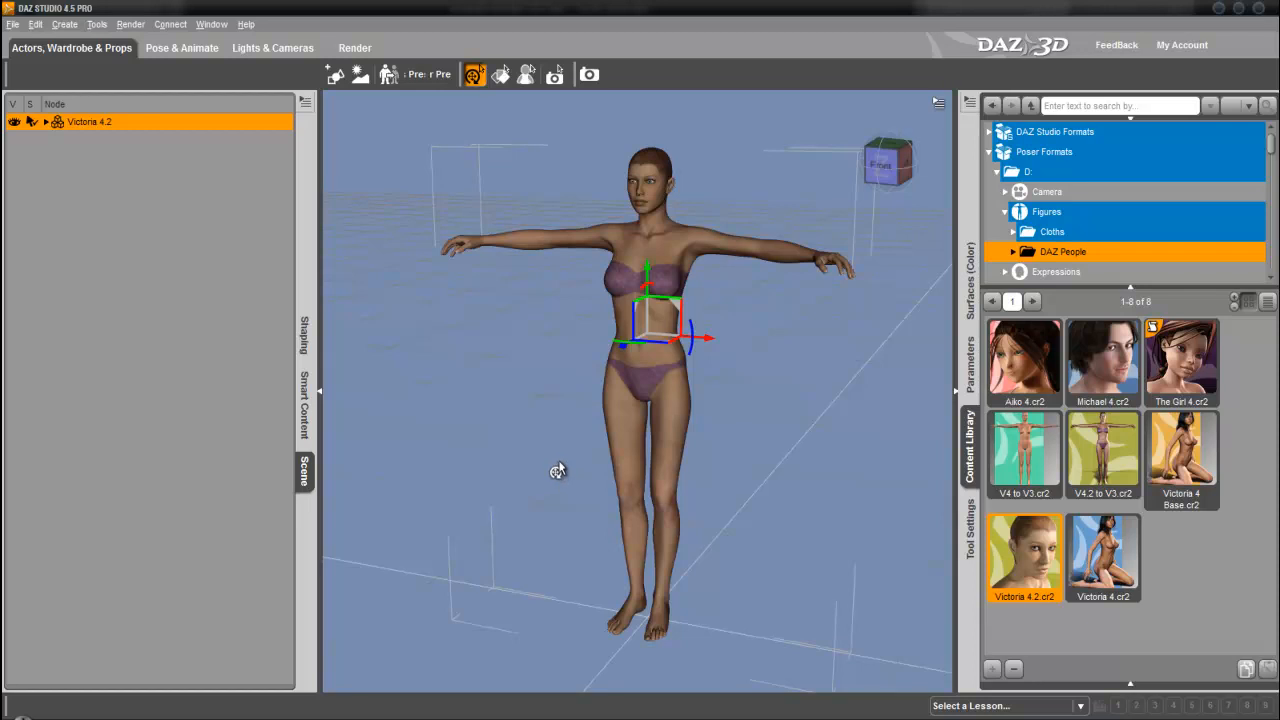
pyautogui.moveTo(598, 436)
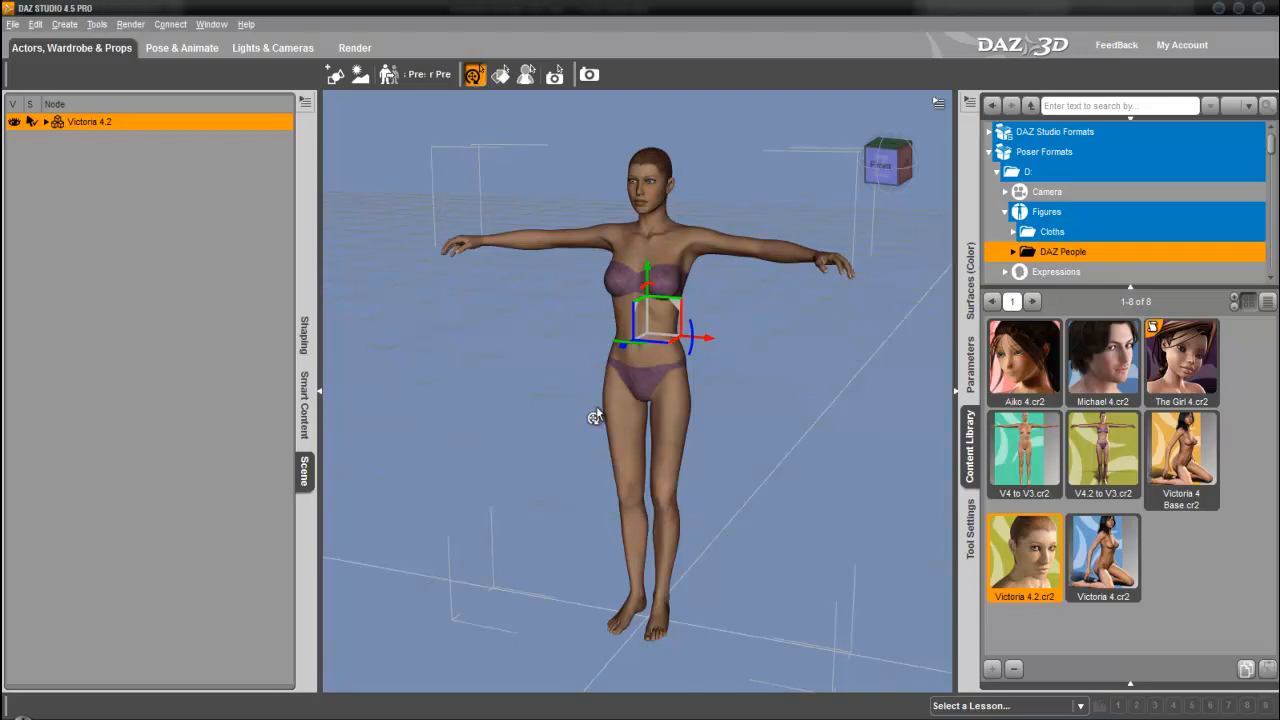
pyautogui.moveTo(508, 364)
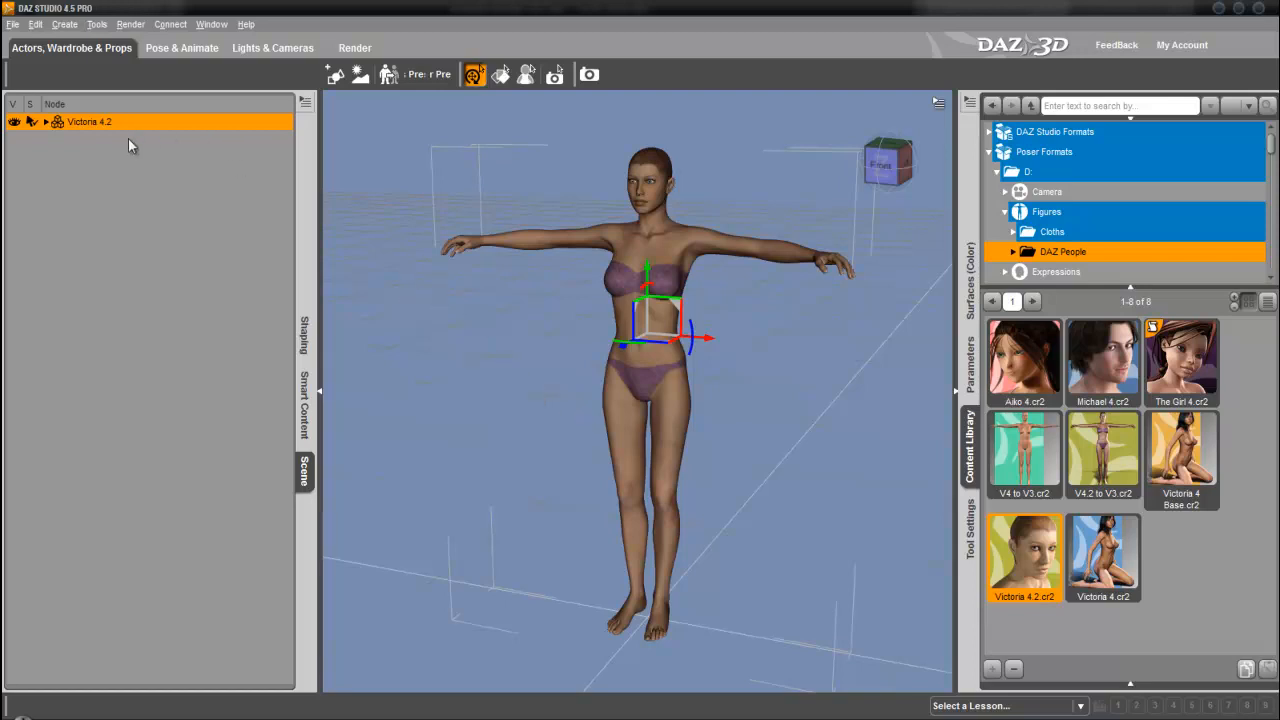
pyautogui.moveTo(248, 208)
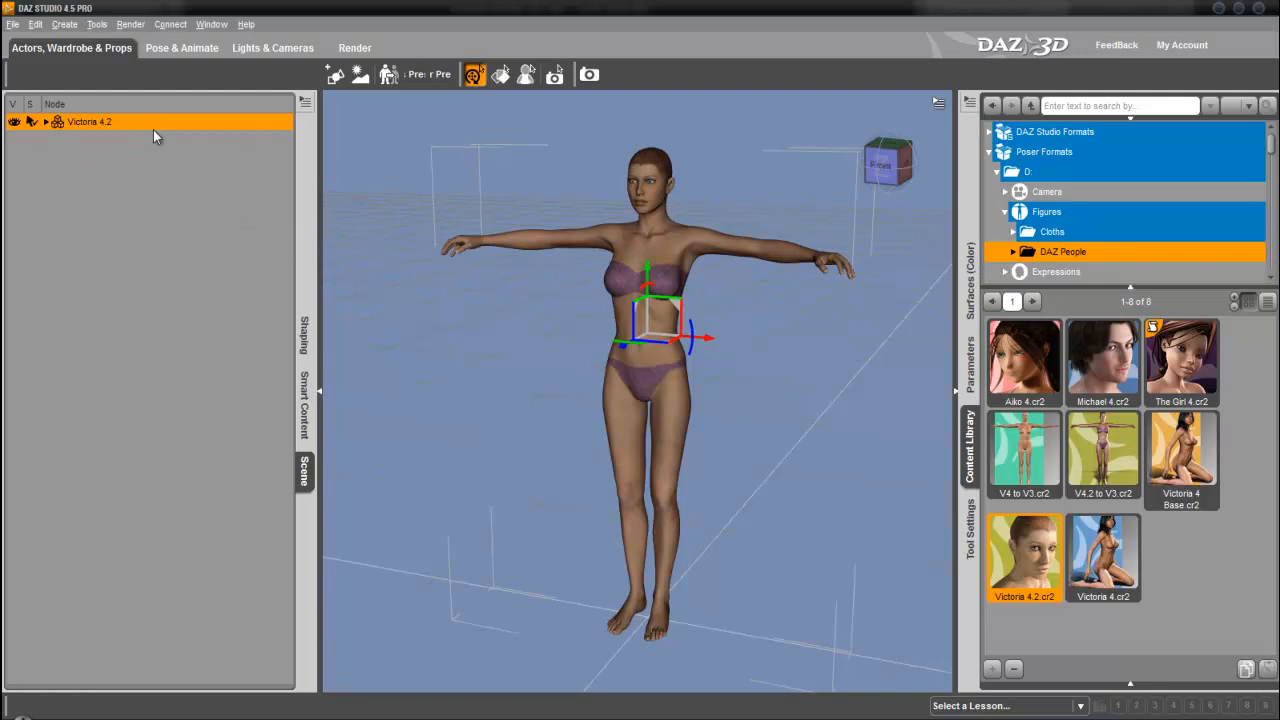
# Set the atlas preview size to 2048 by 2048 and re-include both eye surfaces
pyautogui.click(64, 24)
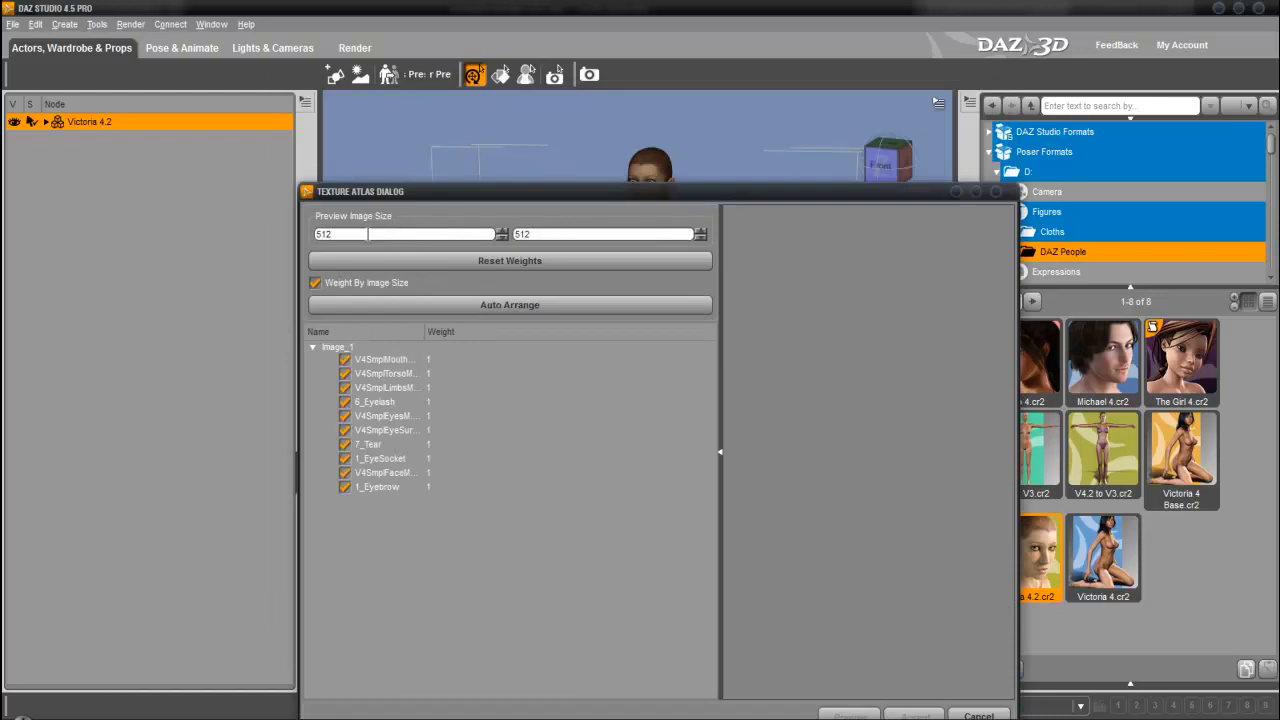
pyautogui.write('2048')
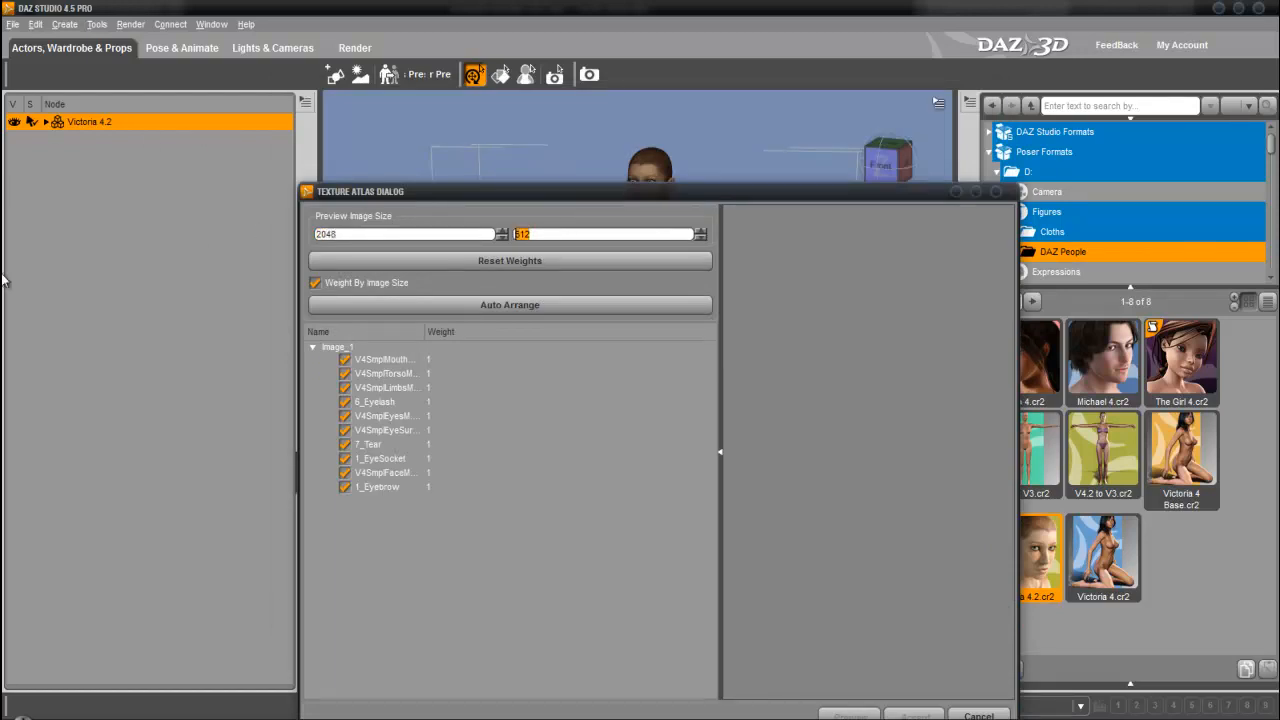
pyautogui.write('2048')
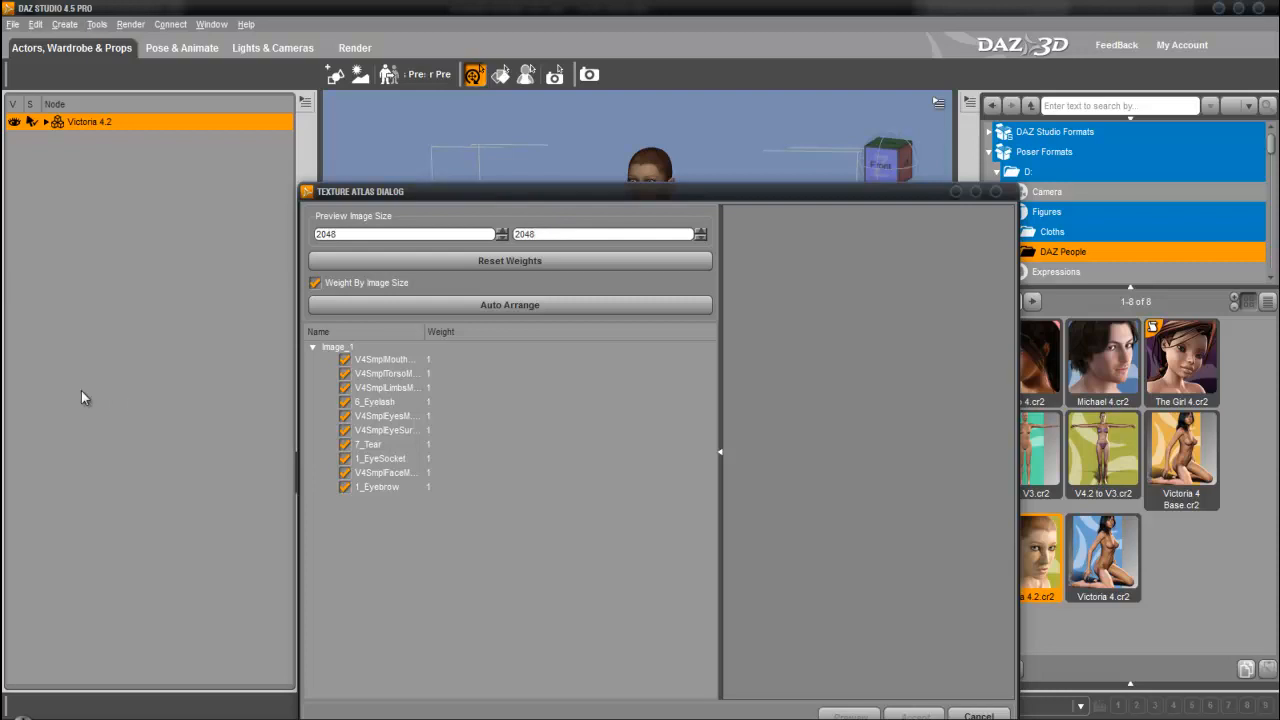
pyautogui.click(400, 444)
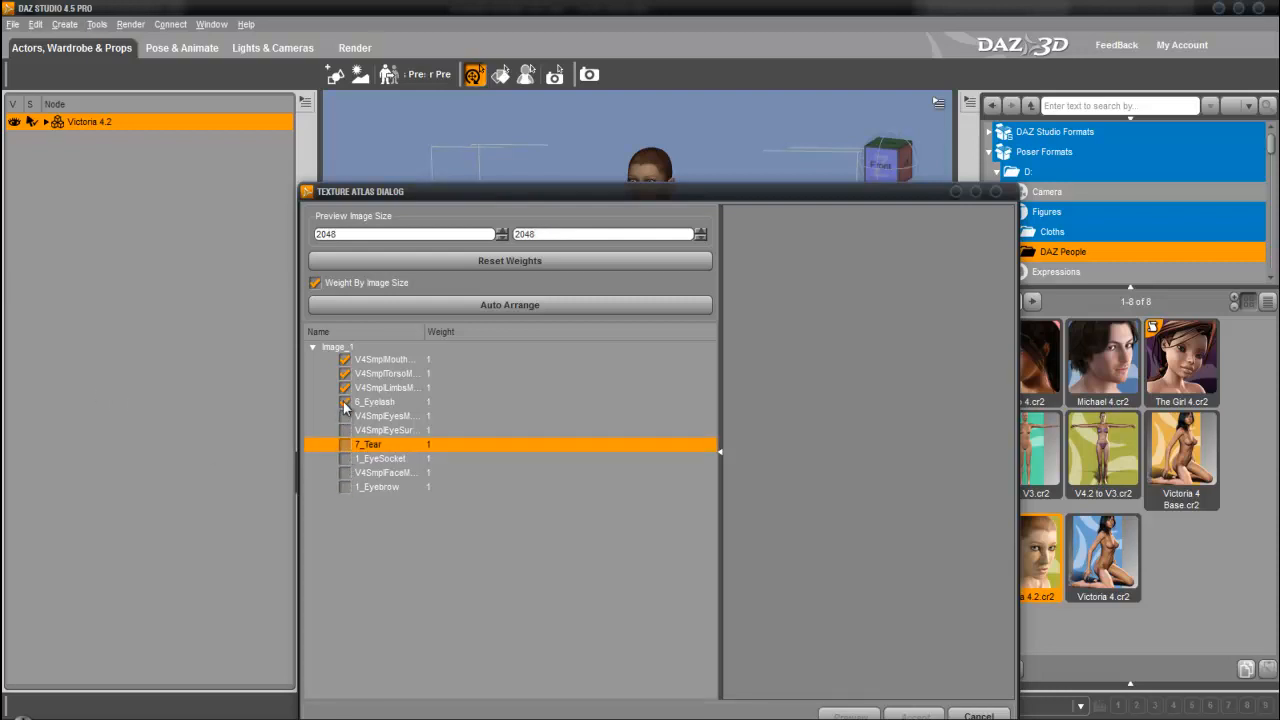
pyautogui.click(344, 400)
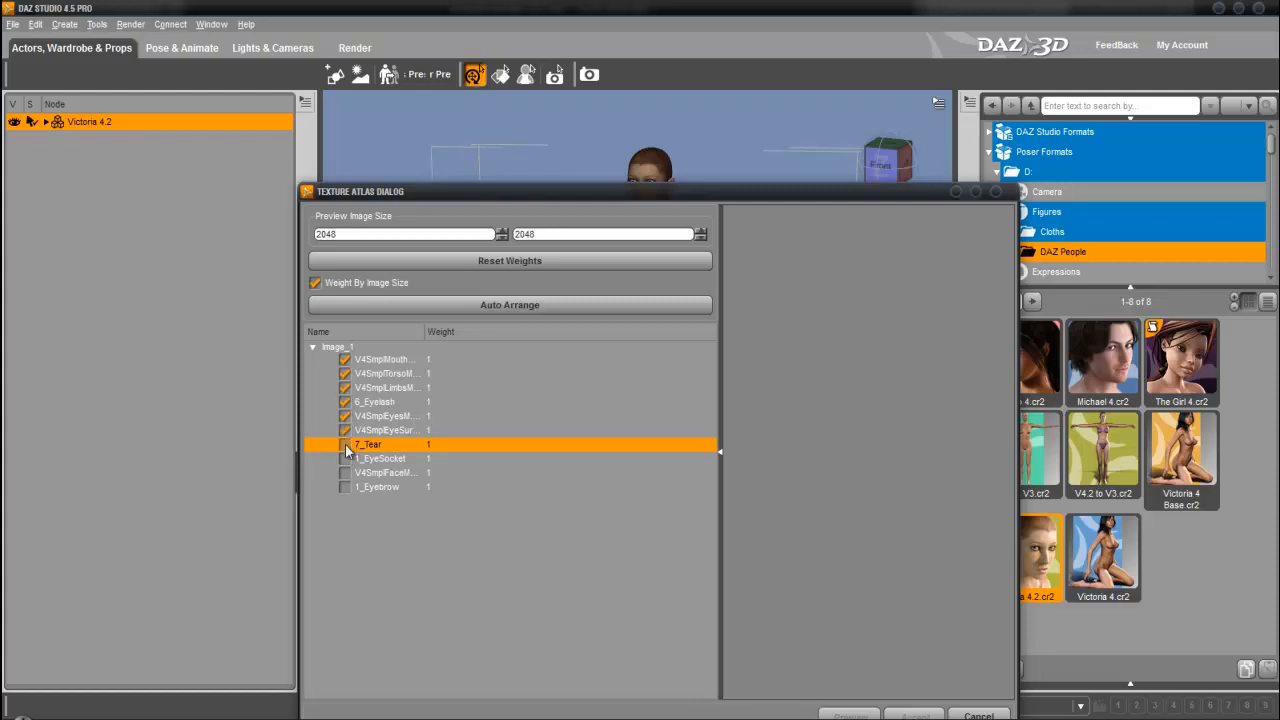
pyautogui.click(344, 458)
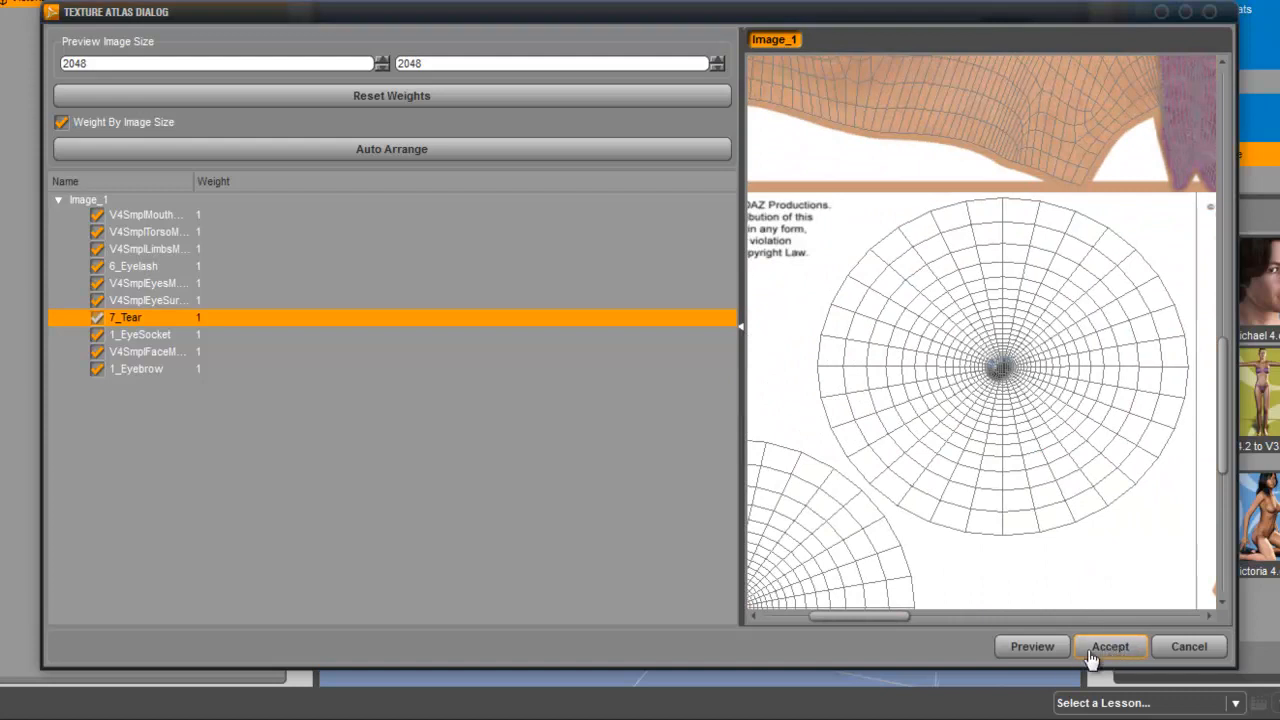
# In Commit to Figure, keep only diffuse and opacity images and name the UV set Victoria_new
pyautogui.click(1110, 646)
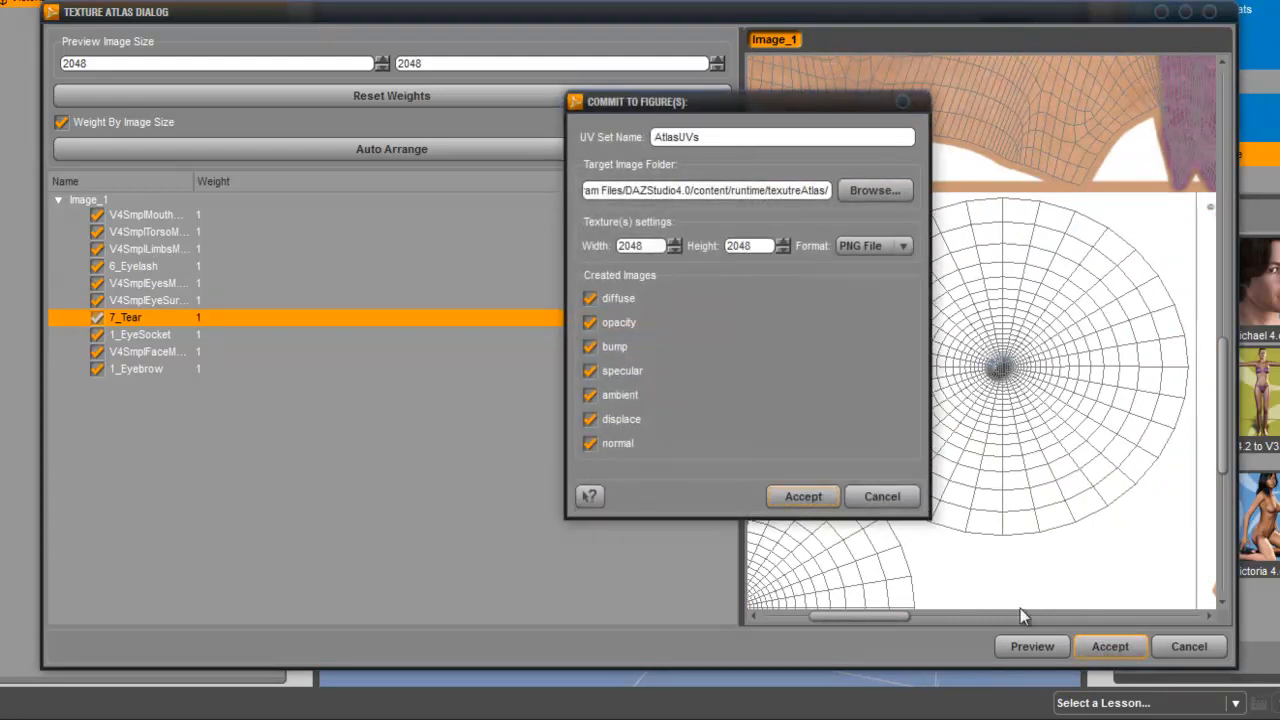
pyautogui.click(588, 420)
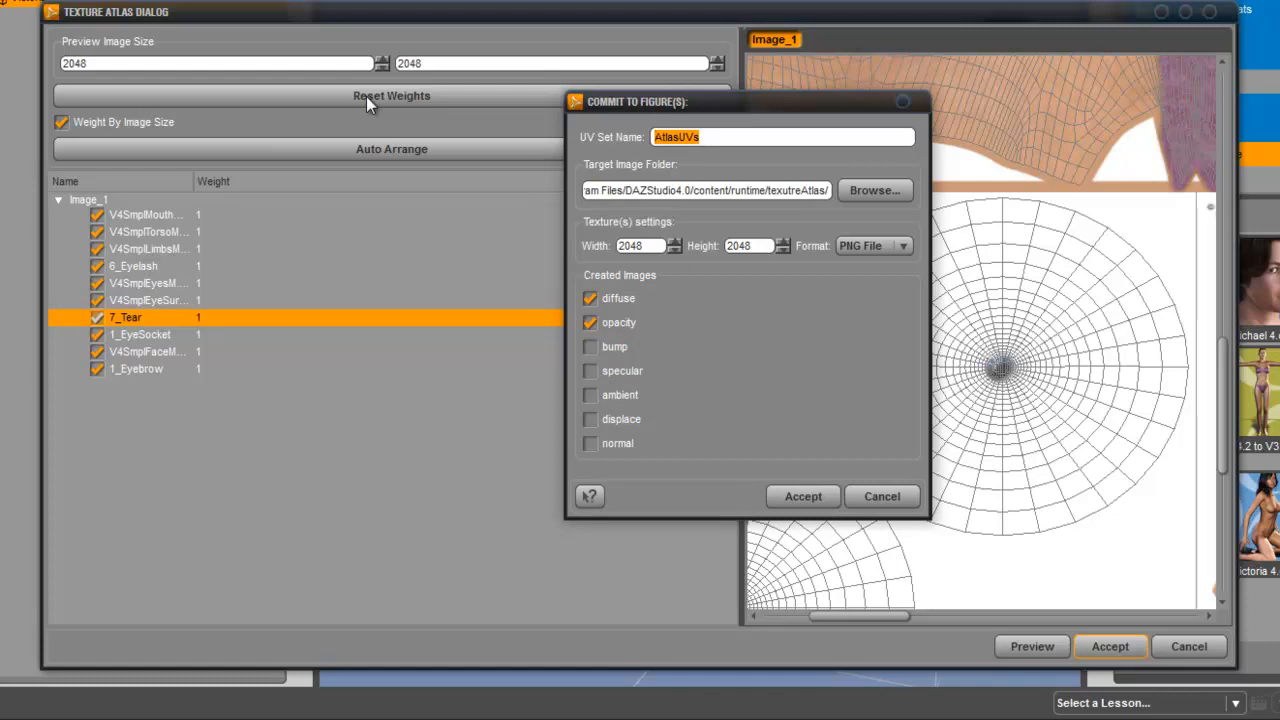
pyautogui.write('Victoria')
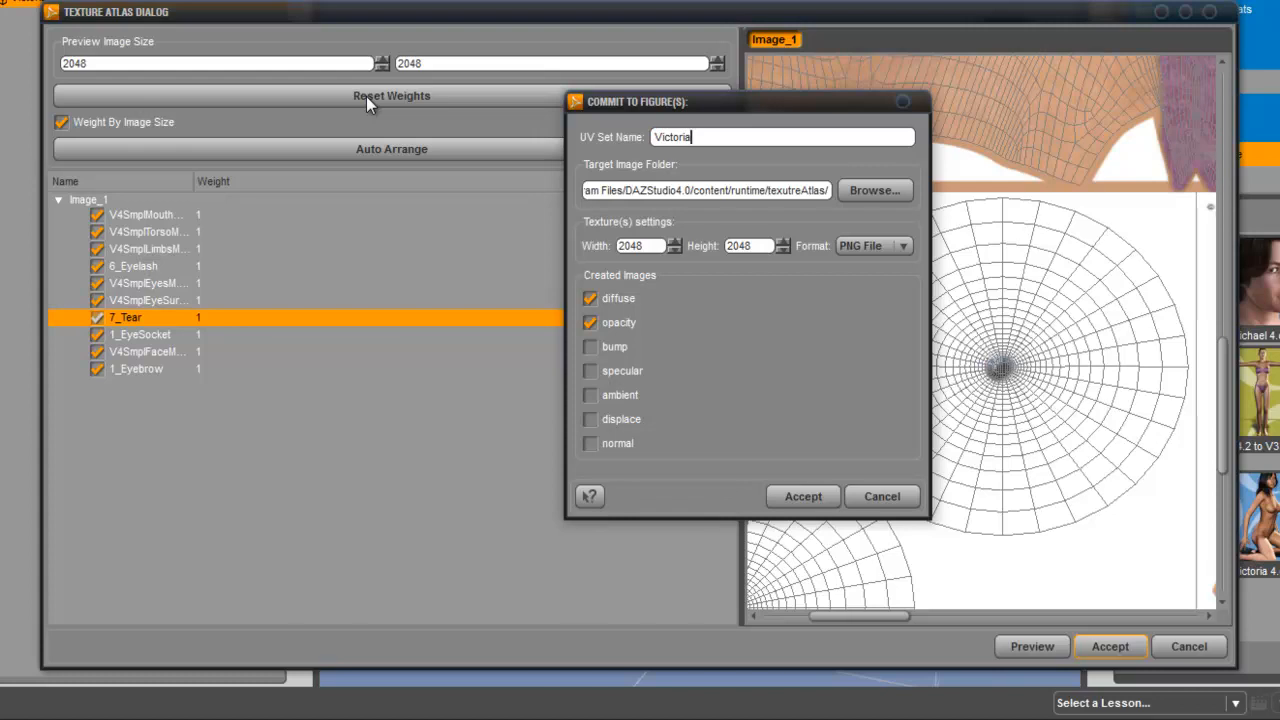
pyautogui.write('_new')
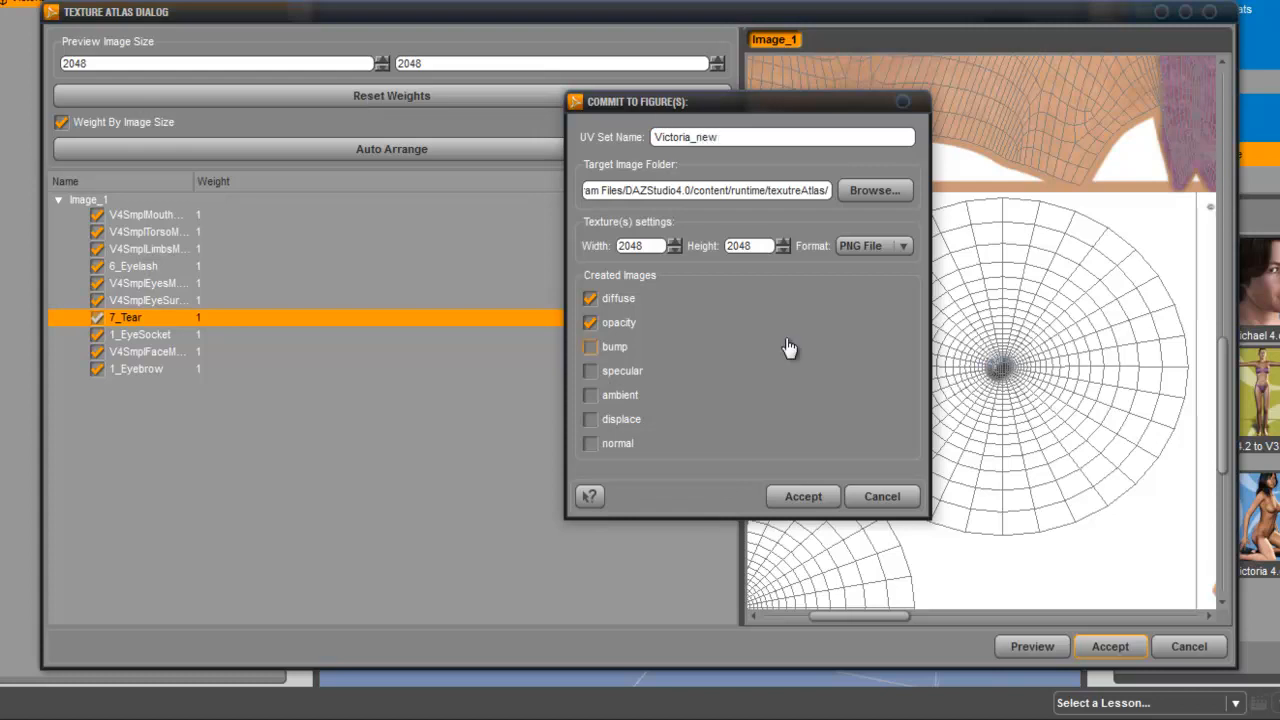
# Browse the atlas save location to D:\Export\Victoria_fbx
pyautogui.click(874, 190)
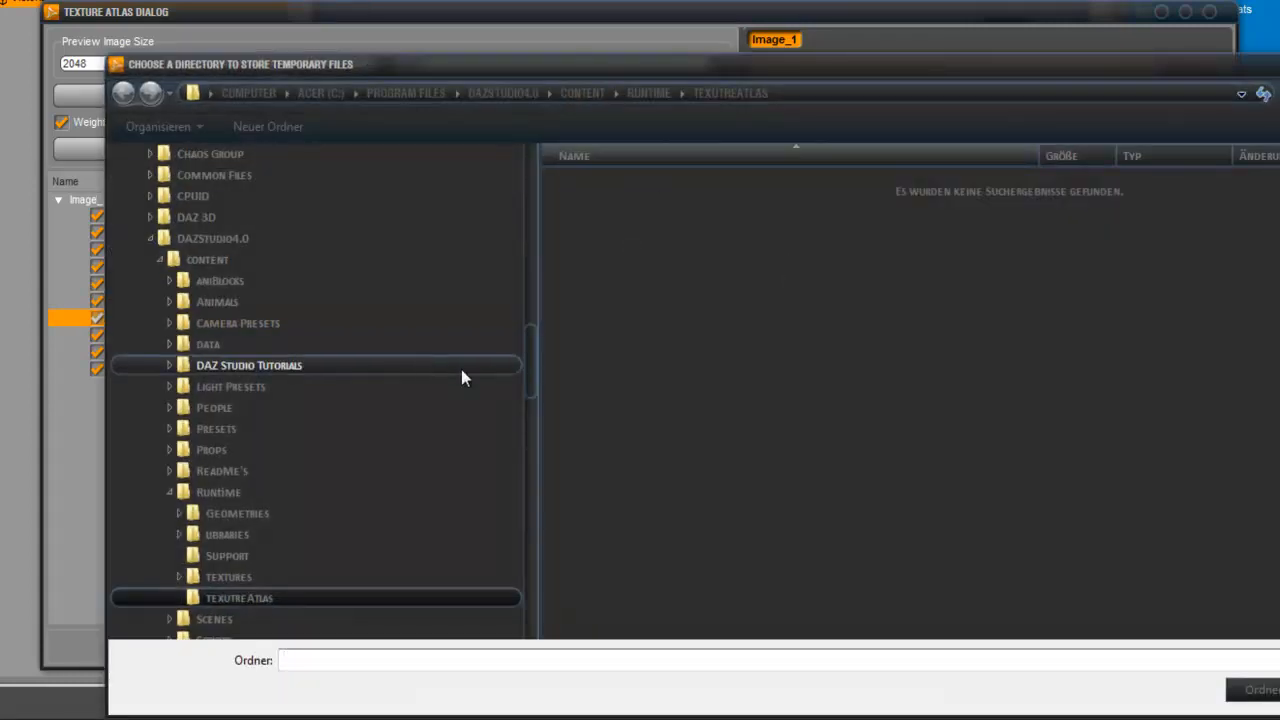
pyautogui.scroll(-3)
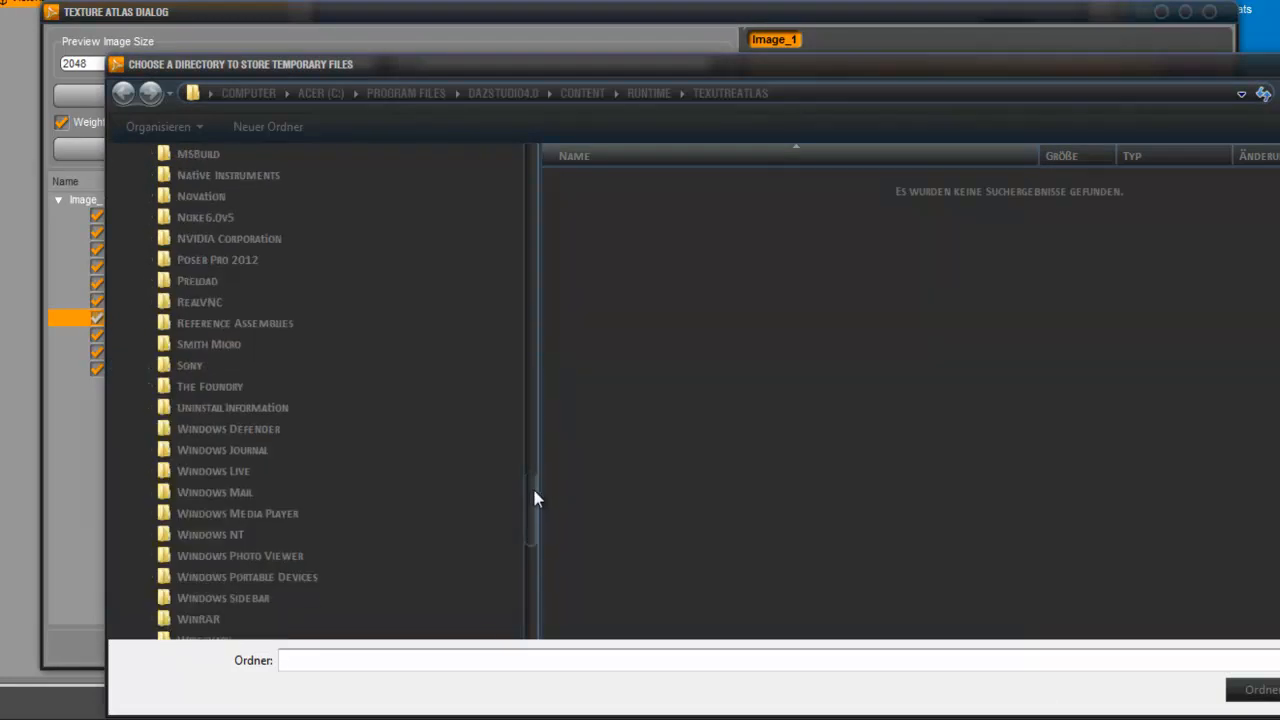
pyautogui.click(192, 512)
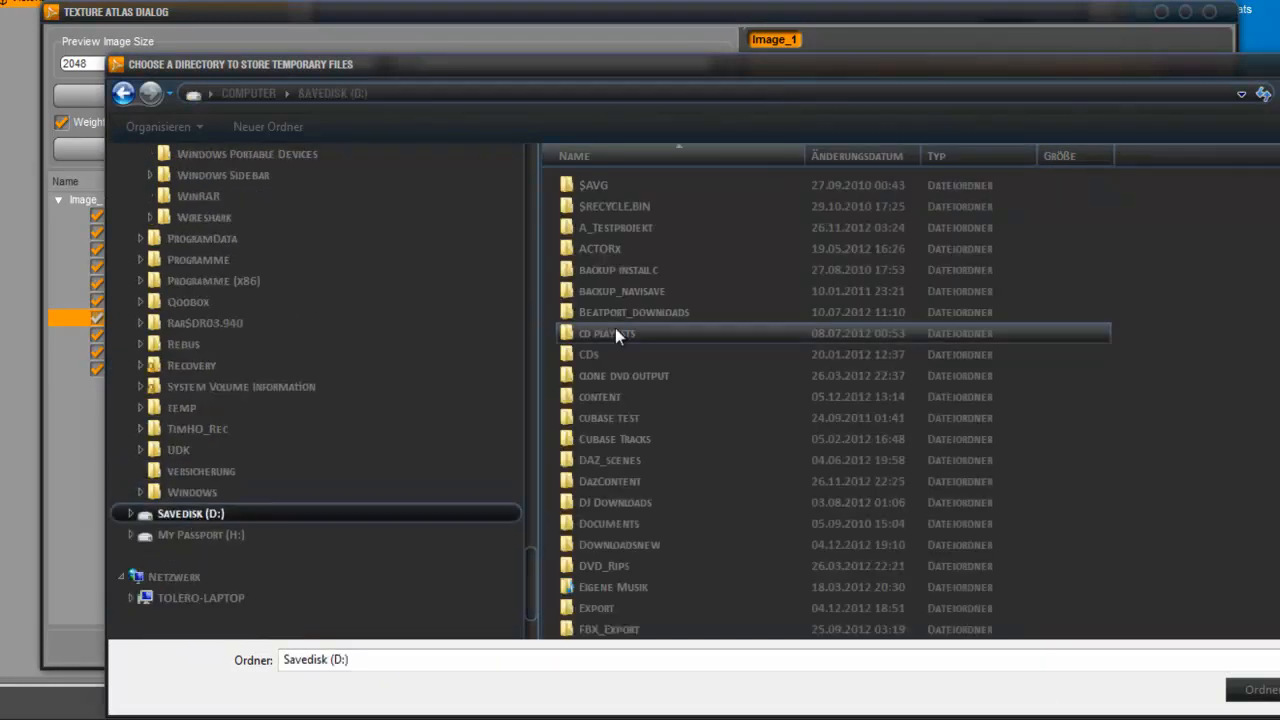
pyautogui.doubleClick(596, 608)
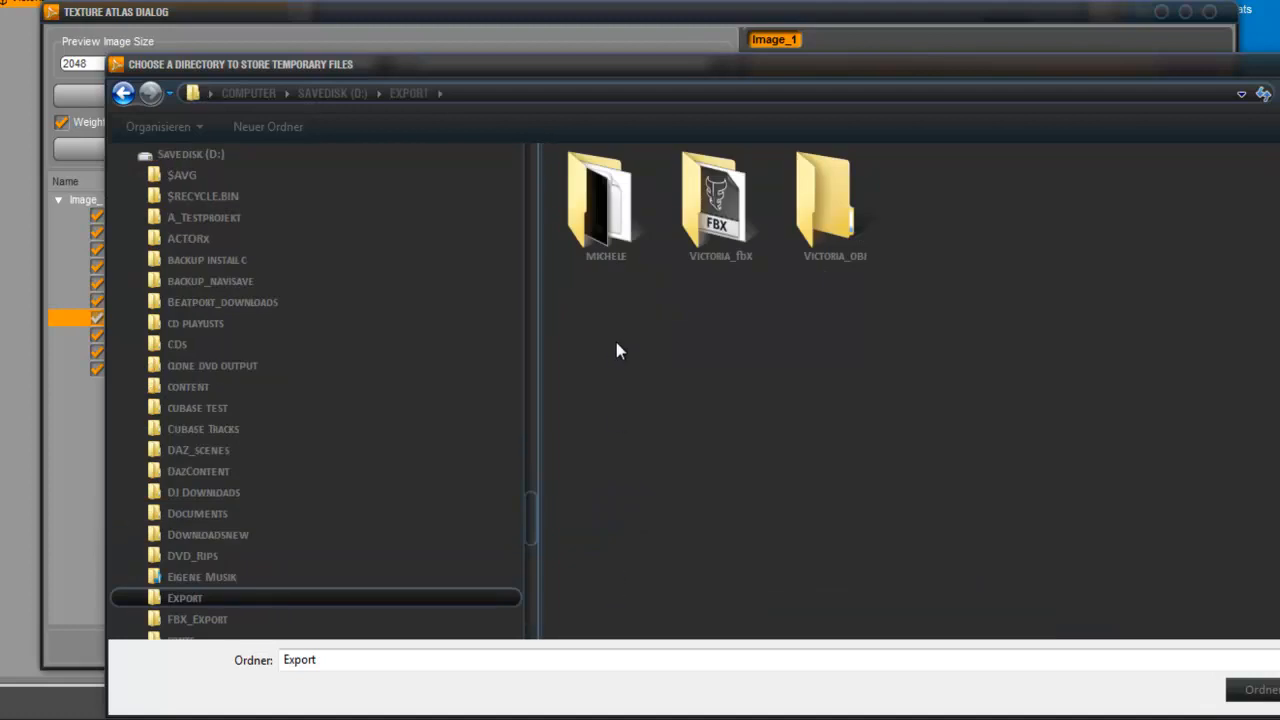
pyautogui.doubleClick(720, 200)
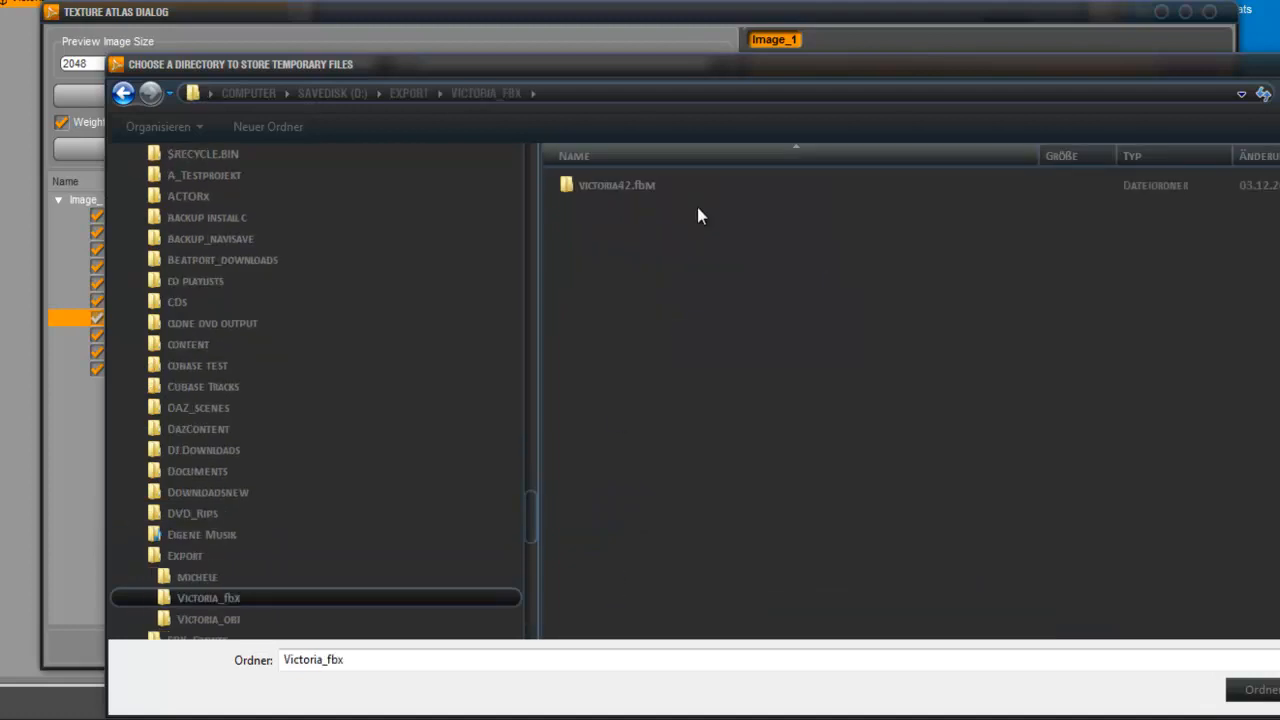
pyautogui.scroll(-3)
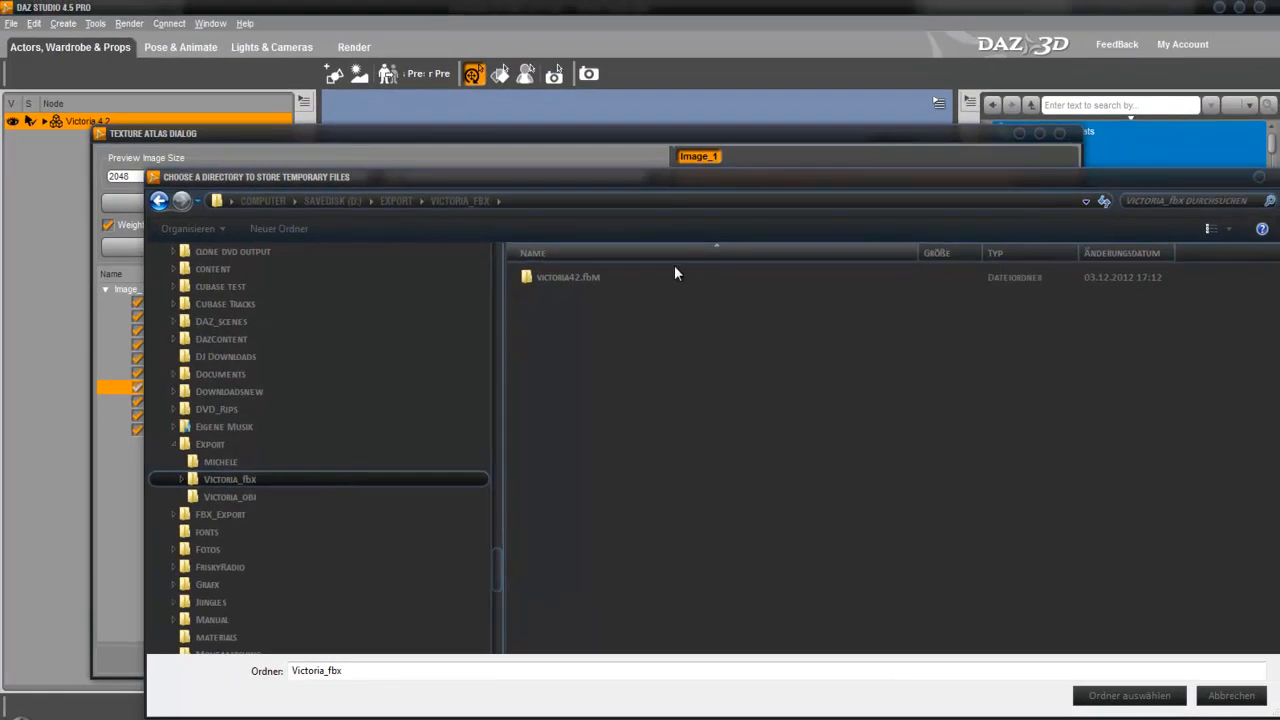
pyautogui.click(568, 276)
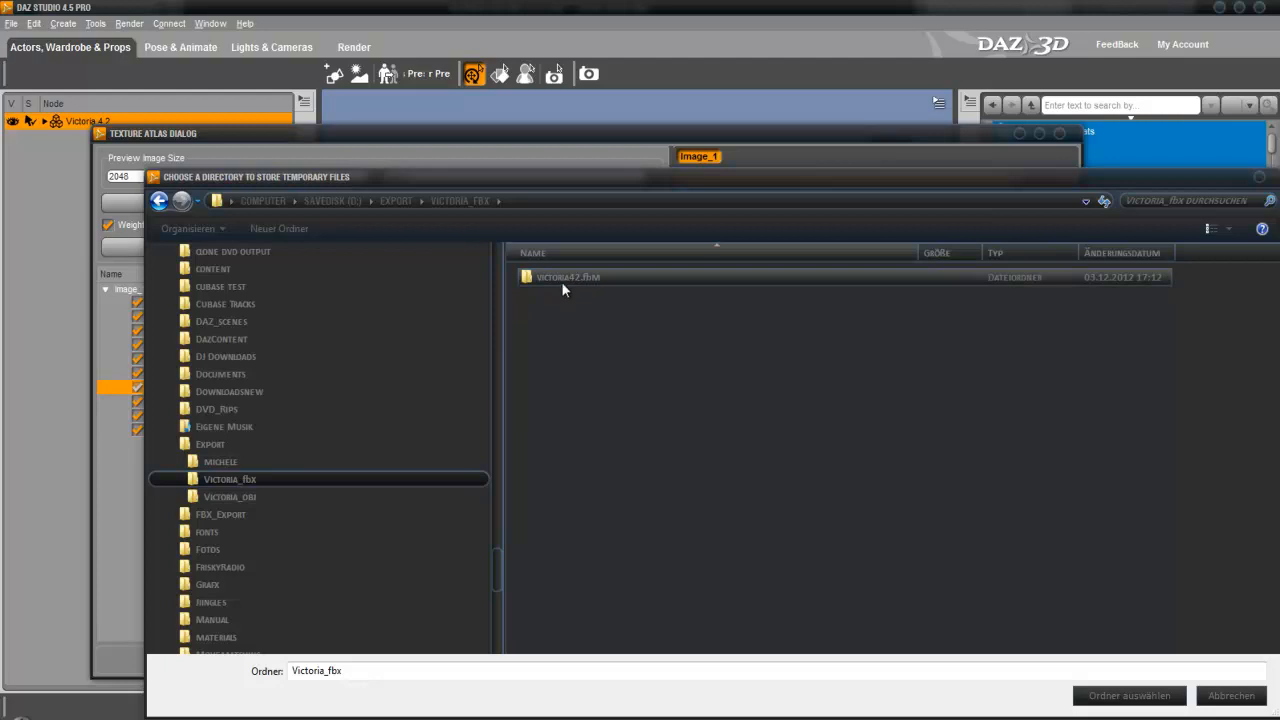
# Look inside the victoria42.fbm subfolder, then return to the Victoria_fbx export folder
pyautogui.doubleClick(568, 276)
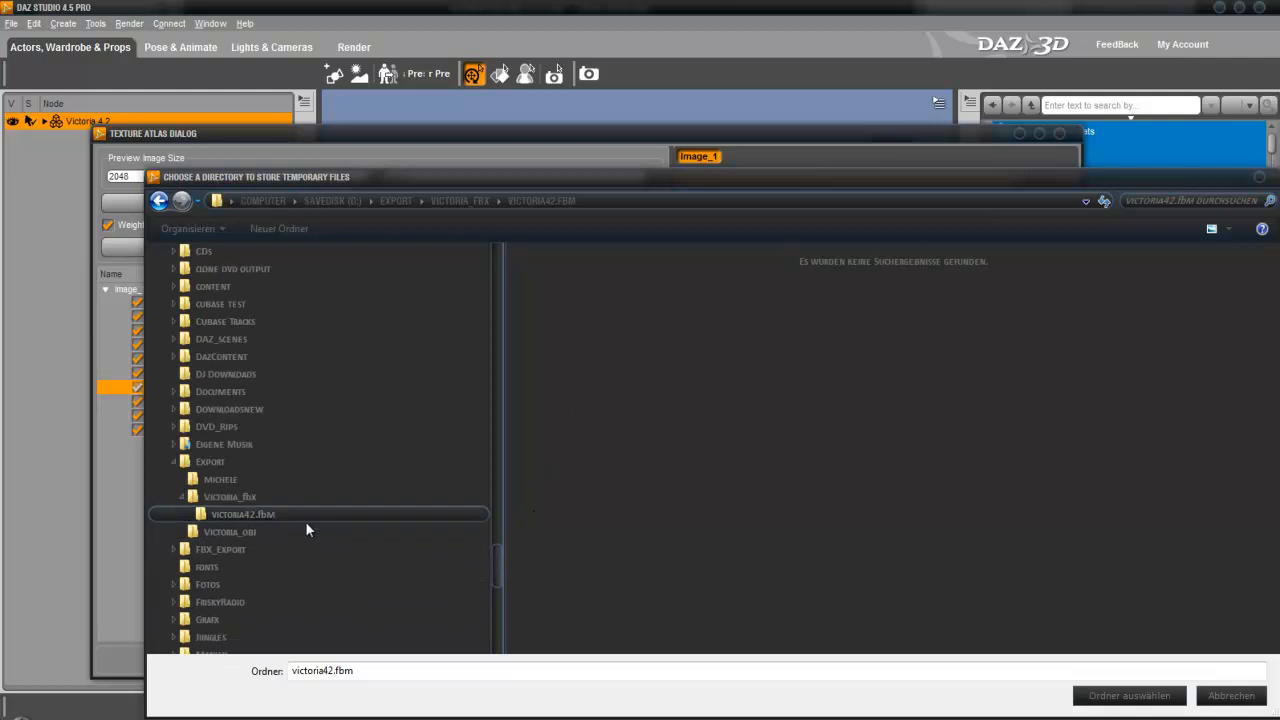
pyautogui.click(230, 496)
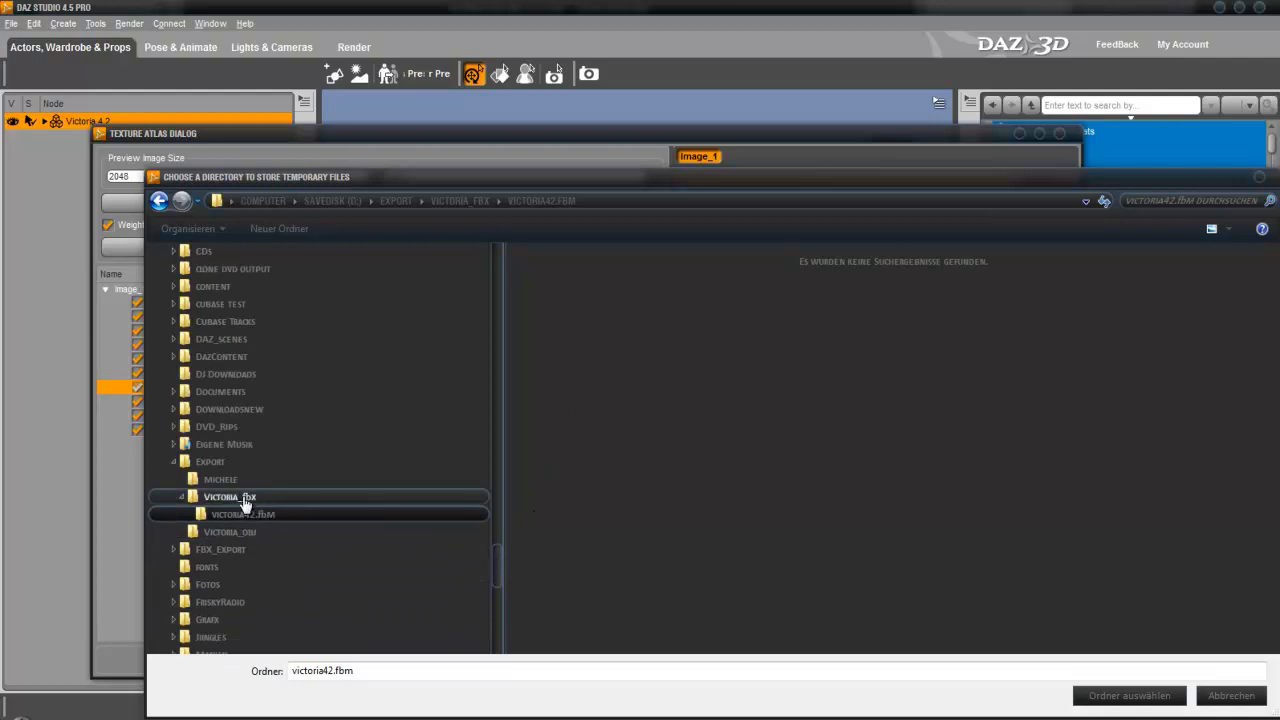
pyautogui.click(228, 496)
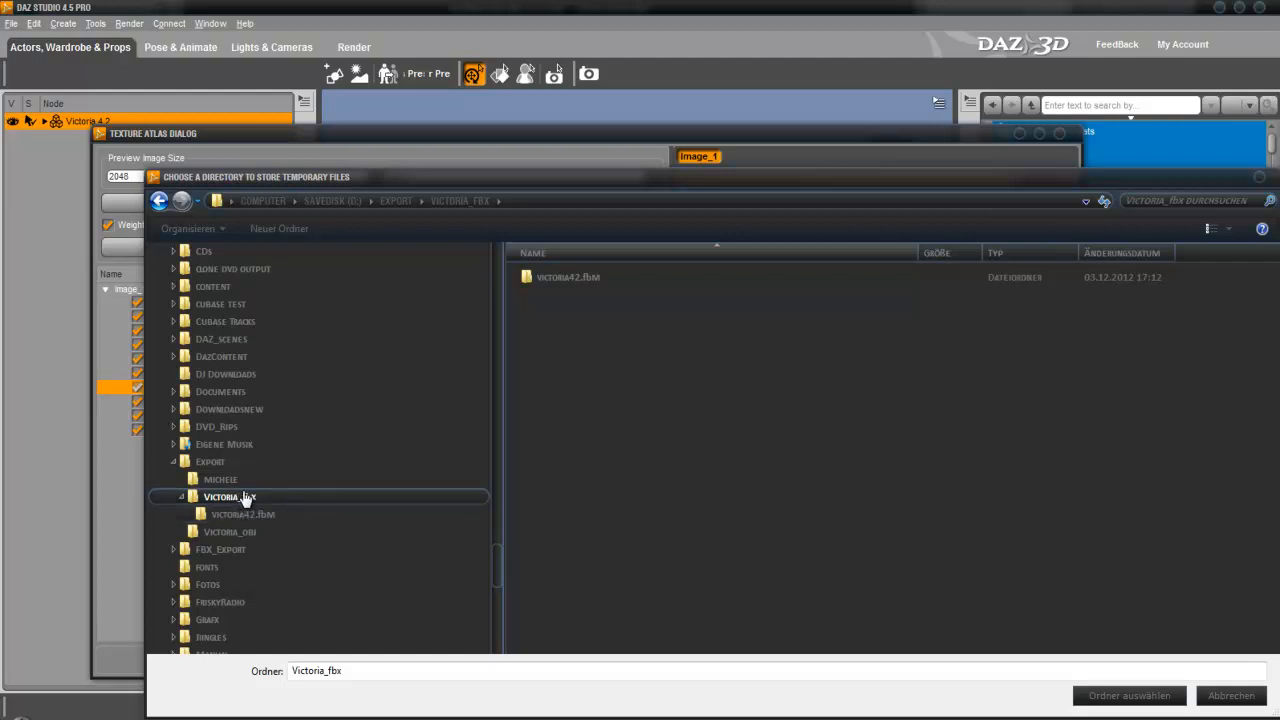
pyautogui.click(242, 514)
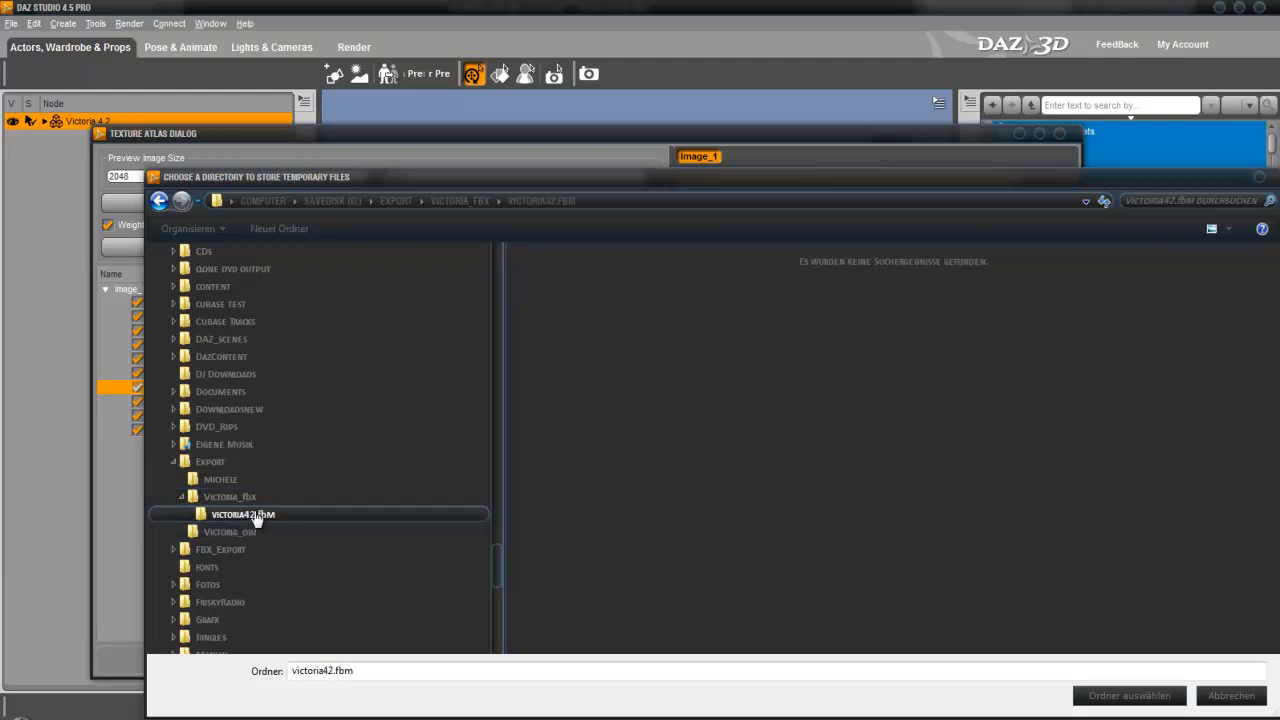
pyautogui.moveTo(662, 314)
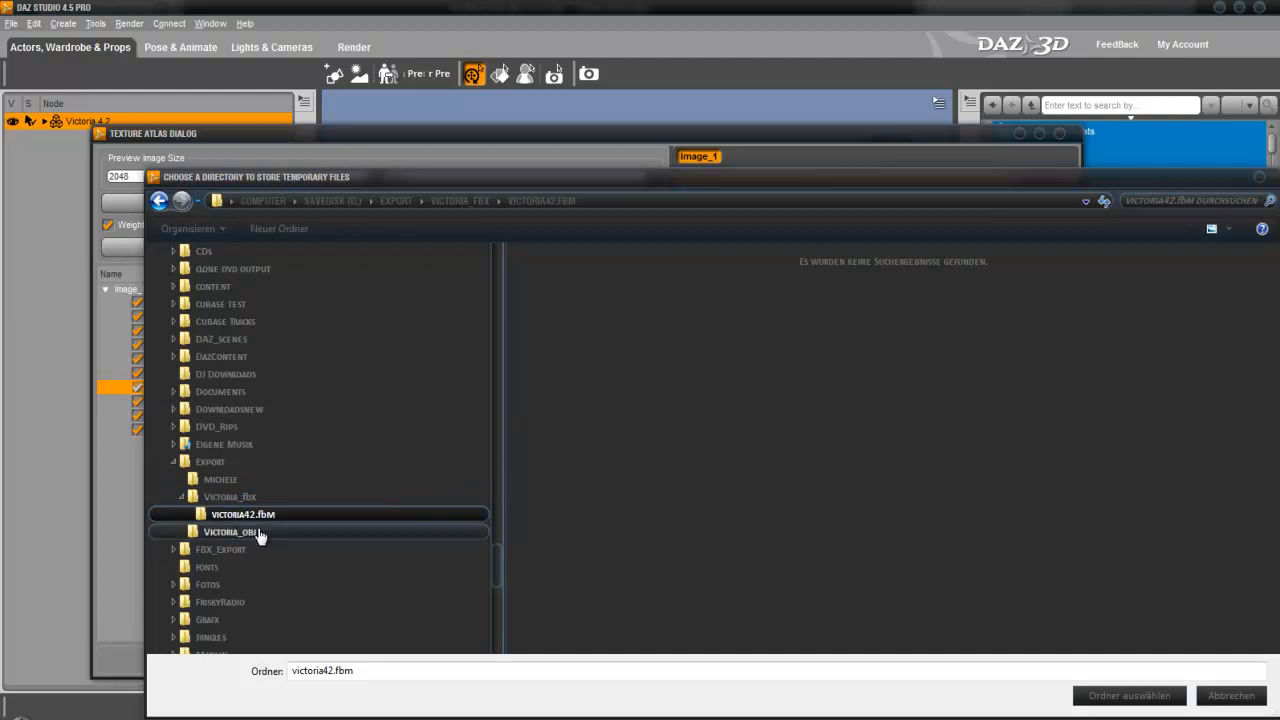
pyautogui.click(242, 514)
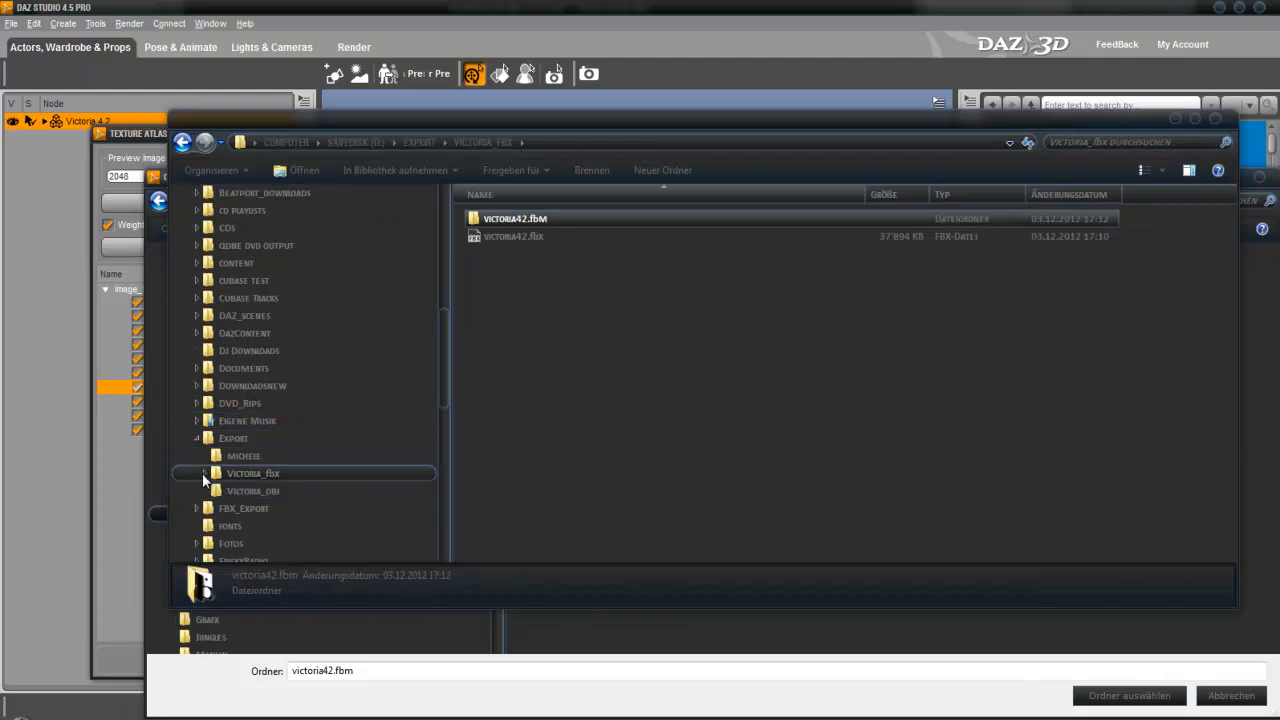
pyautogui.doubleClick(252, 490)
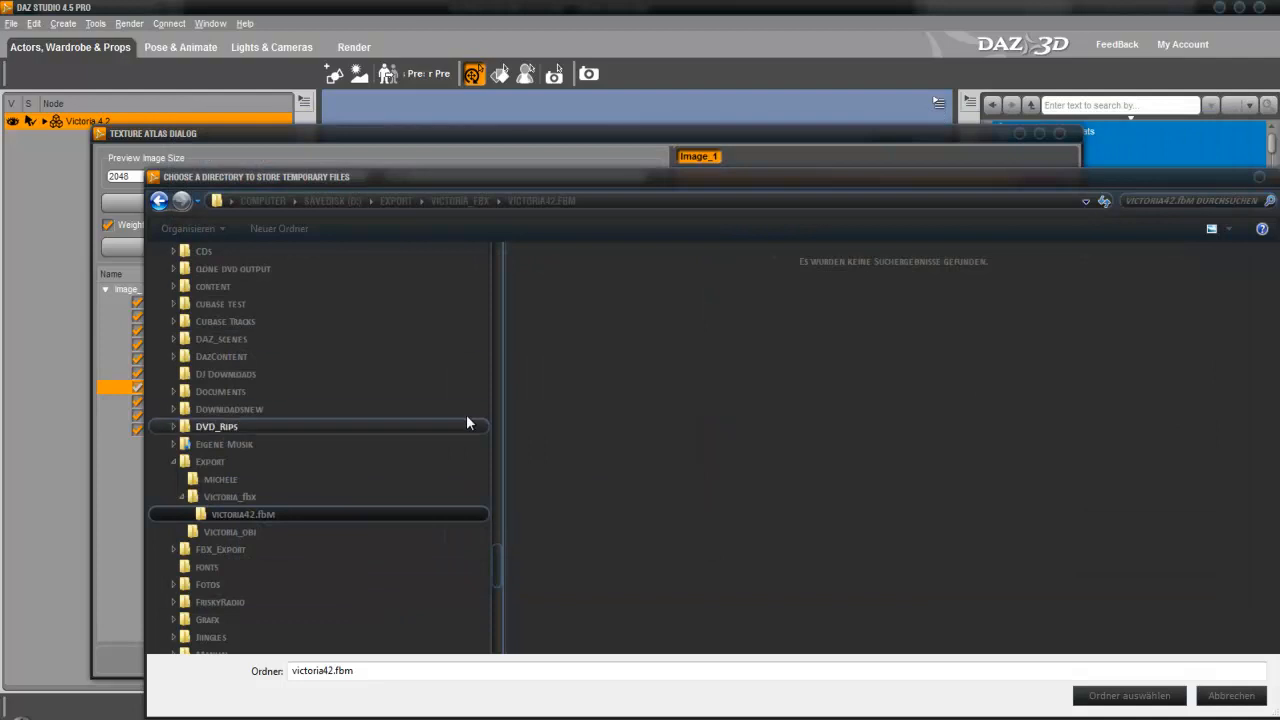
pyautogui.click(228, 496)
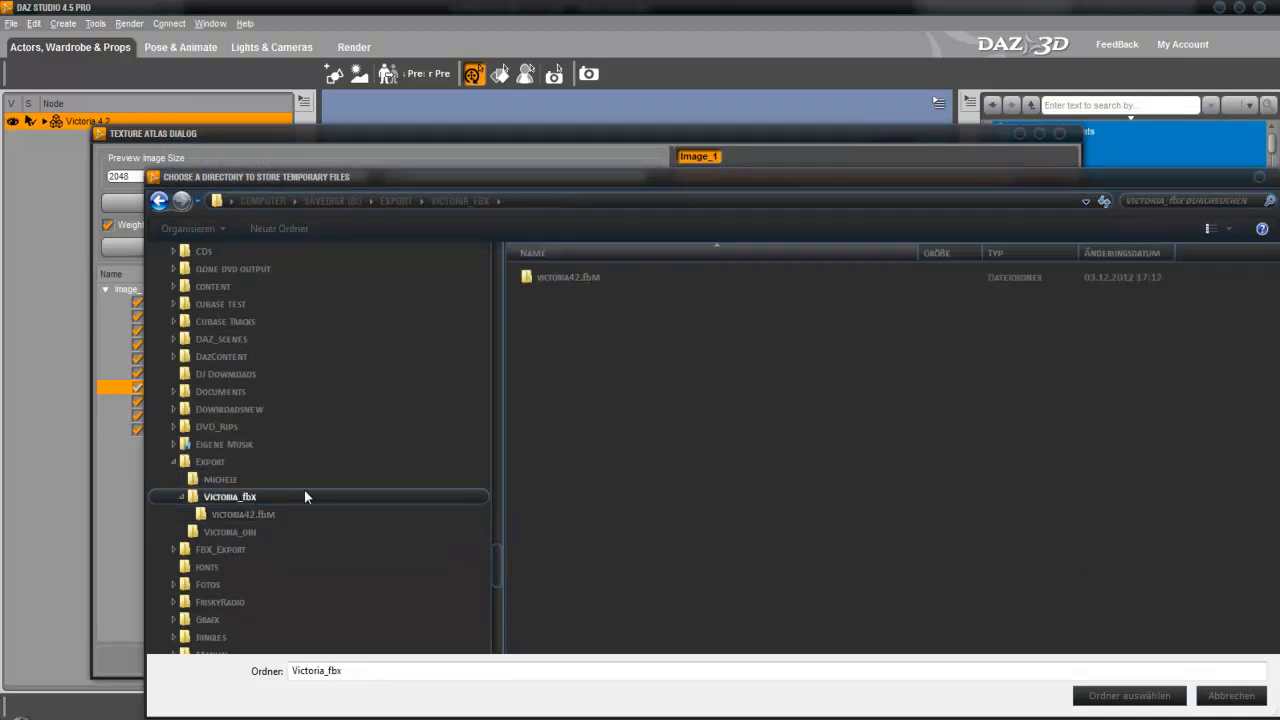
# Create a Victori_new folder as destination and commit the atlas to the figure
pyautogui.rightClick(644, 420)
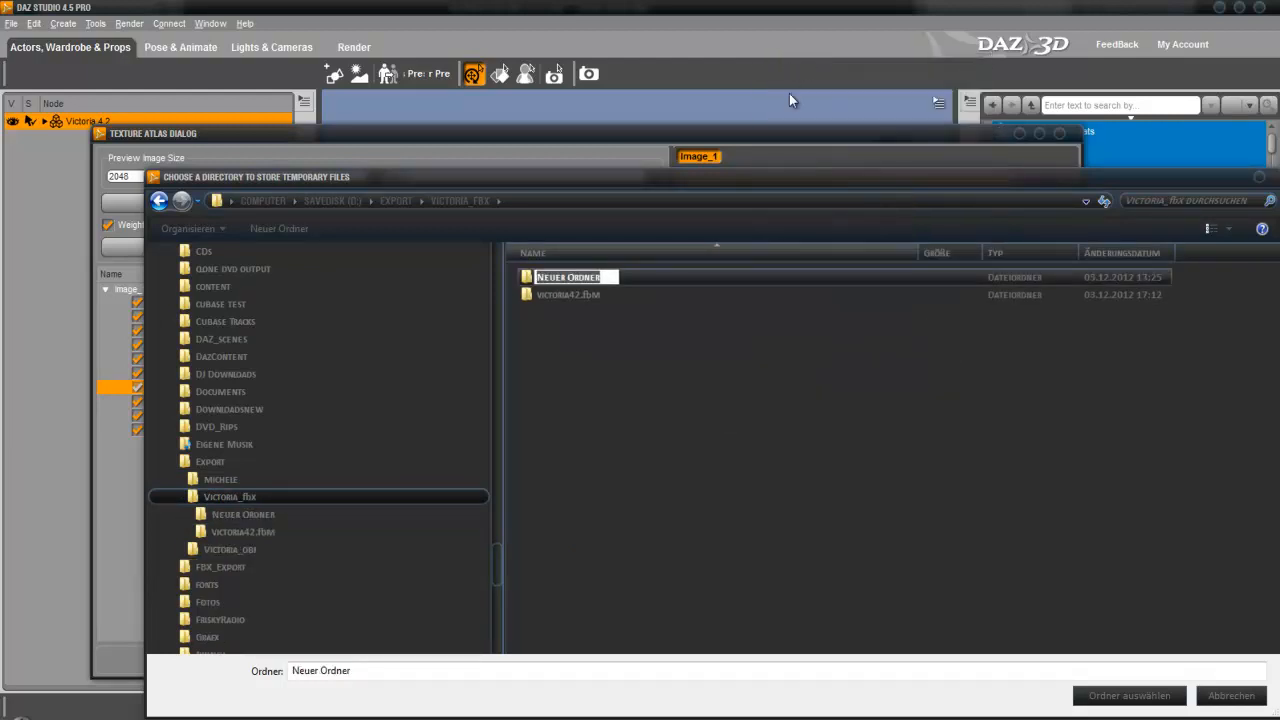
pyautogui.write('Victori_new')
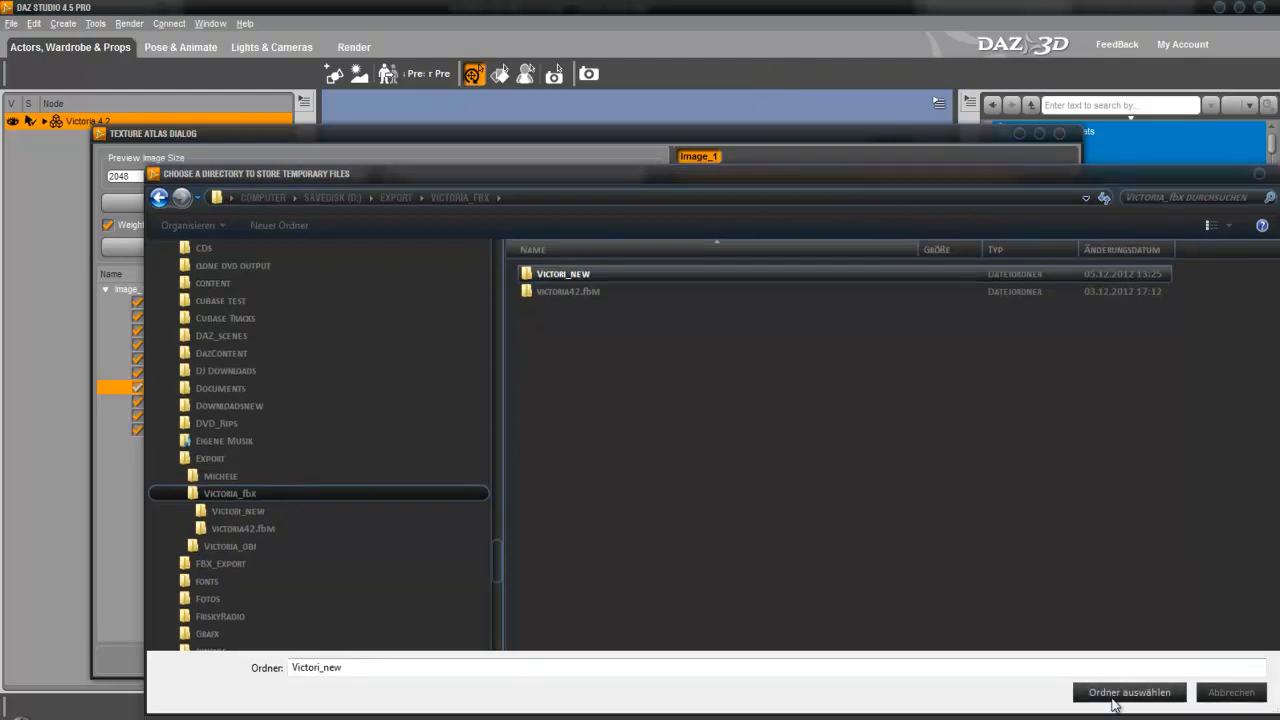
pyautogui.click(1128, 692)
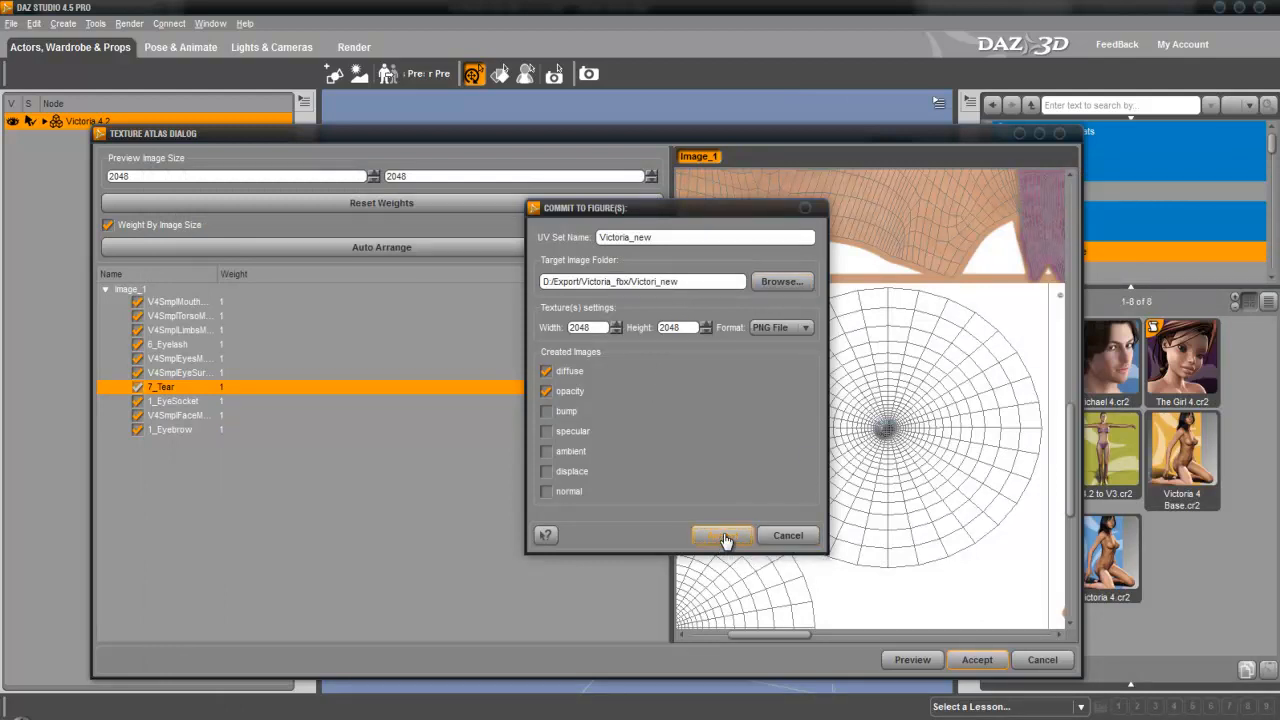
pyautogui.click(724, 536)
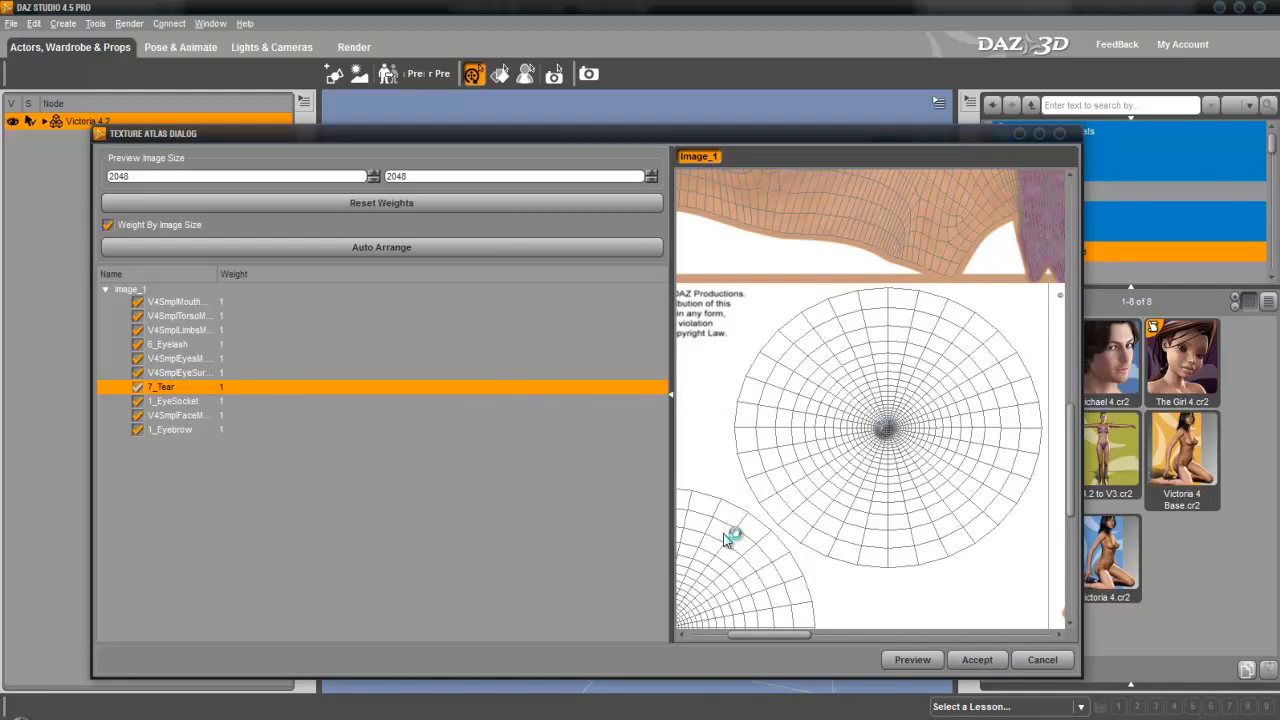
pyautogui.click(976, 660)
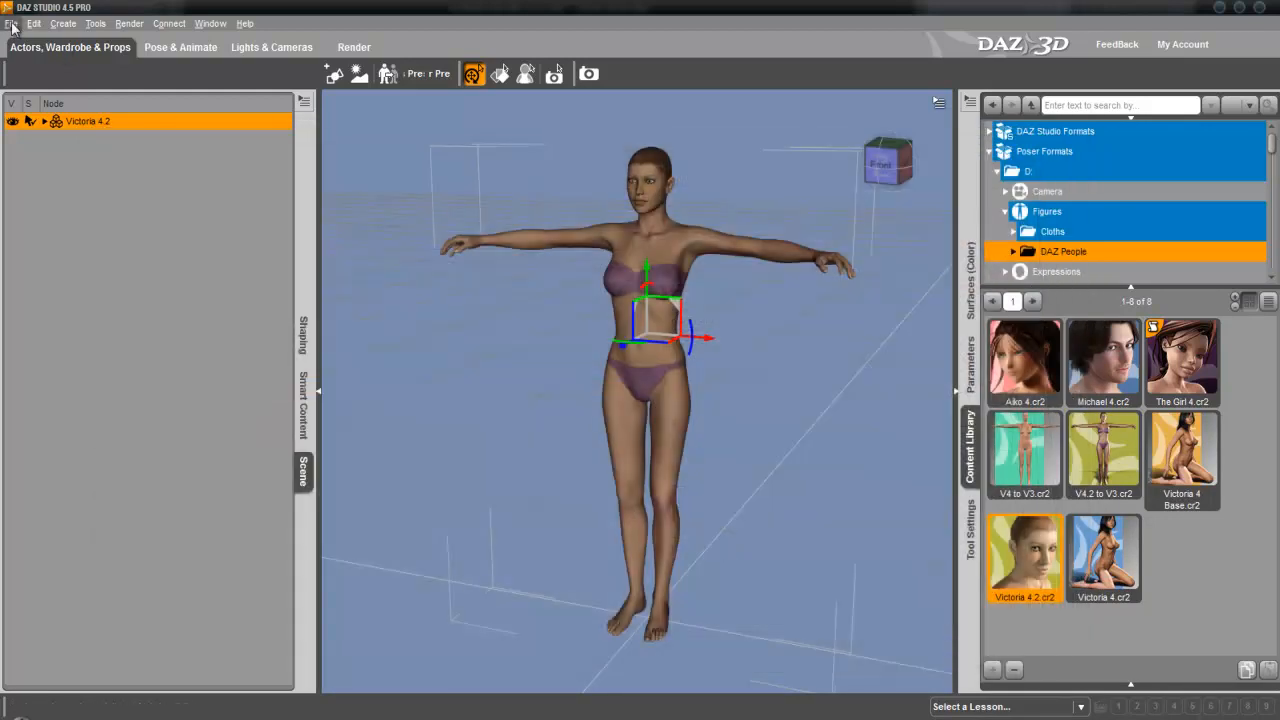
# Start an export as Autodesk FBX named victoria_new
pyautogui.click(12, 24)
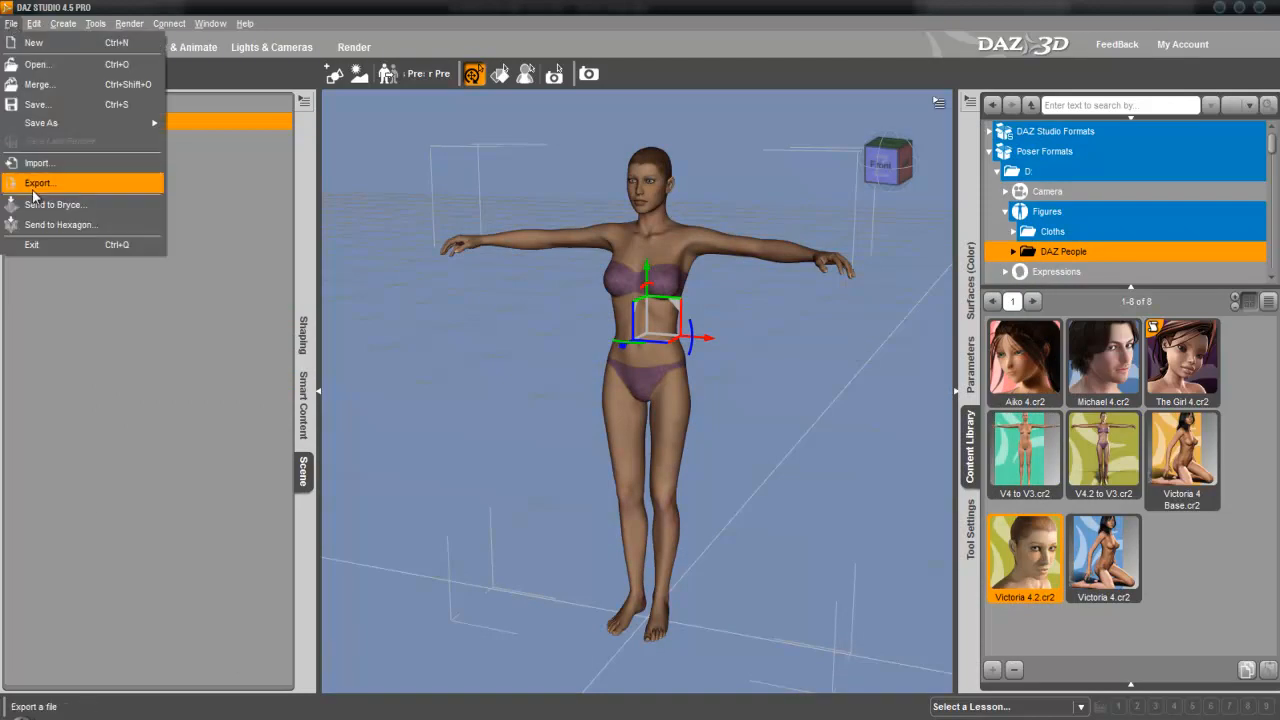
pyautogui.click(40, 182)
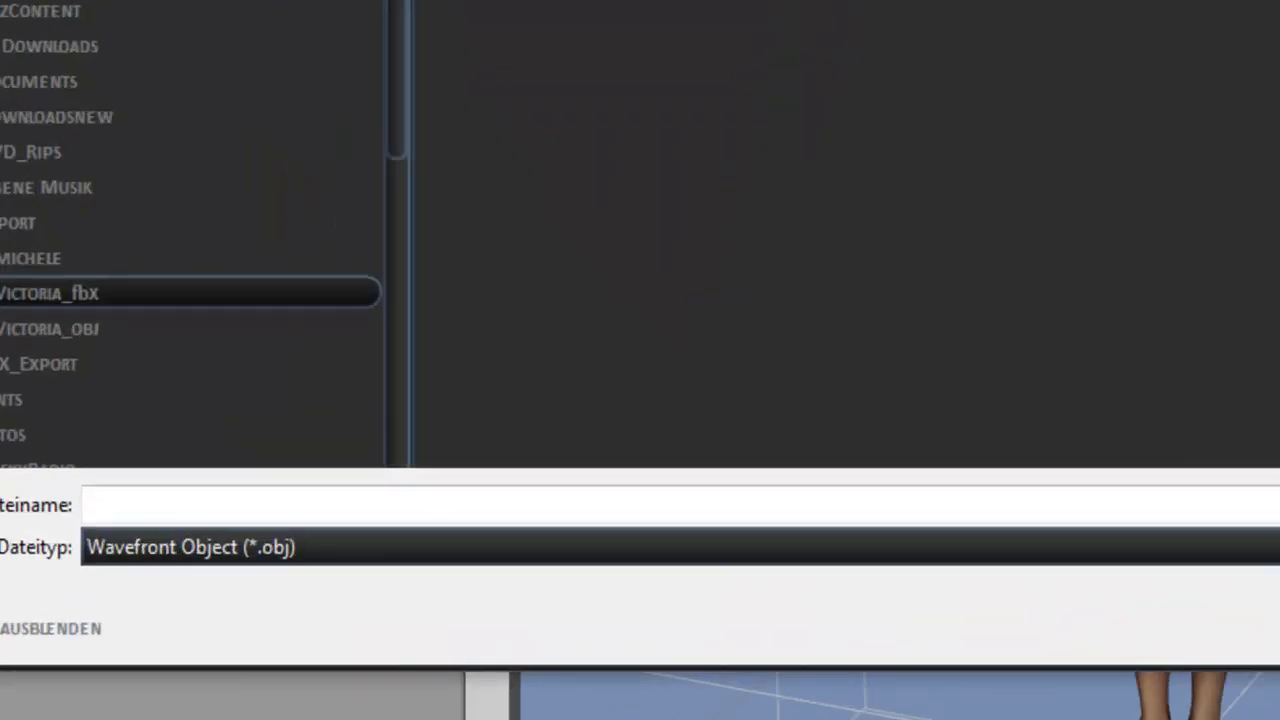
pyautogui.click(200, 548)
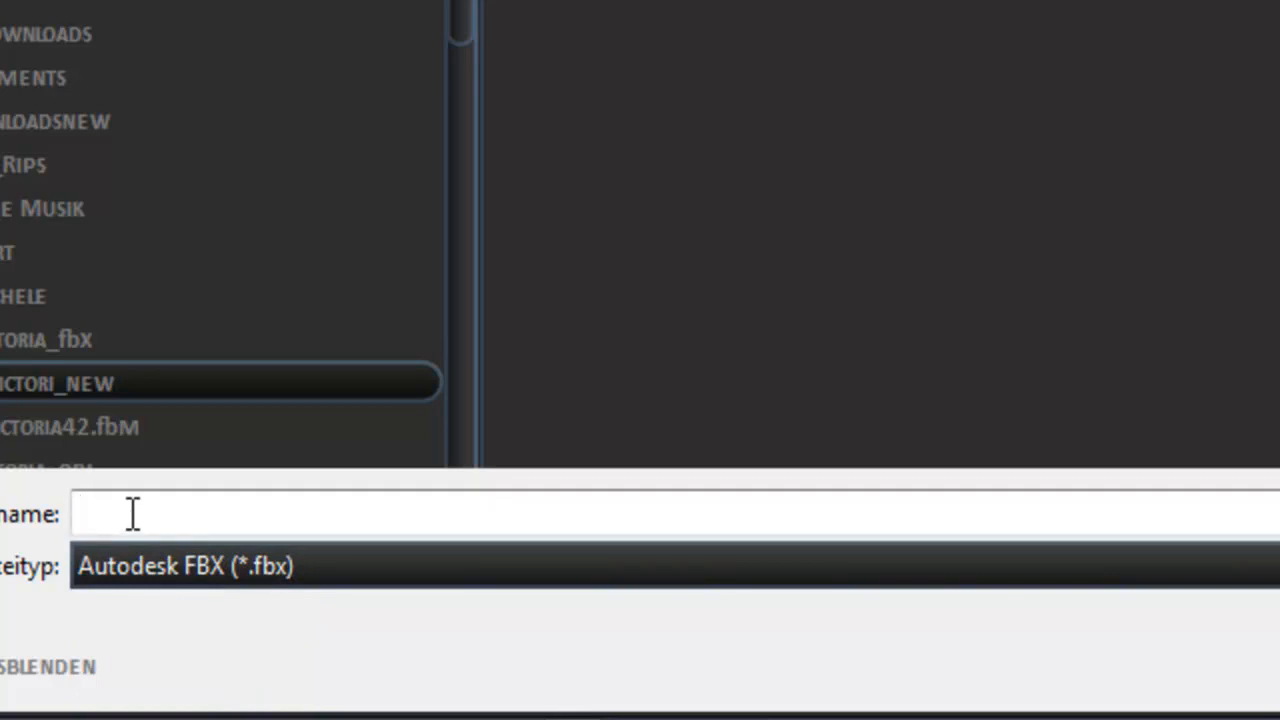
pyautogui.write('victoria')
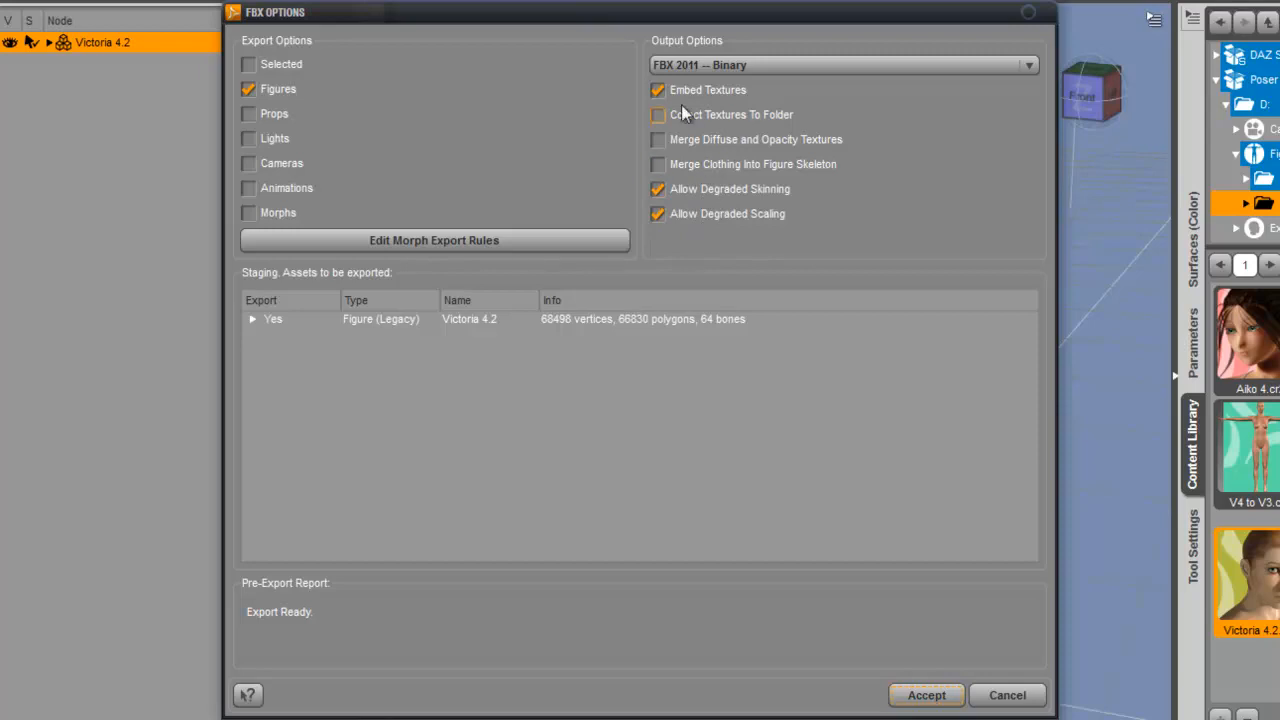
# Disable embedded textures in the FBX options and export the figure
pyautogui.click(656, 90)
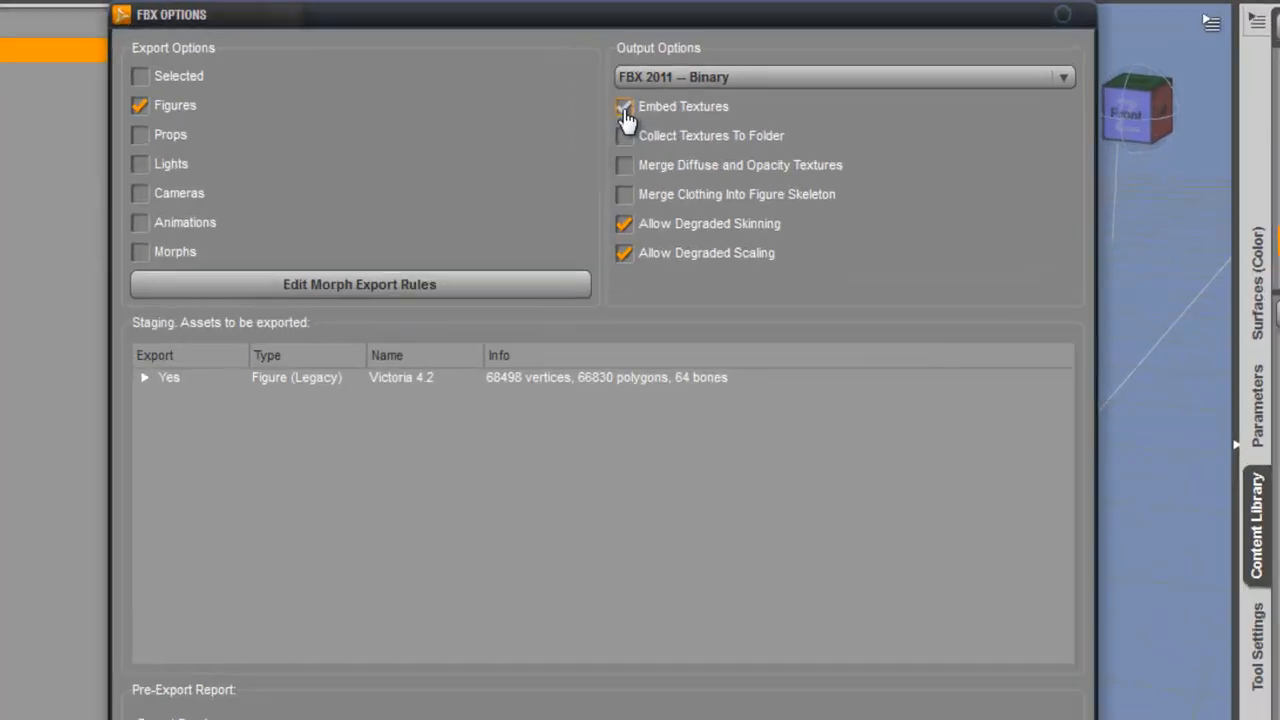
pyautogui.click(624, 108)
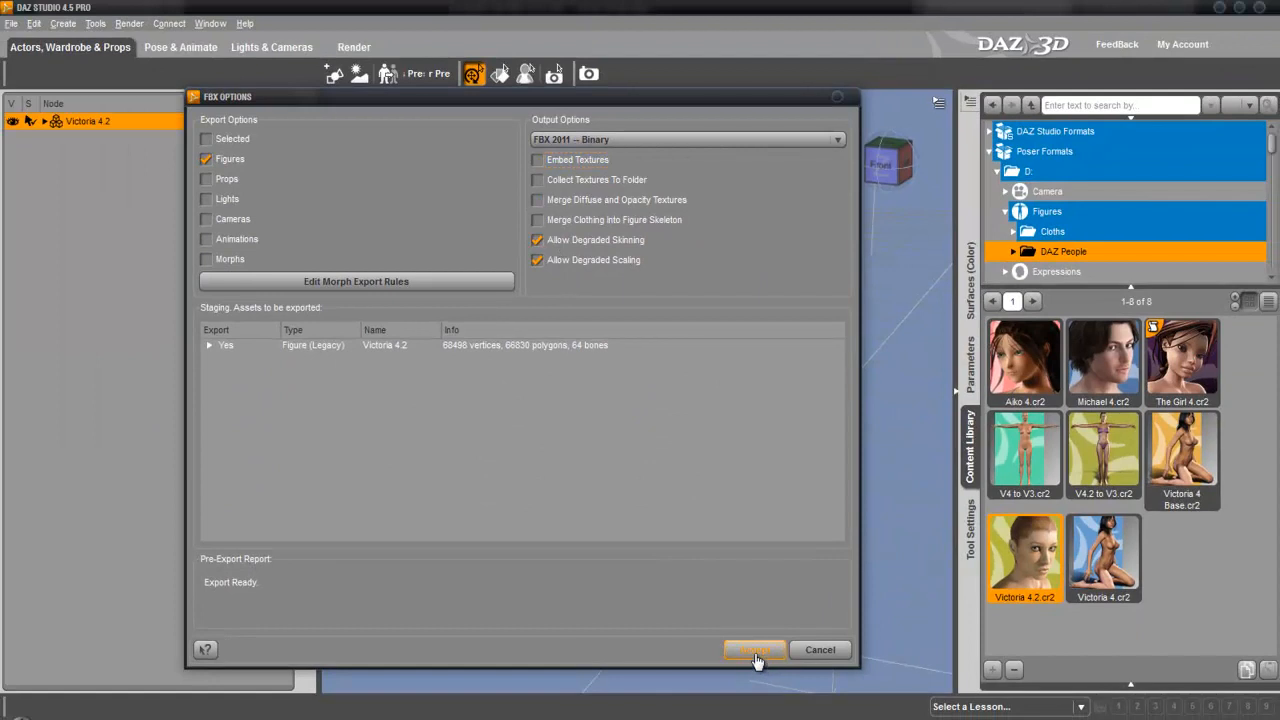
pyautogui.click(754, 648)
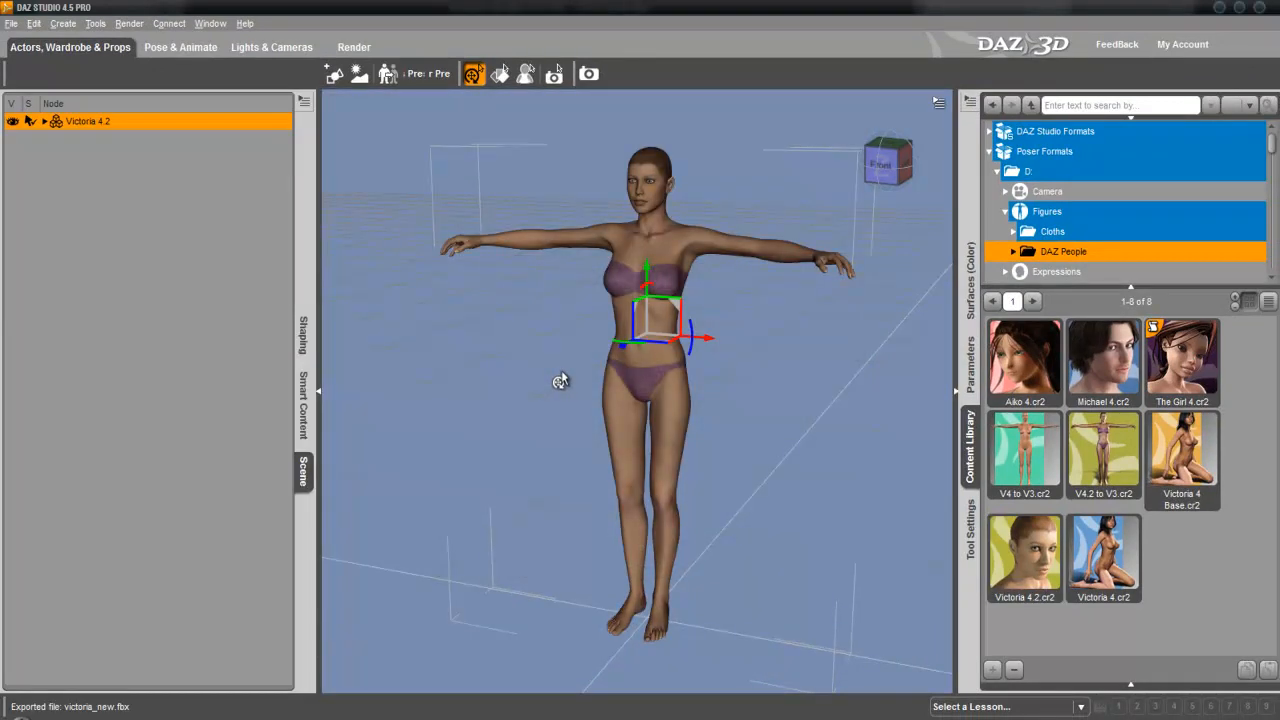
pyautogui.moveTo(640, 436)
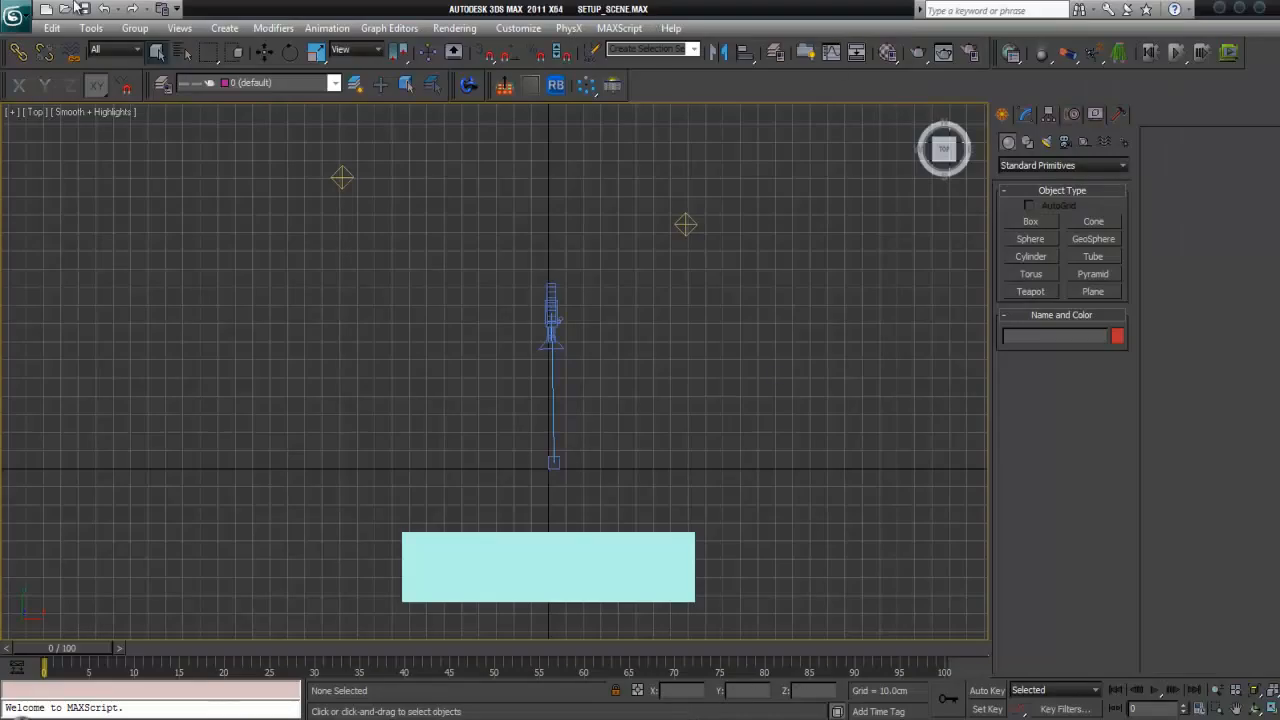
# Start an import and browse to D:\Export\Victoria_fbx
pyautogui.click(12, 8)
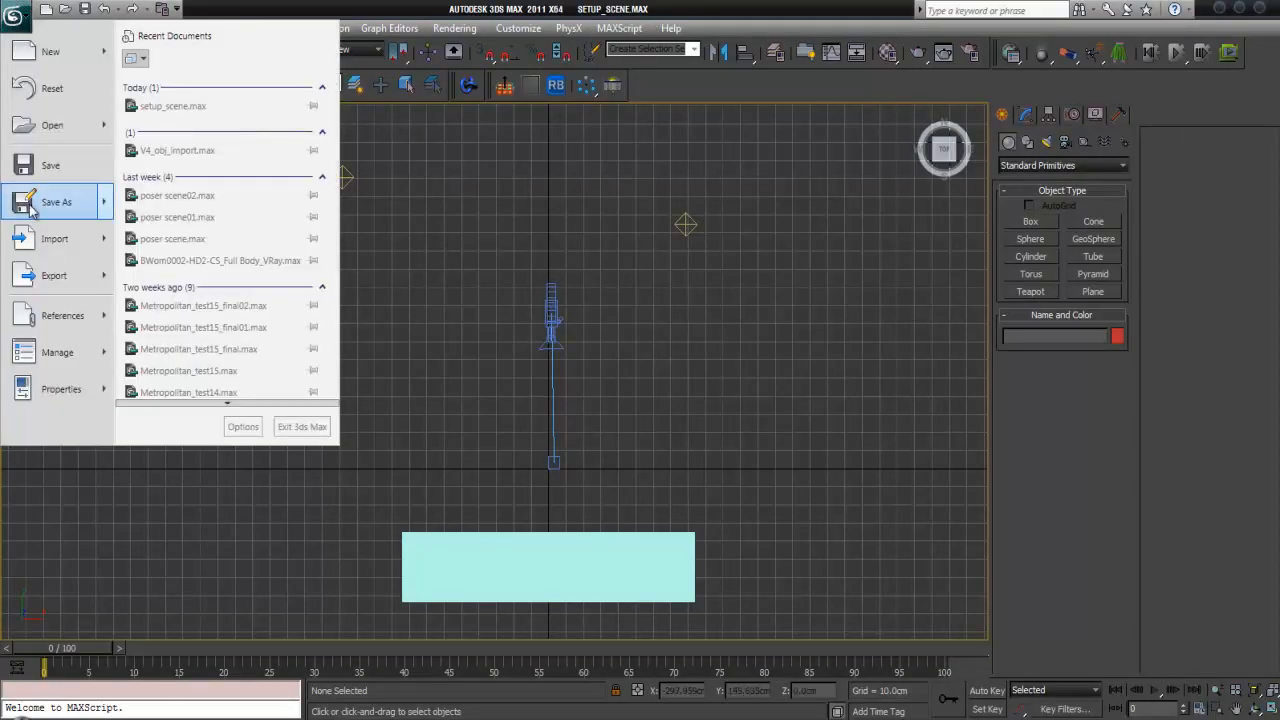
pyautogui.click(54, 238)
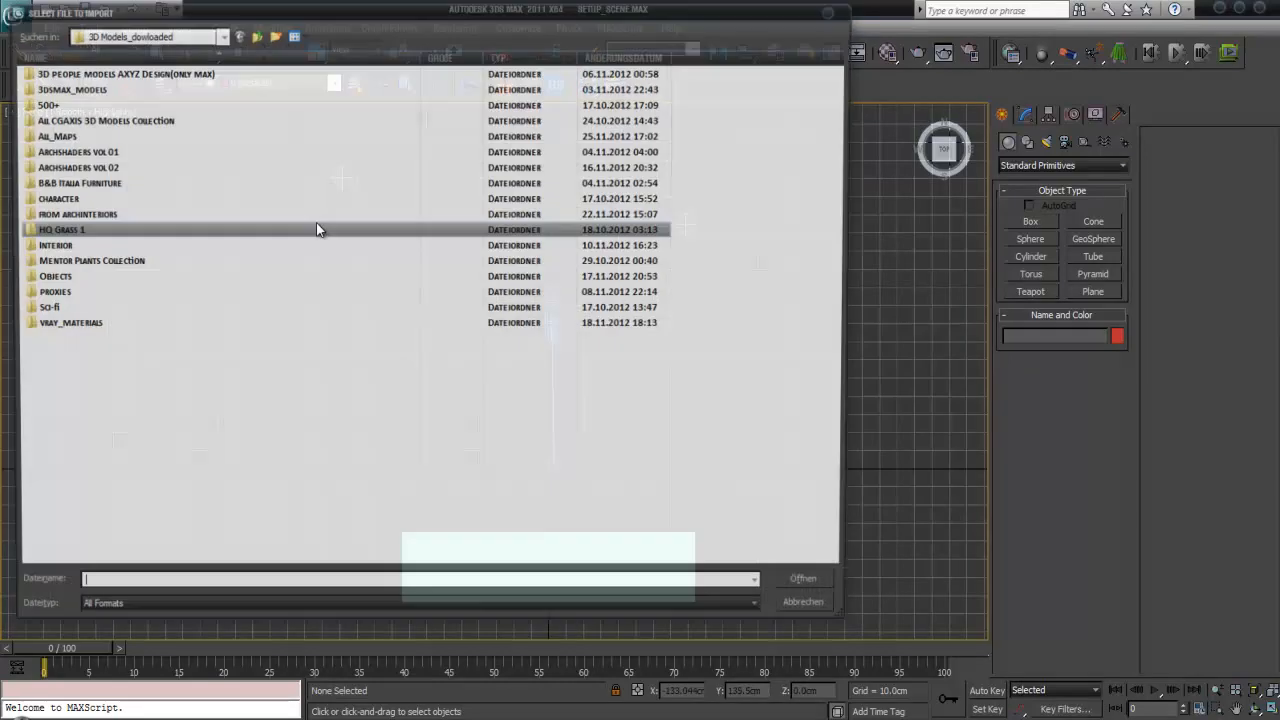
pyautogui.click(220, 36)
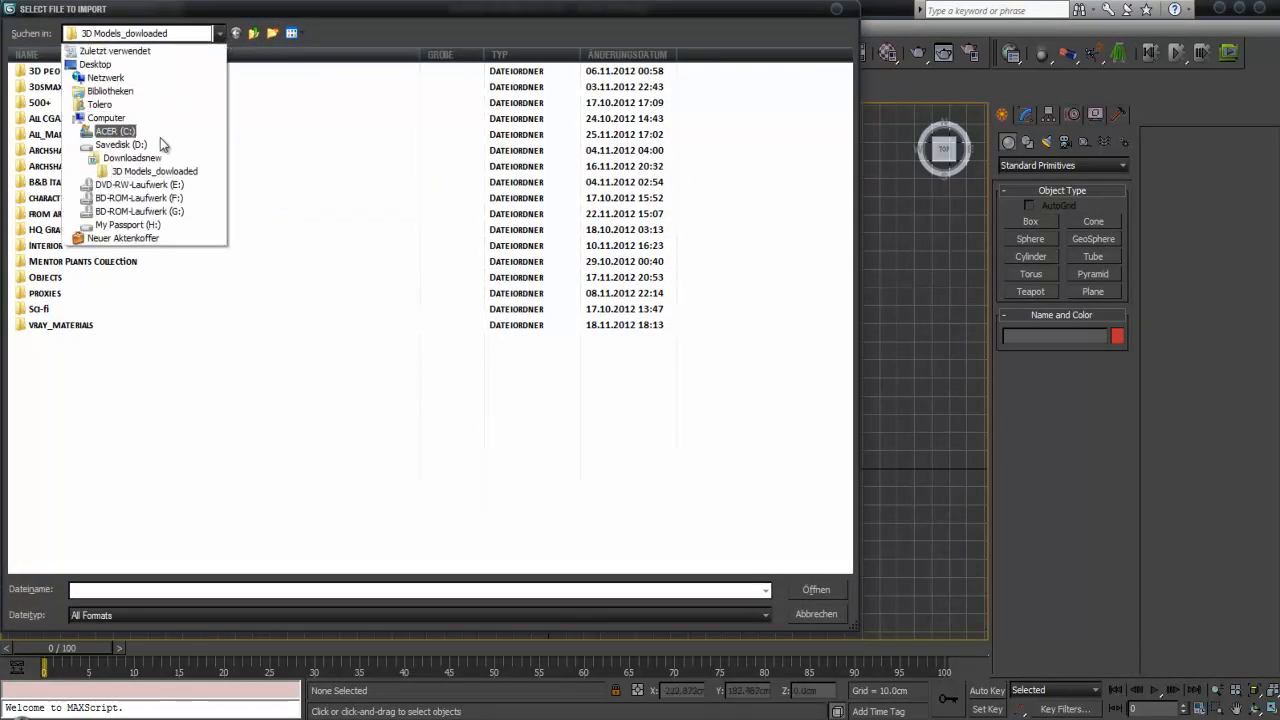
pyautogui.click(120, 144)
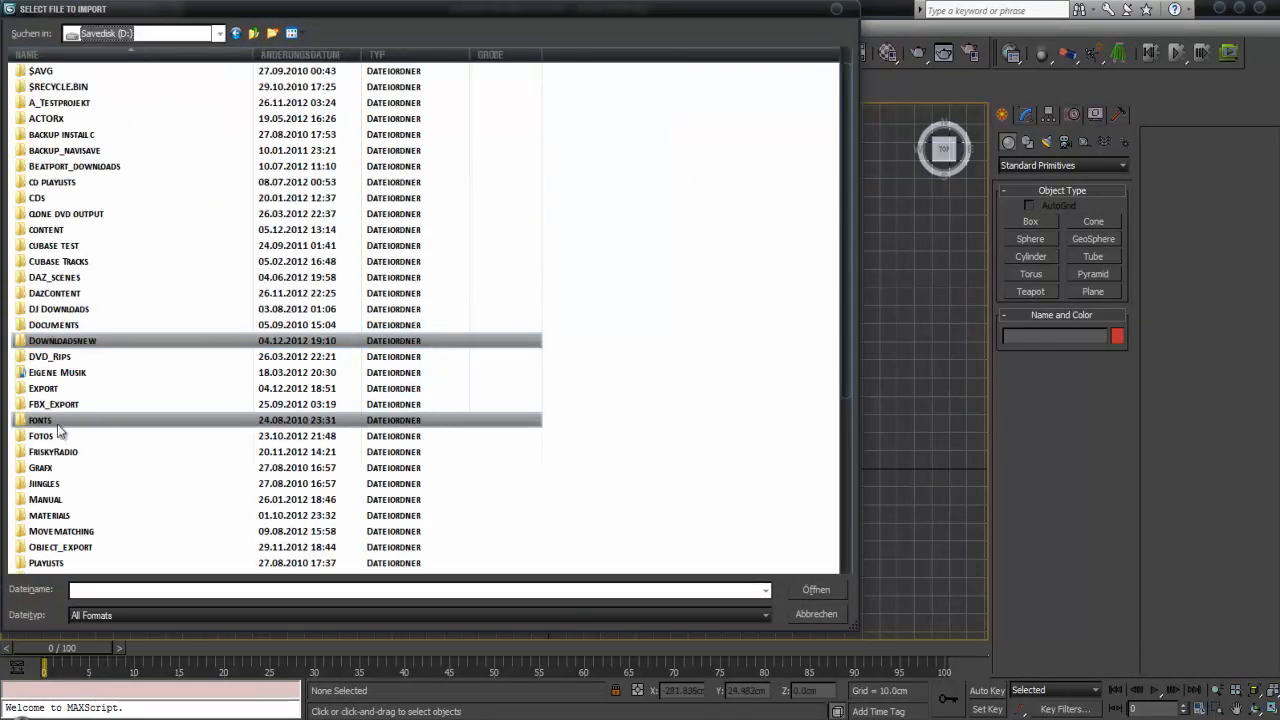
pyautogui.doubleClick(44, 388)
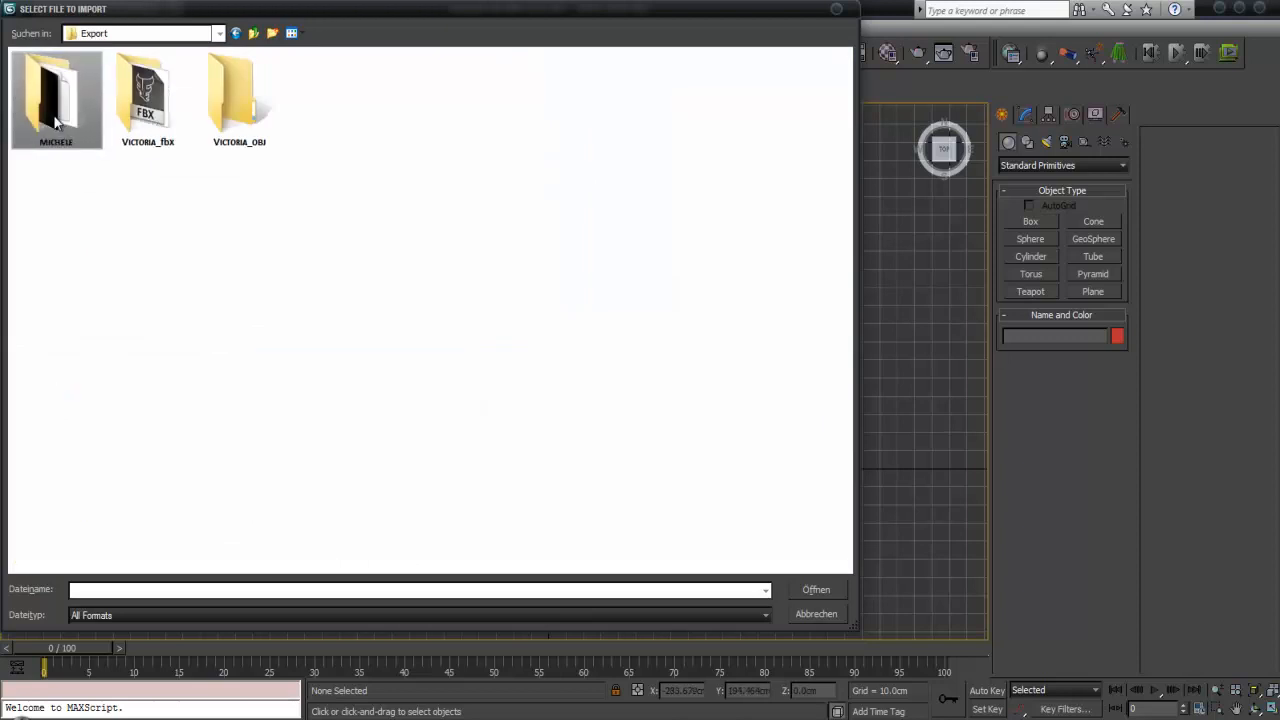
pyautogui.click(148, 96)
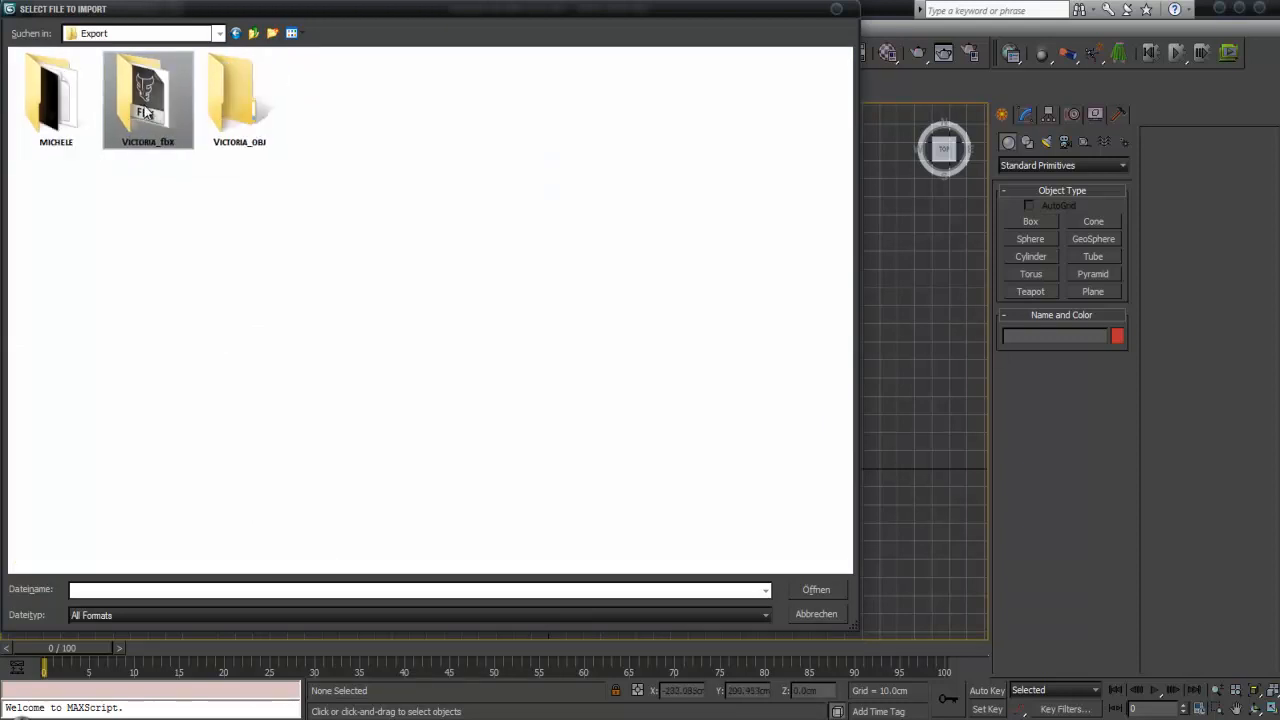
pyautogui.doubleClick(148, 96)
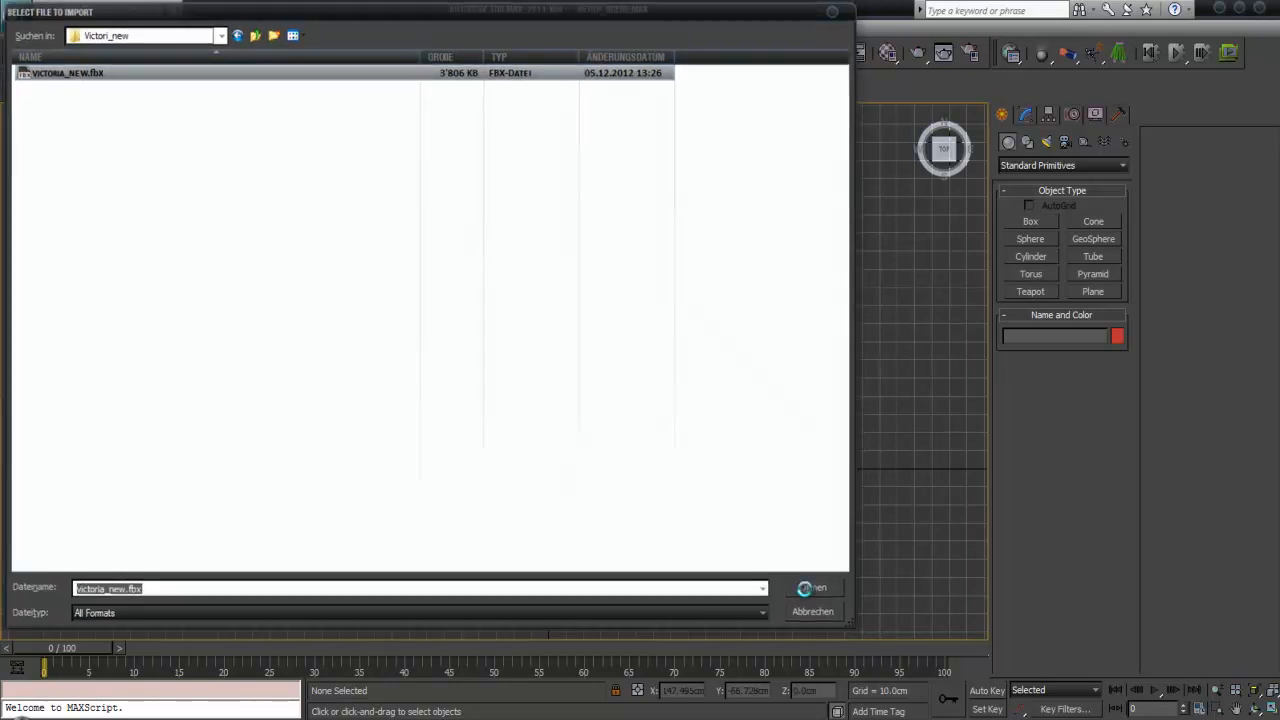
# Import victoria_new.fbx with the default FBX import settings
pyautogui.click(812, 588)
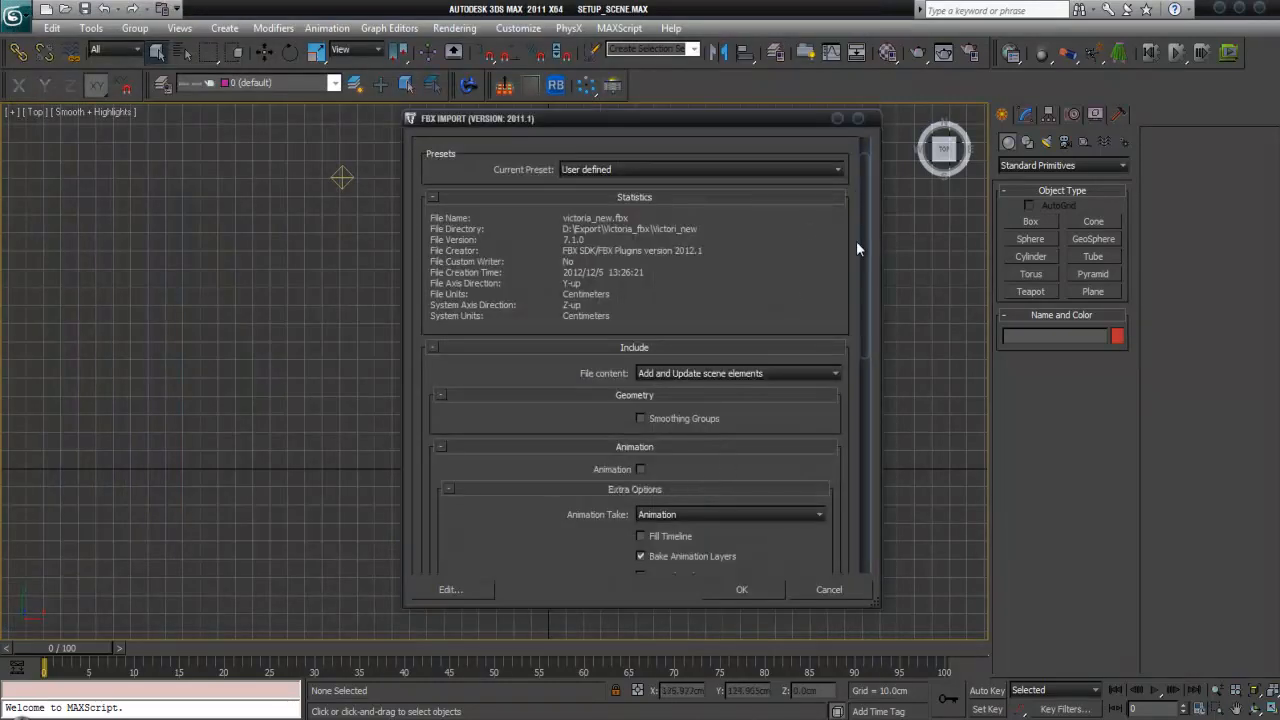
pyautogui.scroll(-3)
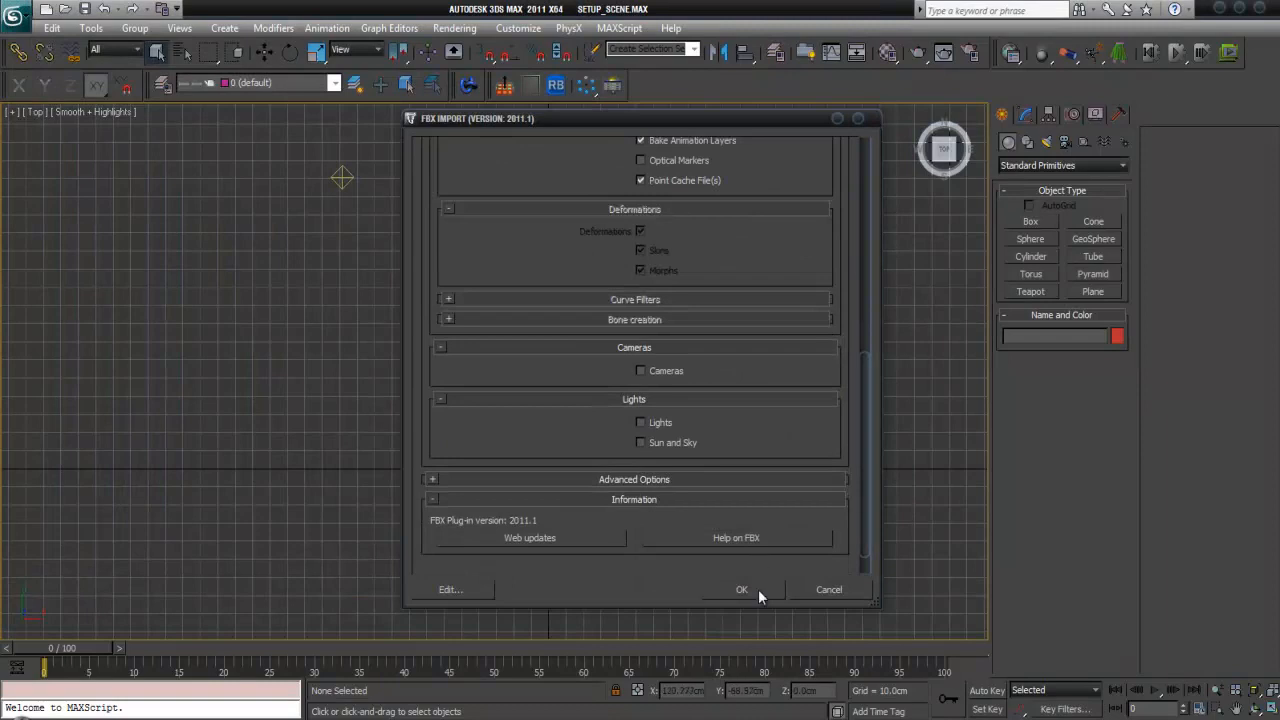
pyautogui.click(740, 588)
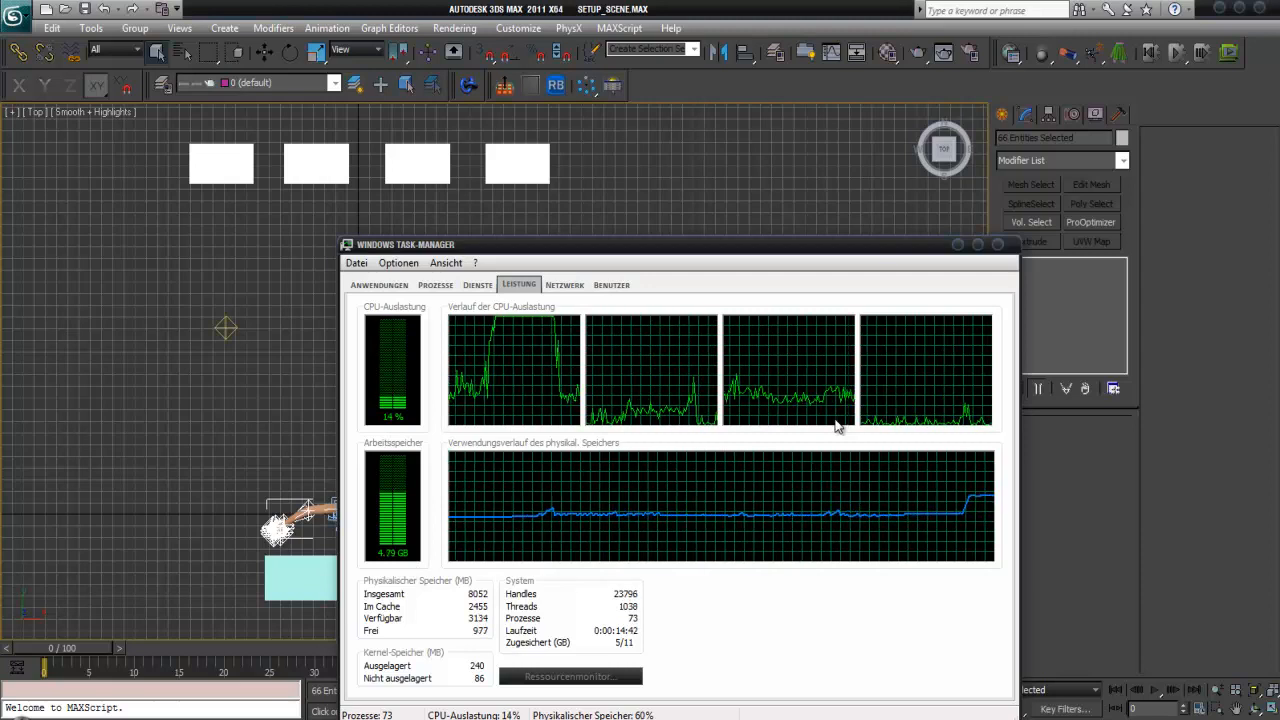
pyautogui.moveTo(872, 260)
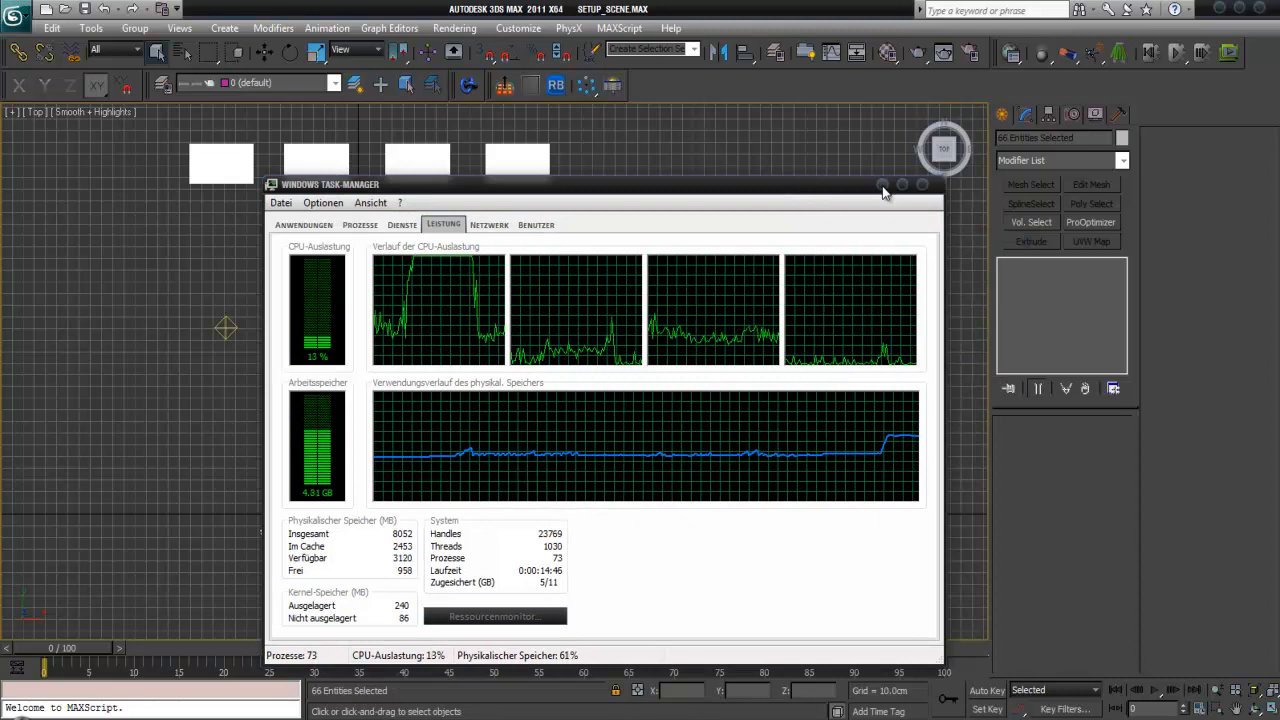
# Close the Windows Task Manager once the Victoria figure has loaded
pyautogui.click(920, 184)
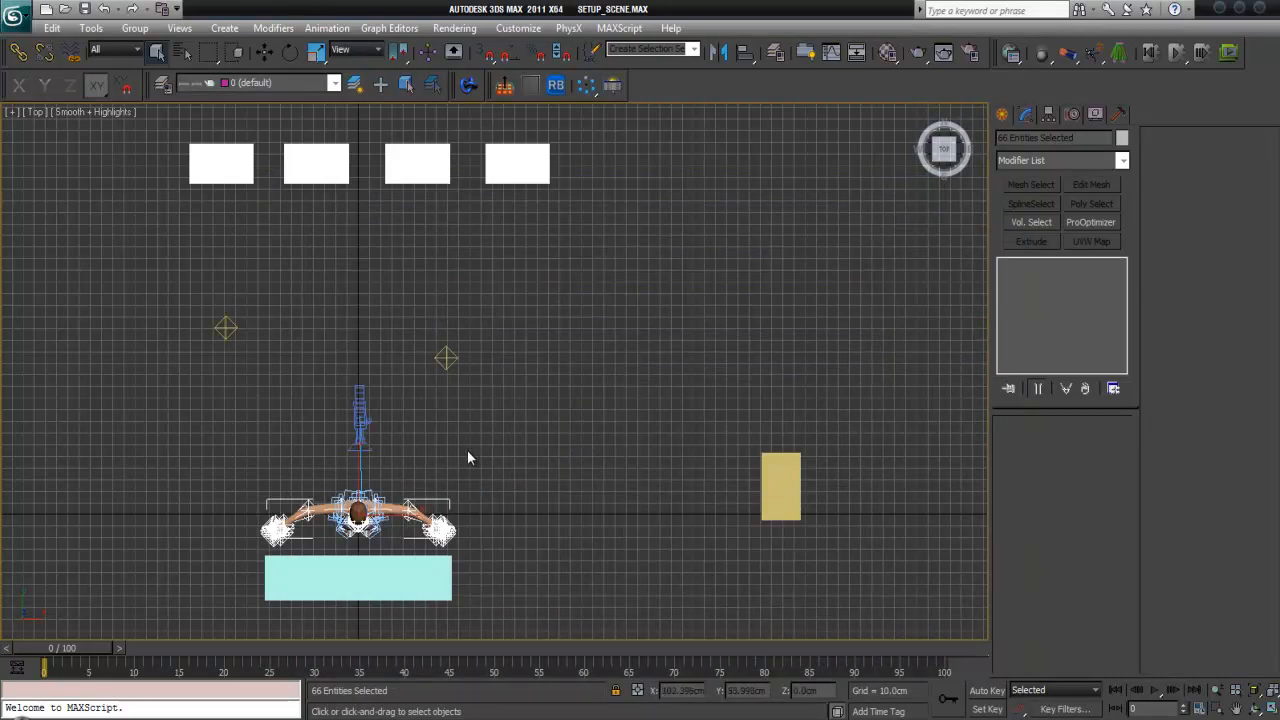
# Render a production test frame of Victoria and close the render window
pyautogui.click(288, 52)
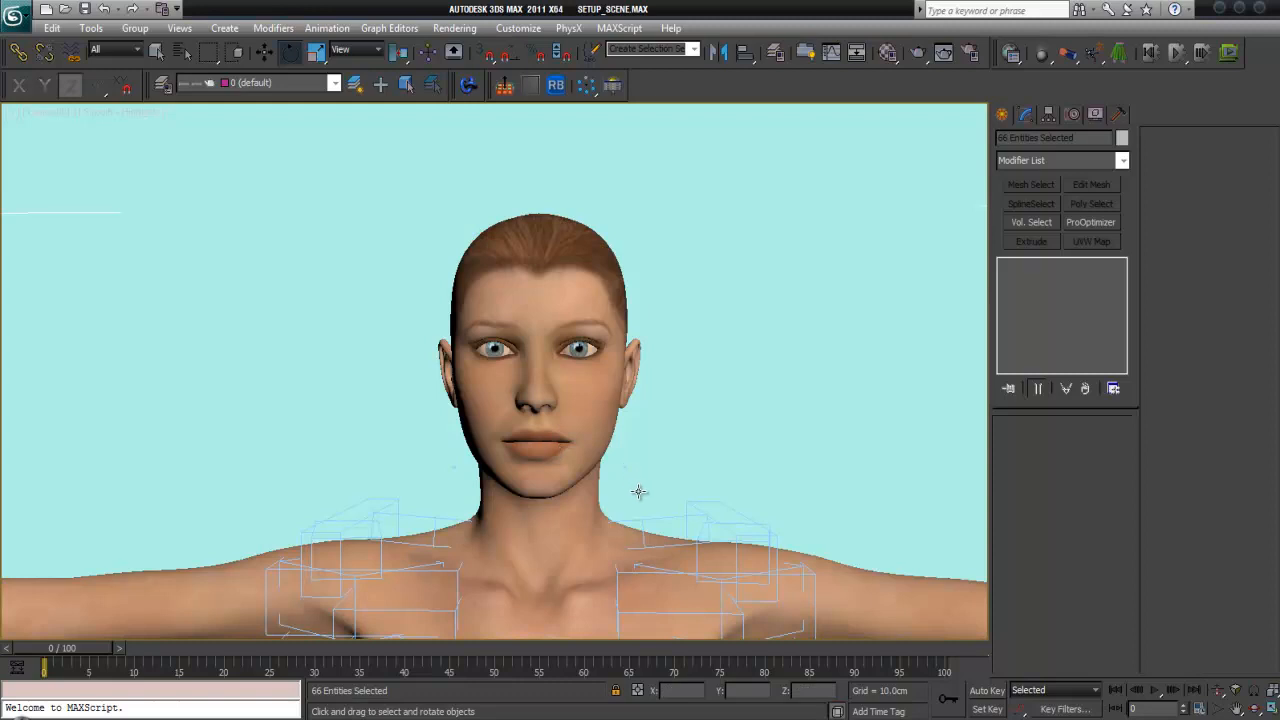
pyautogui.moveTo(702, 436)
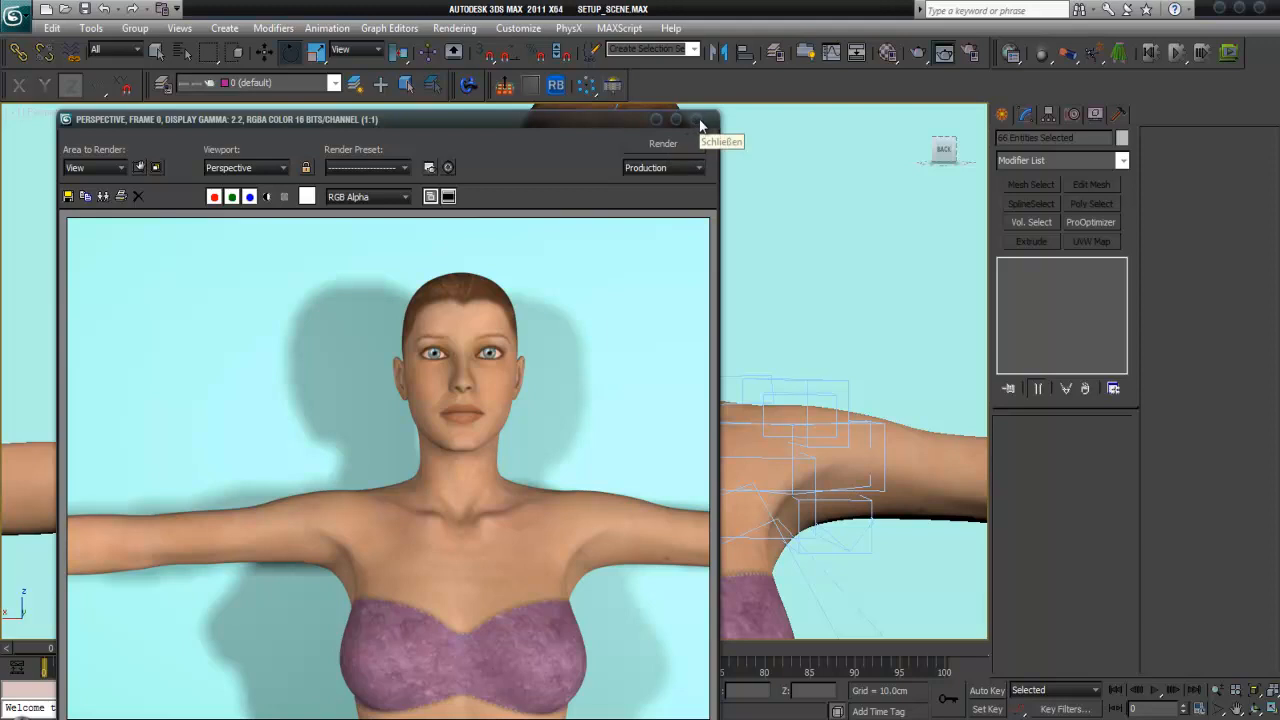
pyautogui.click(888, 52)
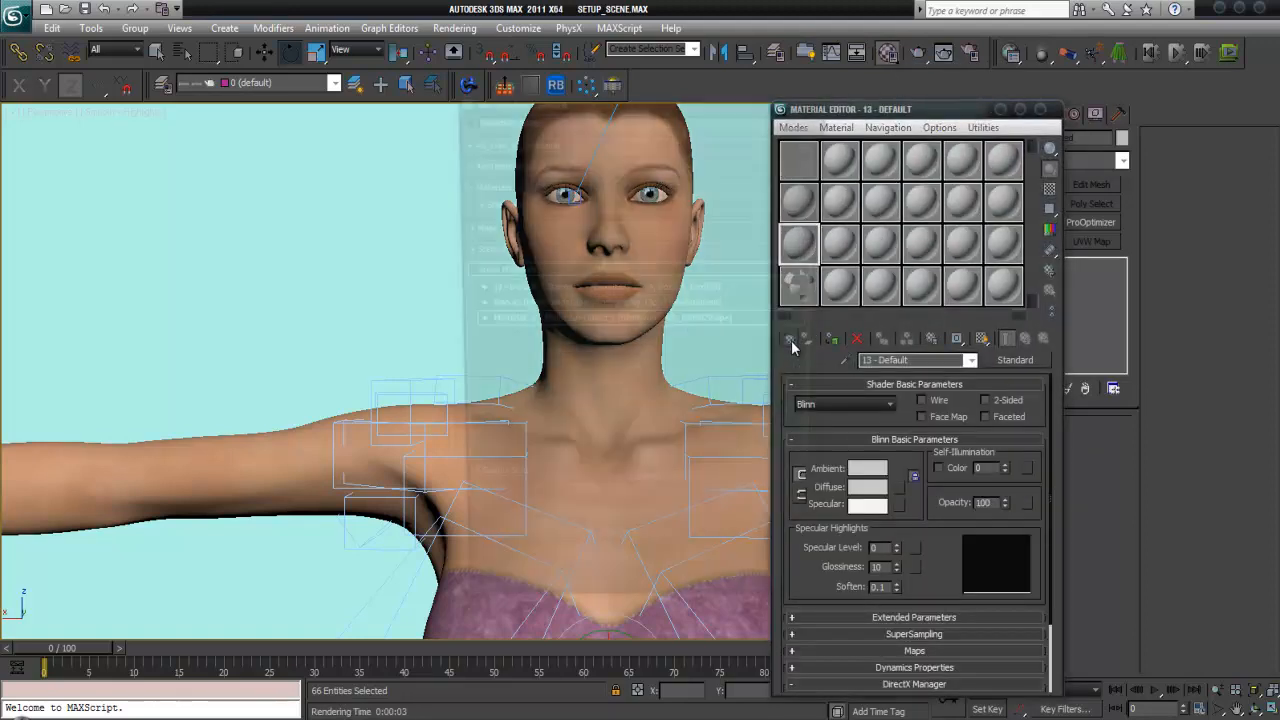
# Instance MultiMat_0 from the scene materials into a slot, then select an empty sample slot
pyautogui.click(790, 338)
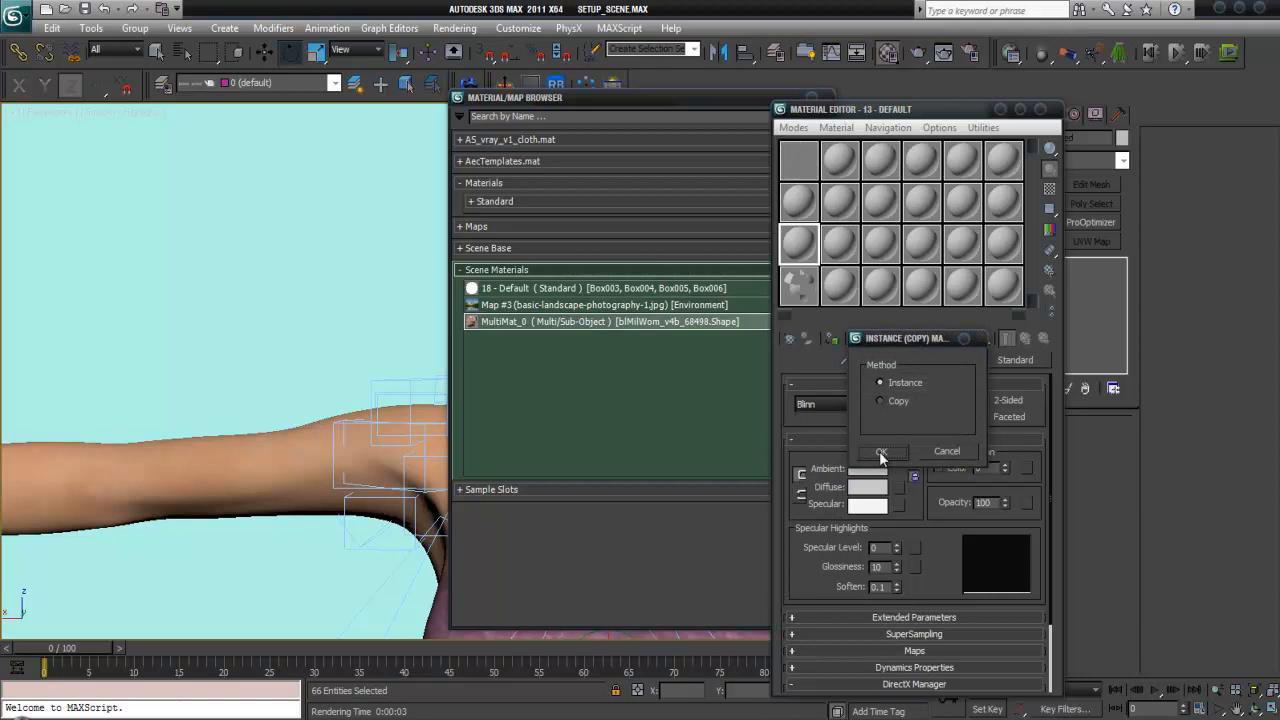
pyautogui.click(884, 452)
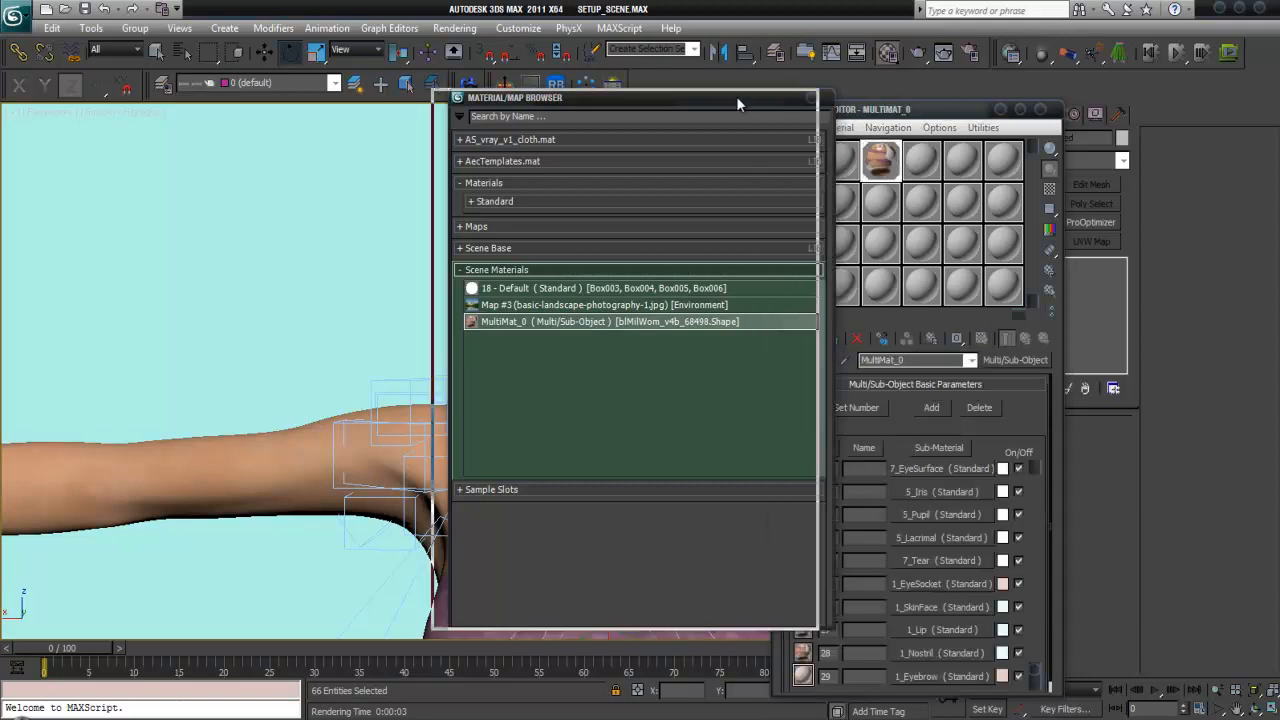
pyautogui.click(808, 96)
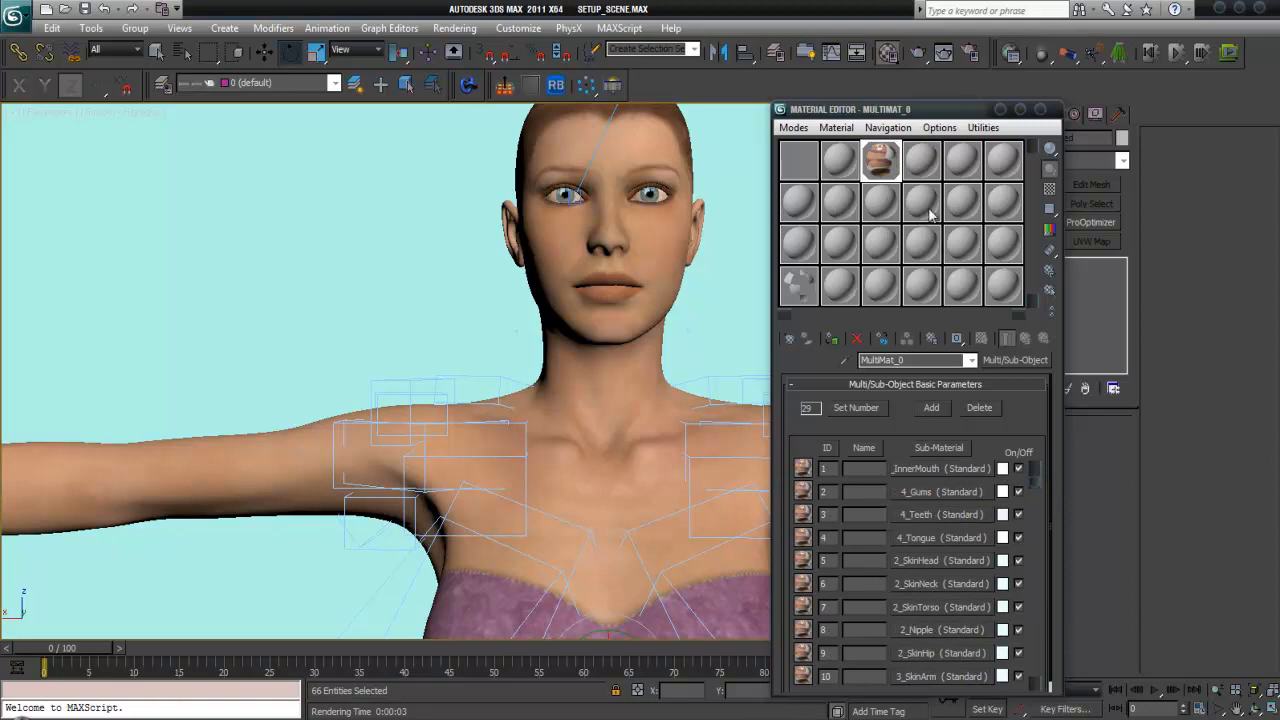
pyautogui.click(920, 200)
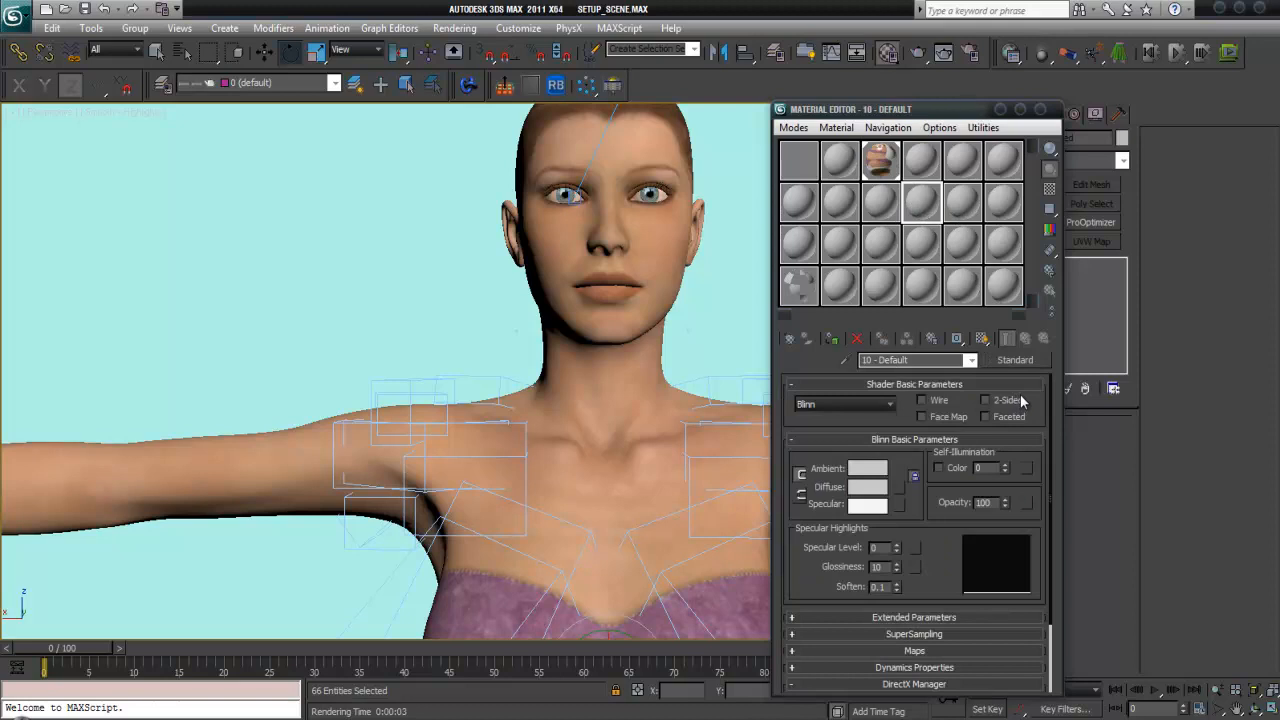
pyautogui.moveTo(1022, 368)
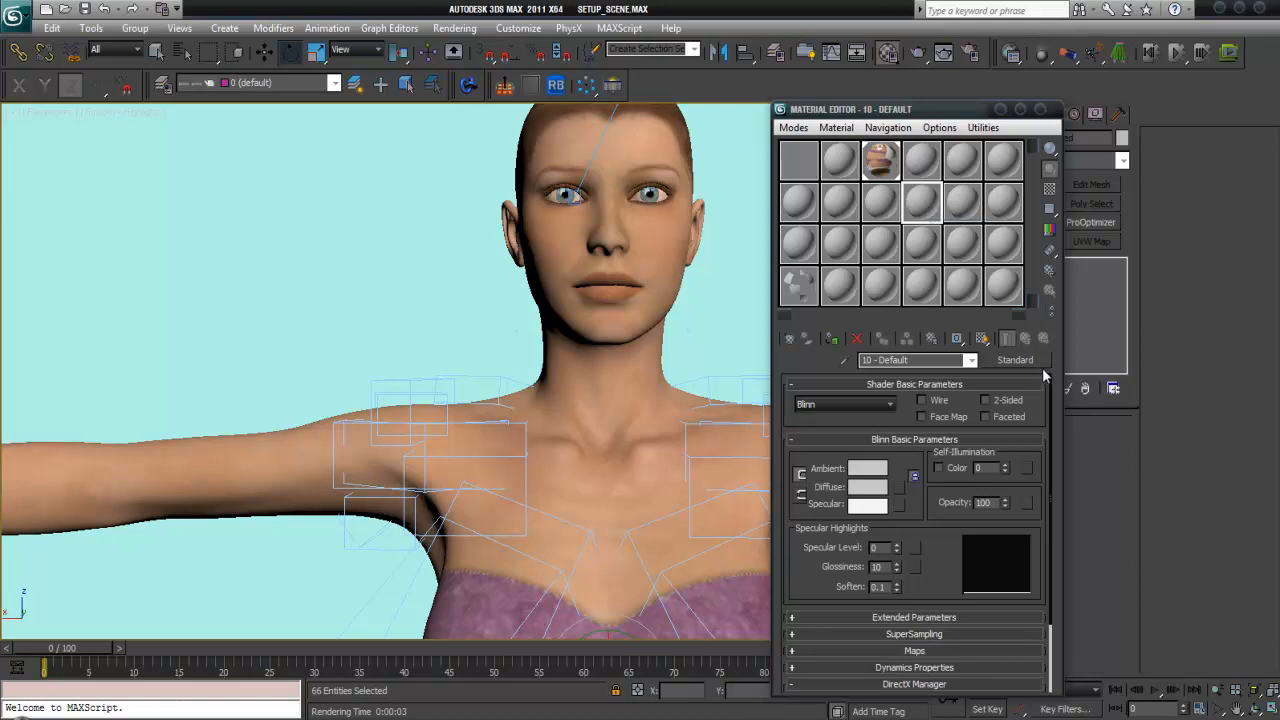
pyautogui.moveTo(910, 496)
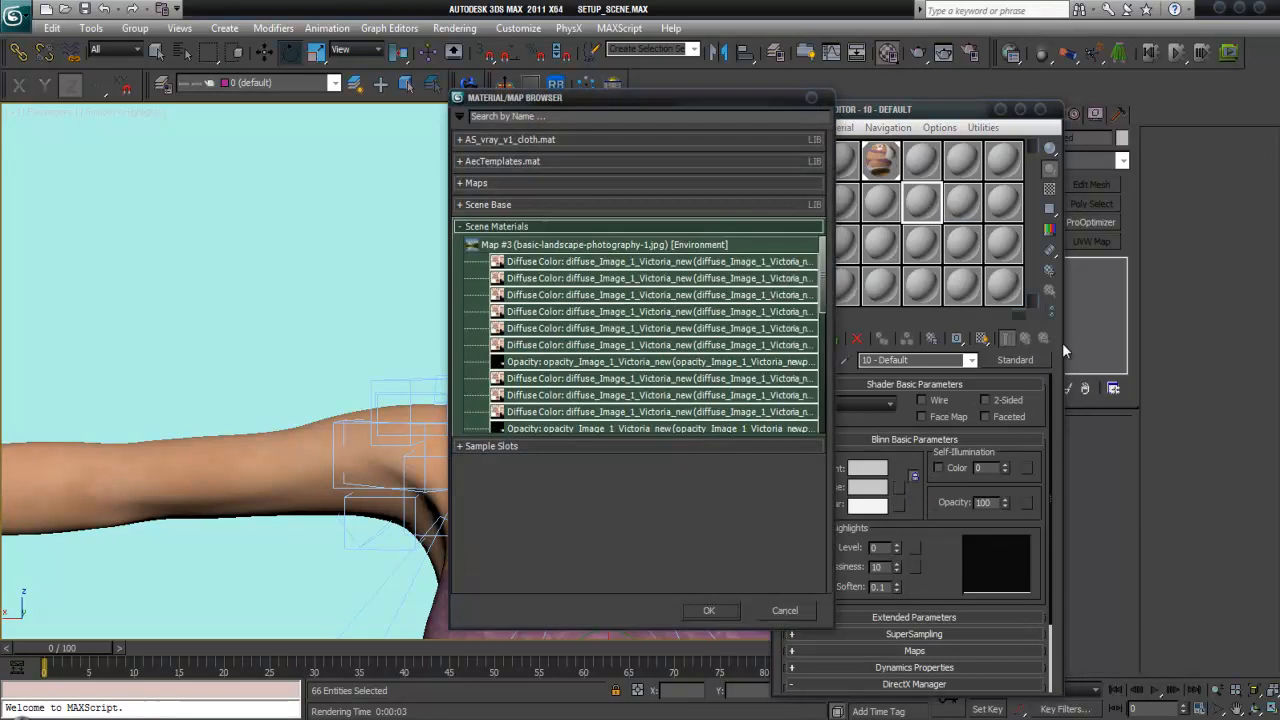
# Load diffuse_Image_1_Victoria_new.png from Victori_new as a Bitmap diffuse map
pyautogui.click(476, 182)
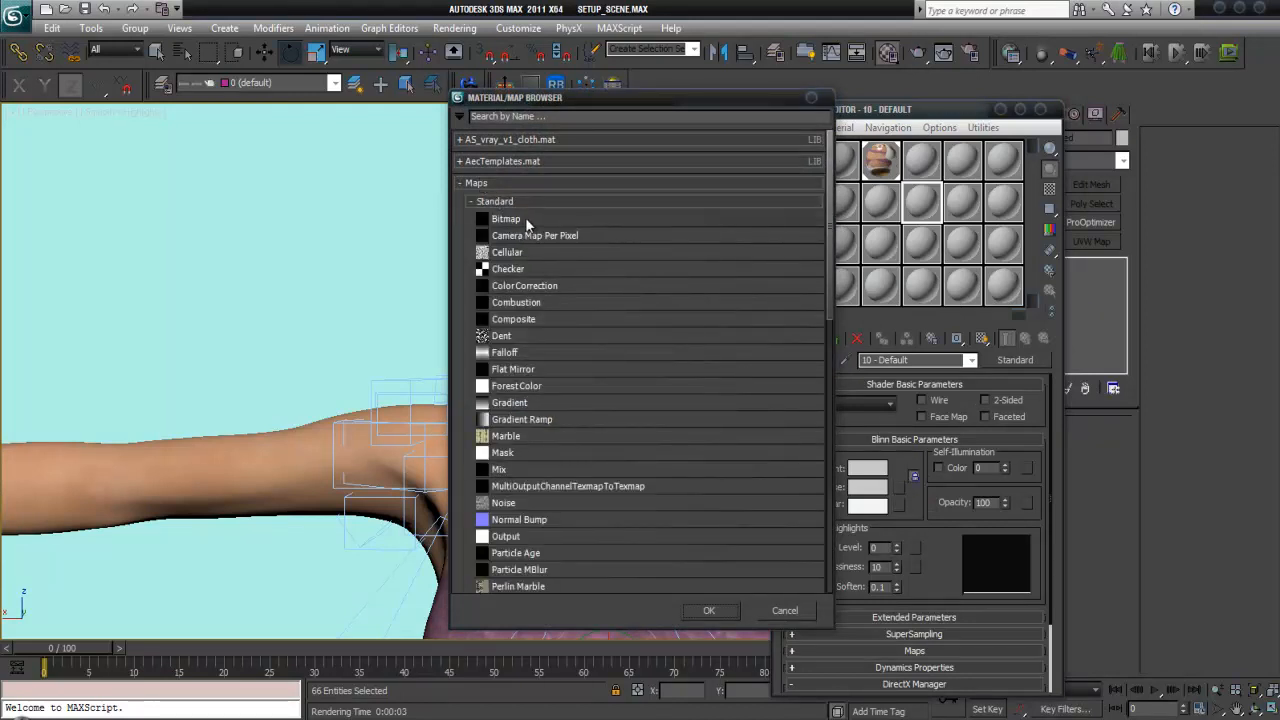
pyautogui.doubleClick(504, 218)
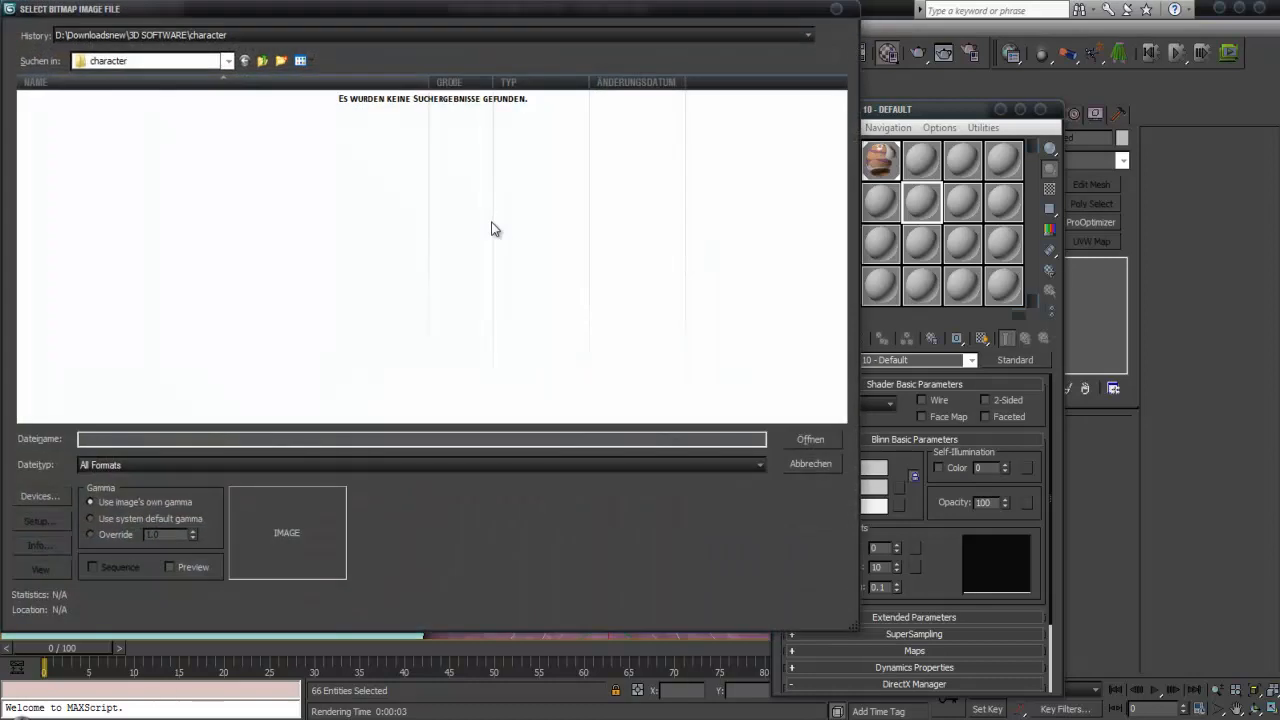
pyautogui.click(228, 60)
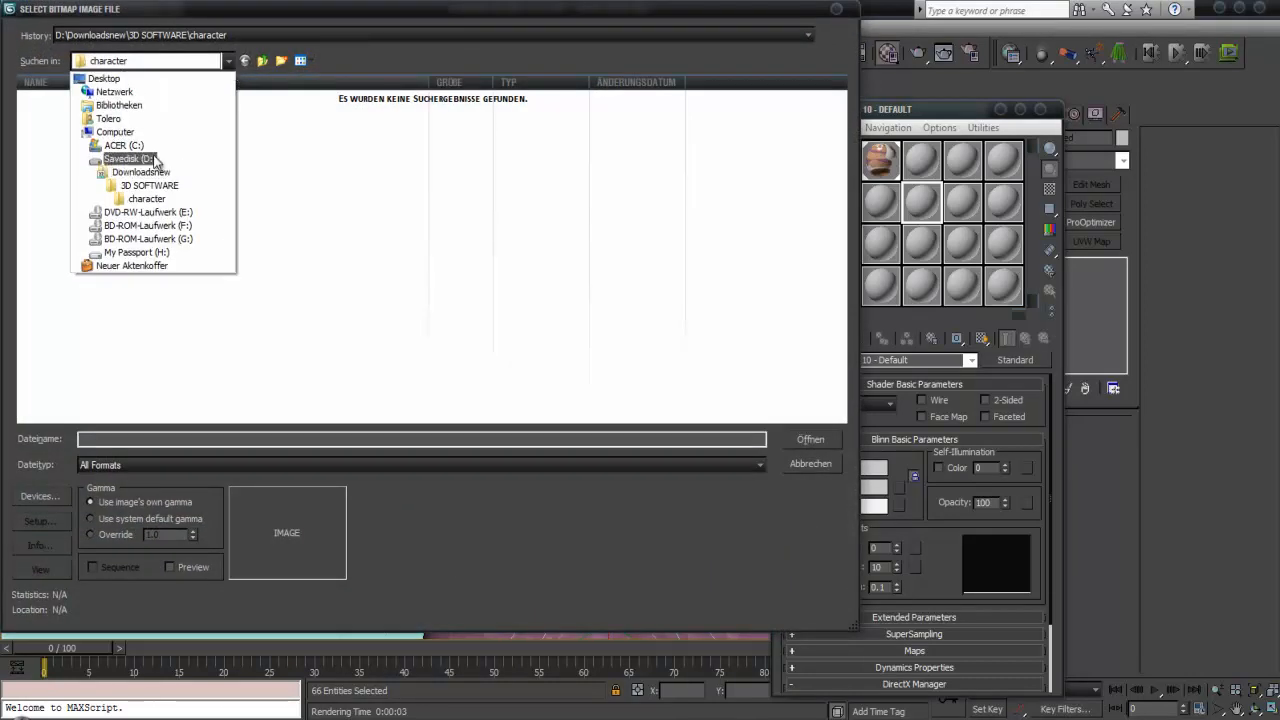
pyautogui.click(148, 198)
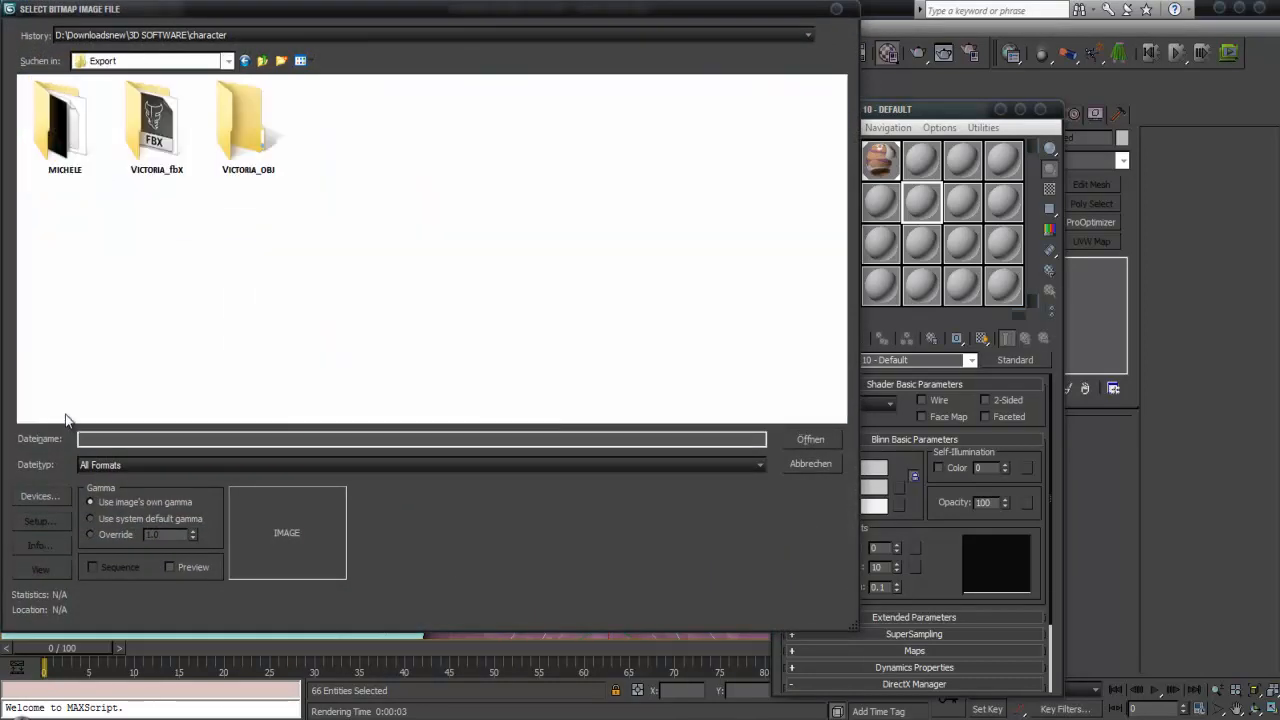
pyautogui.doubleClick(156, 124)
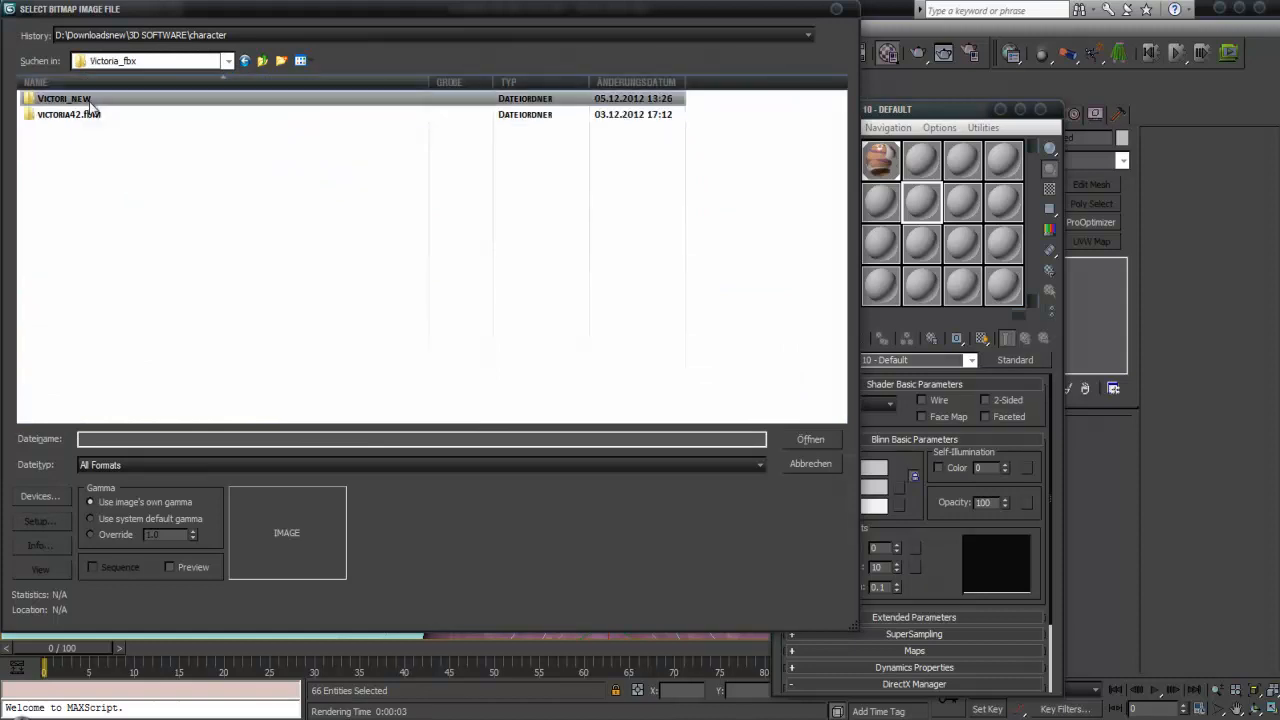
pyautogui.doubleClick(64, 98)
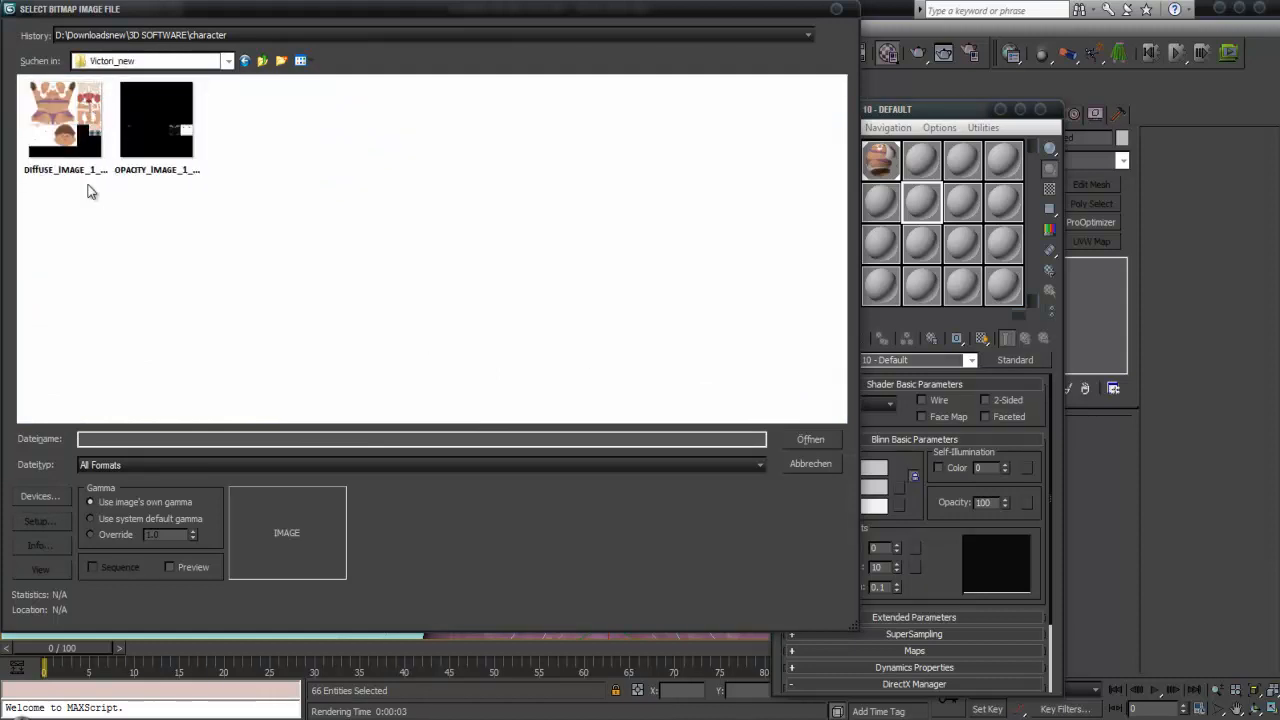
pyautogui.click(64, 120)
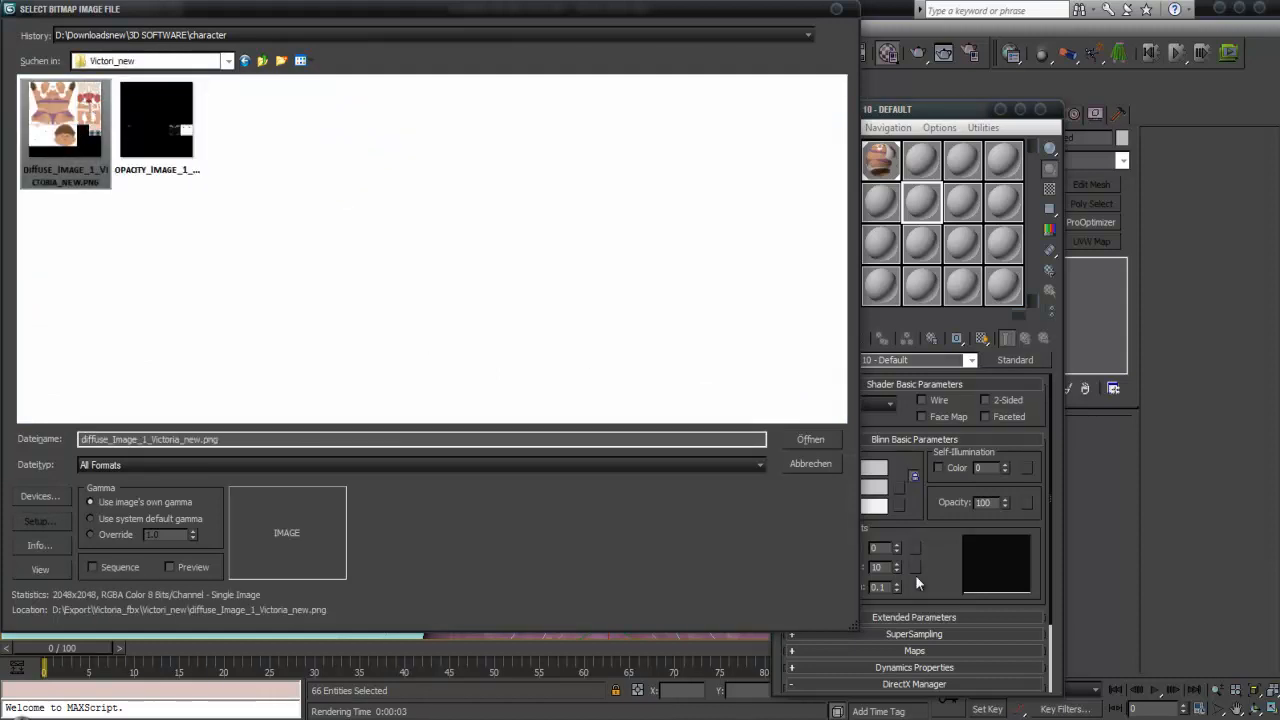
pyautogui.click(810, 440)
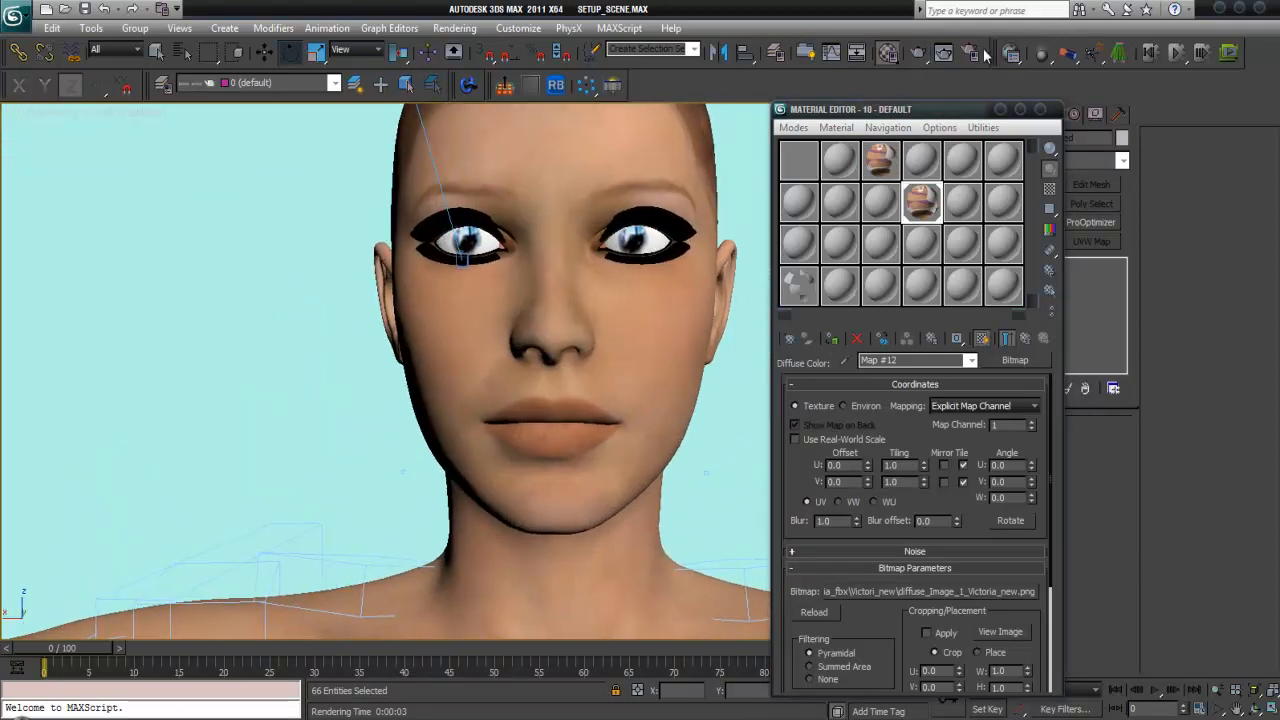
# Show the map in viewport and rename the body's diffuse atlas bitmap to Body_material
pyautogui.click(942, 52)
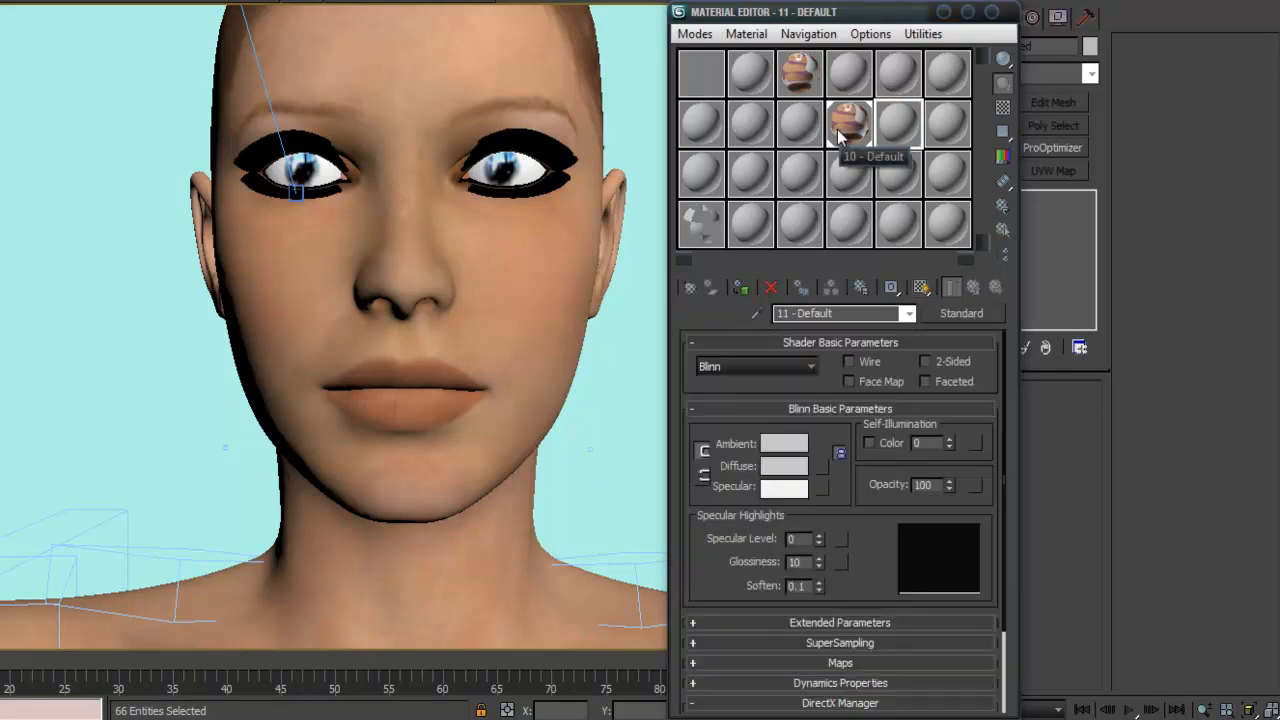
pyautogui.click(848, 124)
pyautogui.write('Body_')
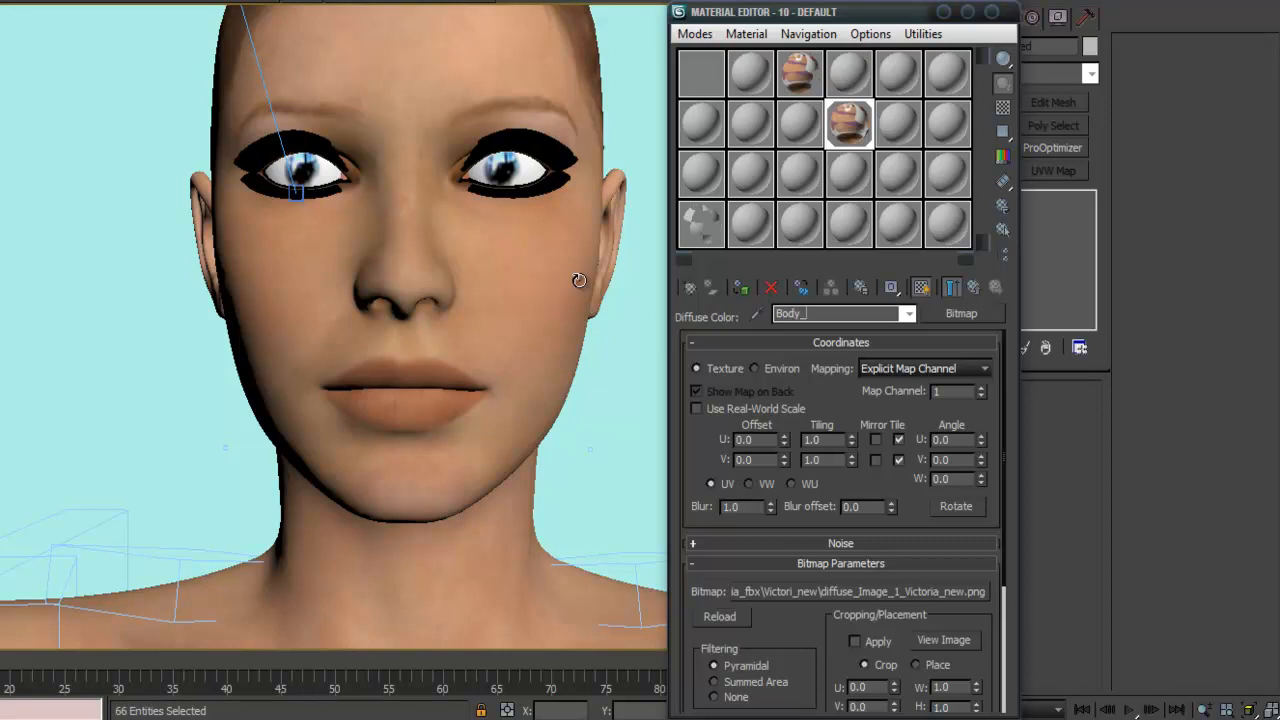
pyautogui.write('material')
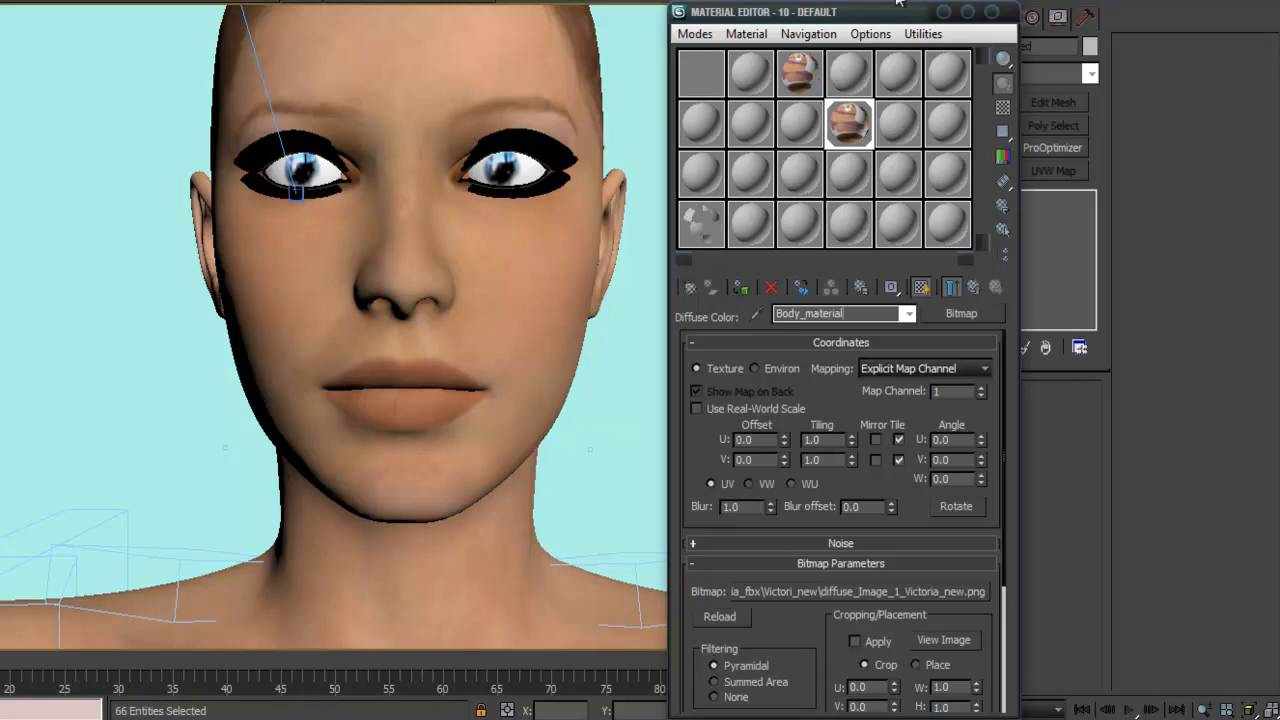
pyautogui.moveTo(848, 124)
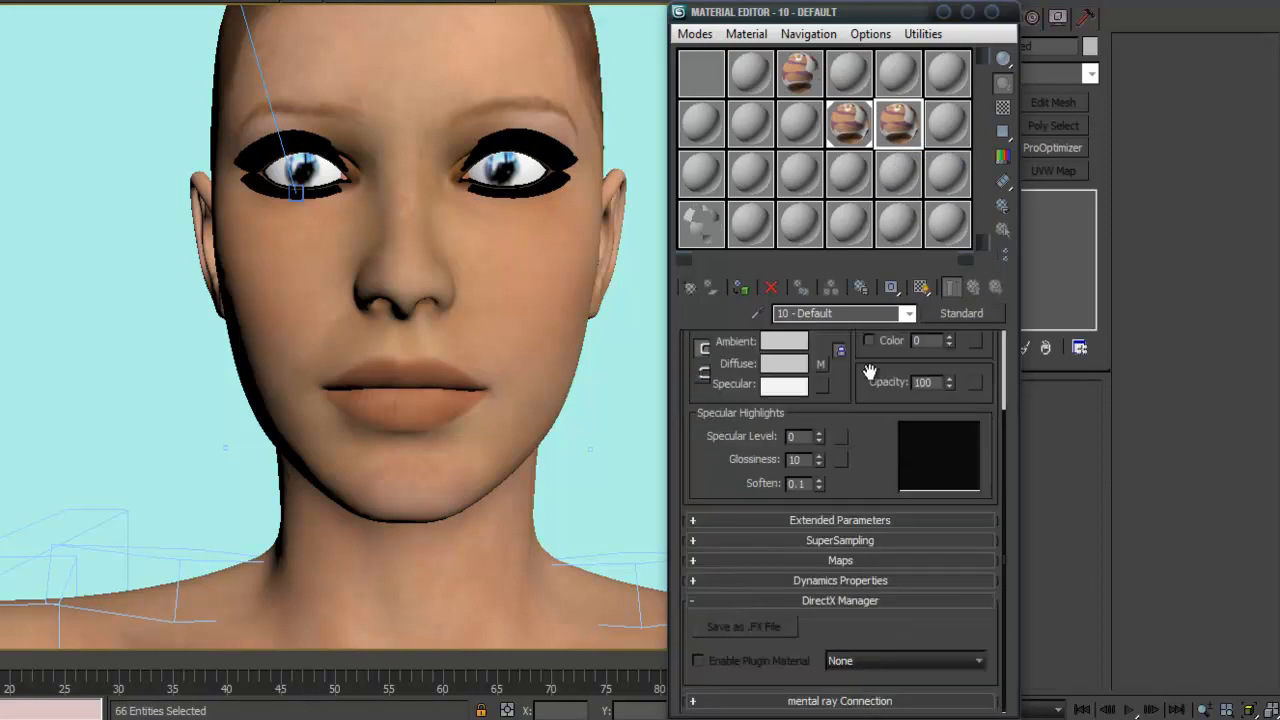
# Load opacity_Image_1_Victoria_new.png into the Opacity slot, then return to the Body_material diffuse map
pyautogui.click(840, 560)
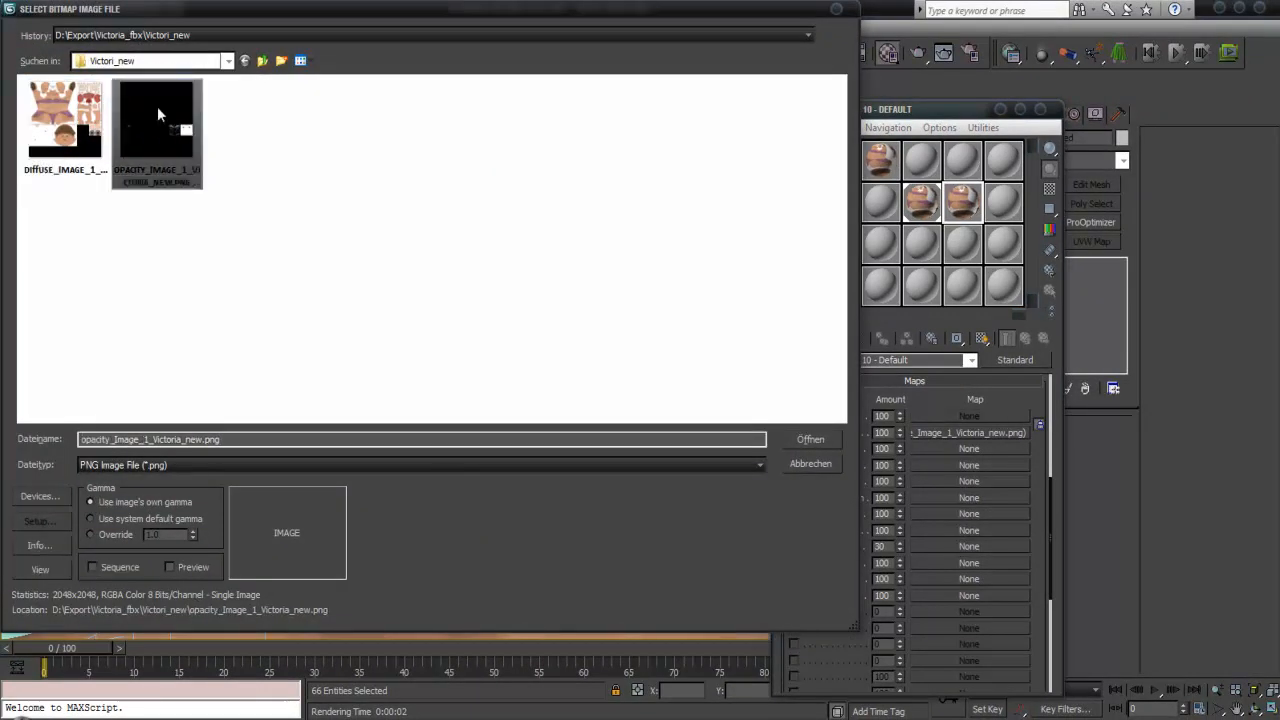
pyautogui.click(810, 440)
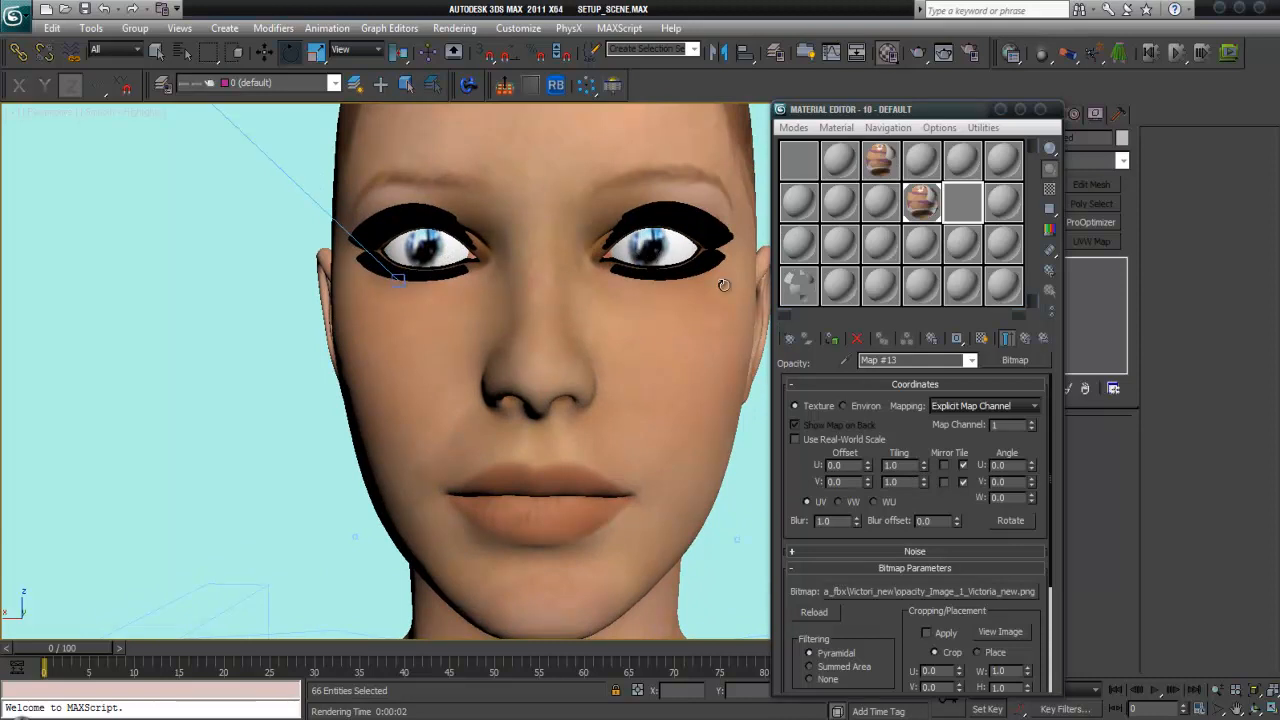
pyautogui.moveTo(896, 616)
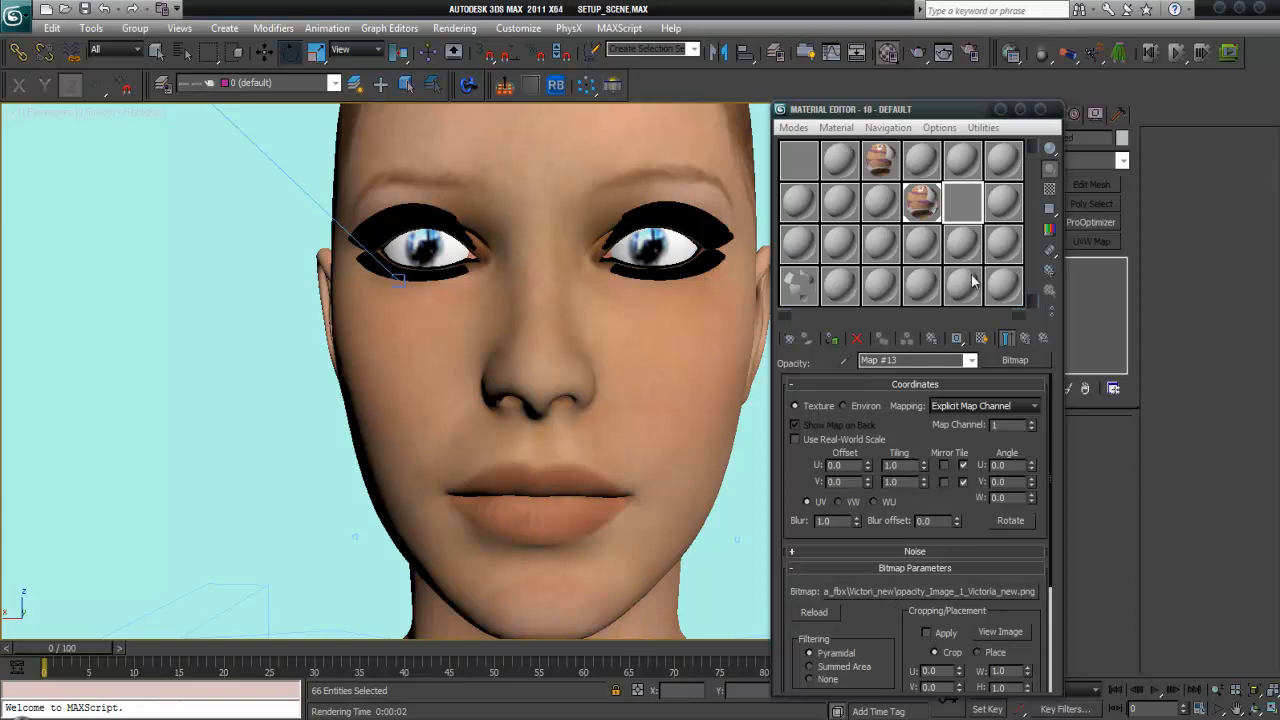
pyautogui.click(1024, 338)
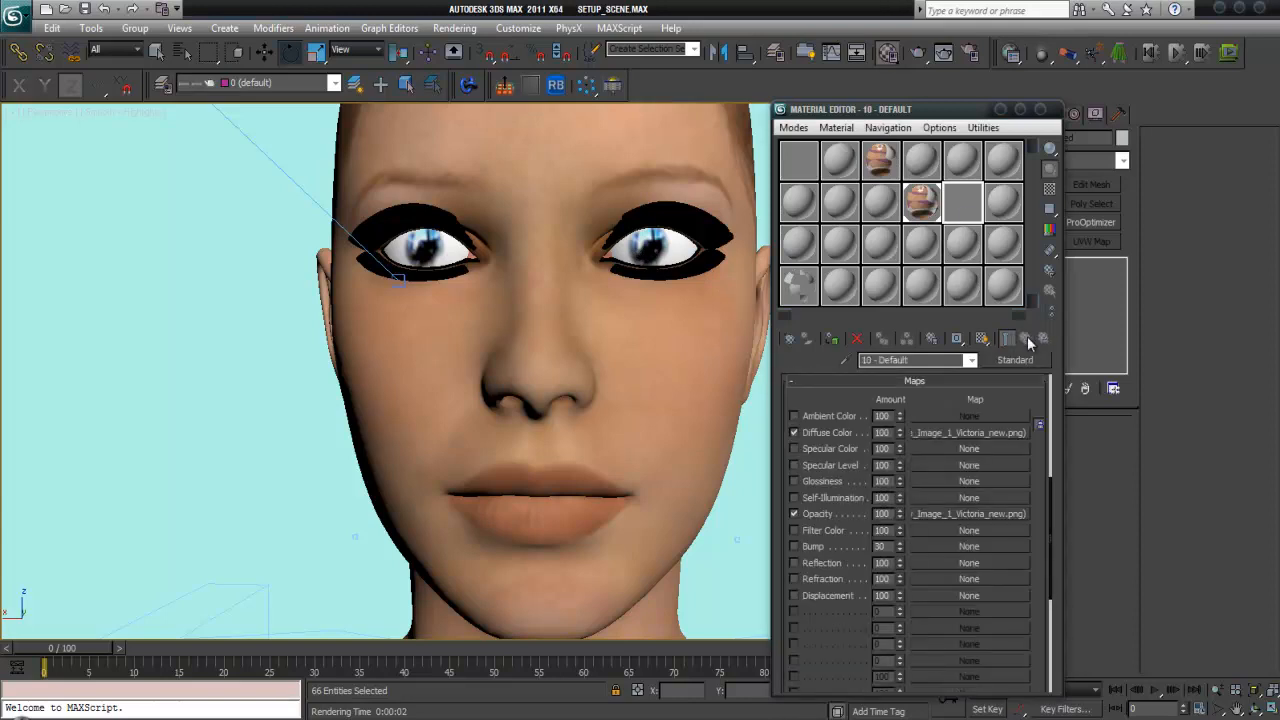
pyautogui.click(968, 432)
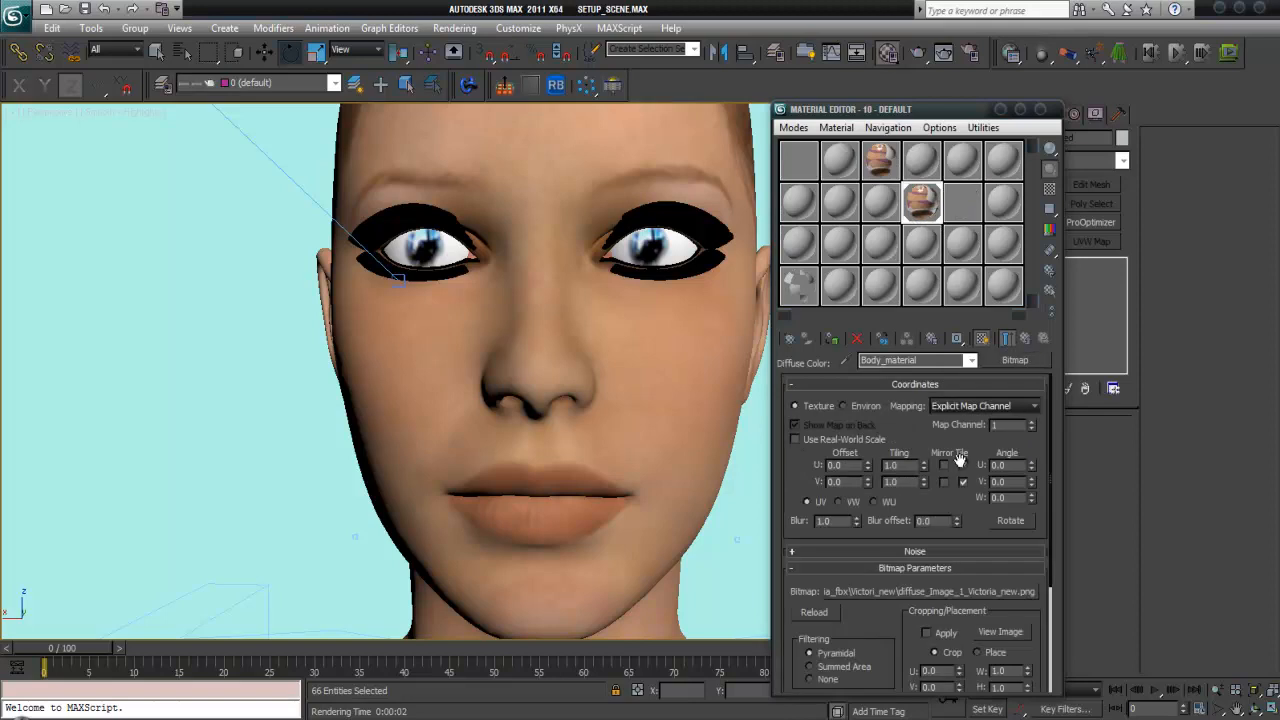
# Preview the full Body_material atlas image and close the cropping preview window
pyautogui.click(1000, 632)
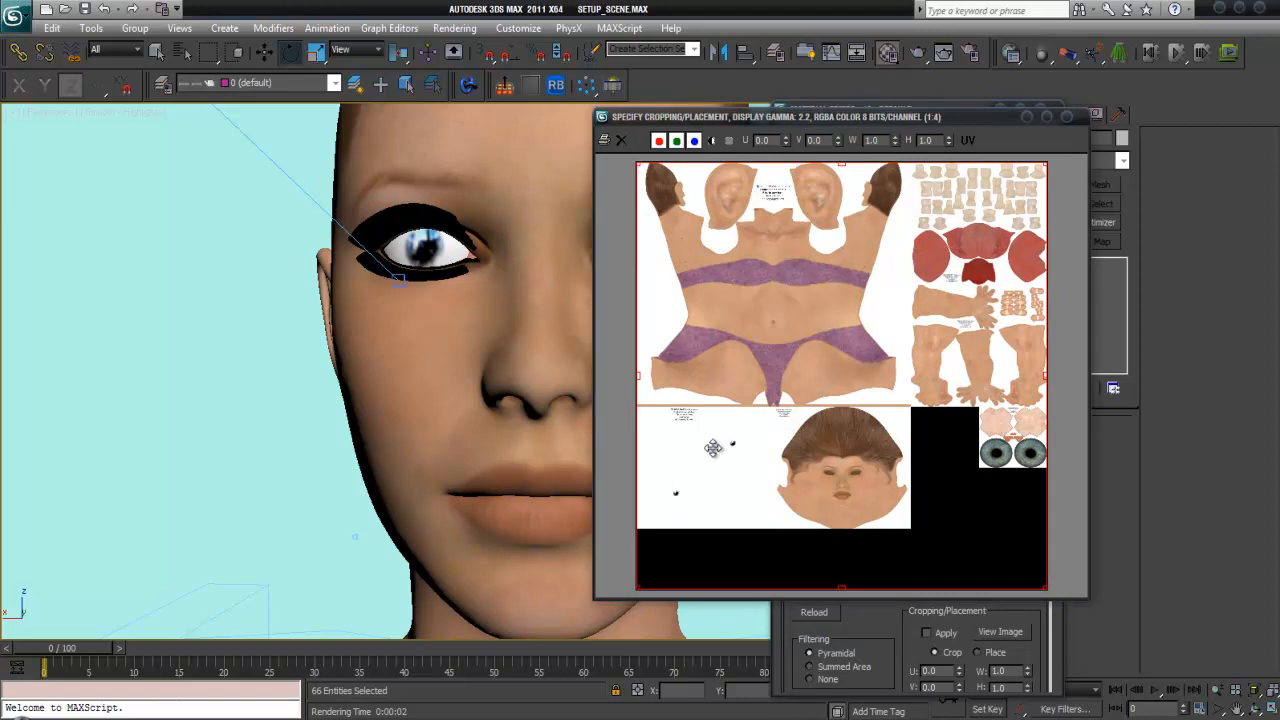
pyautogui.moveTo(730, 444)
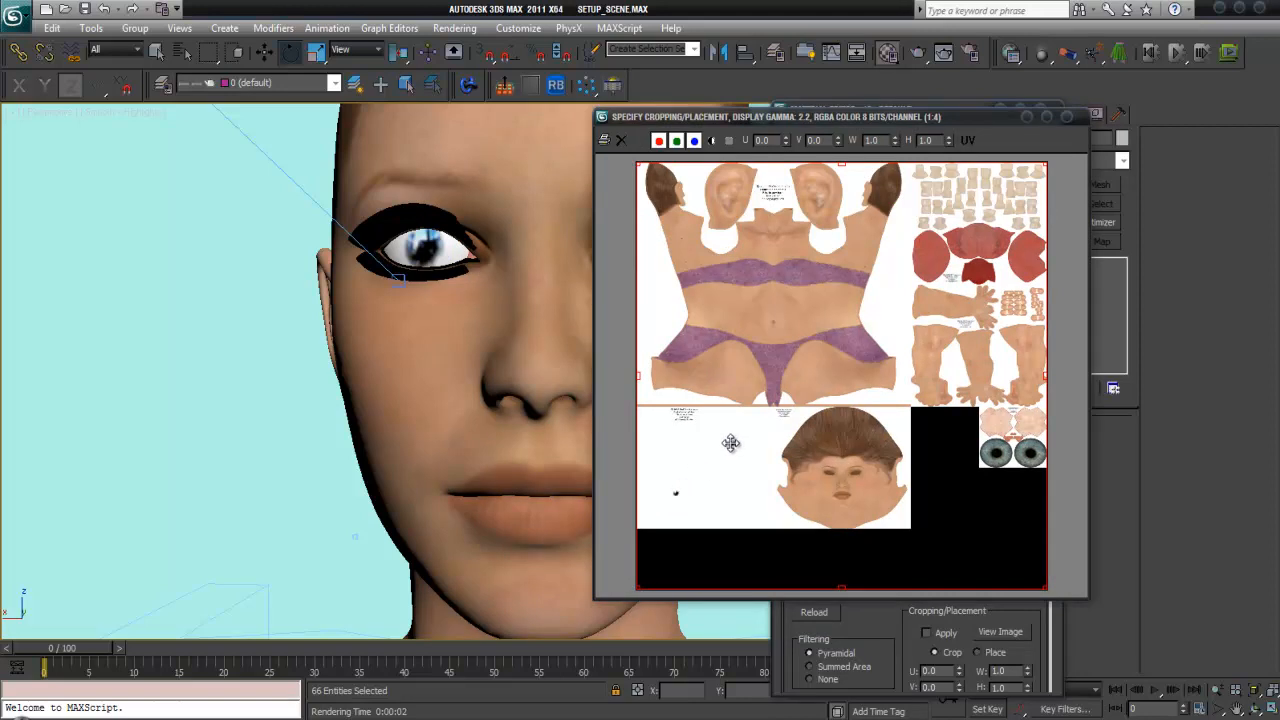
pyautogui.moveTo(678, 496)
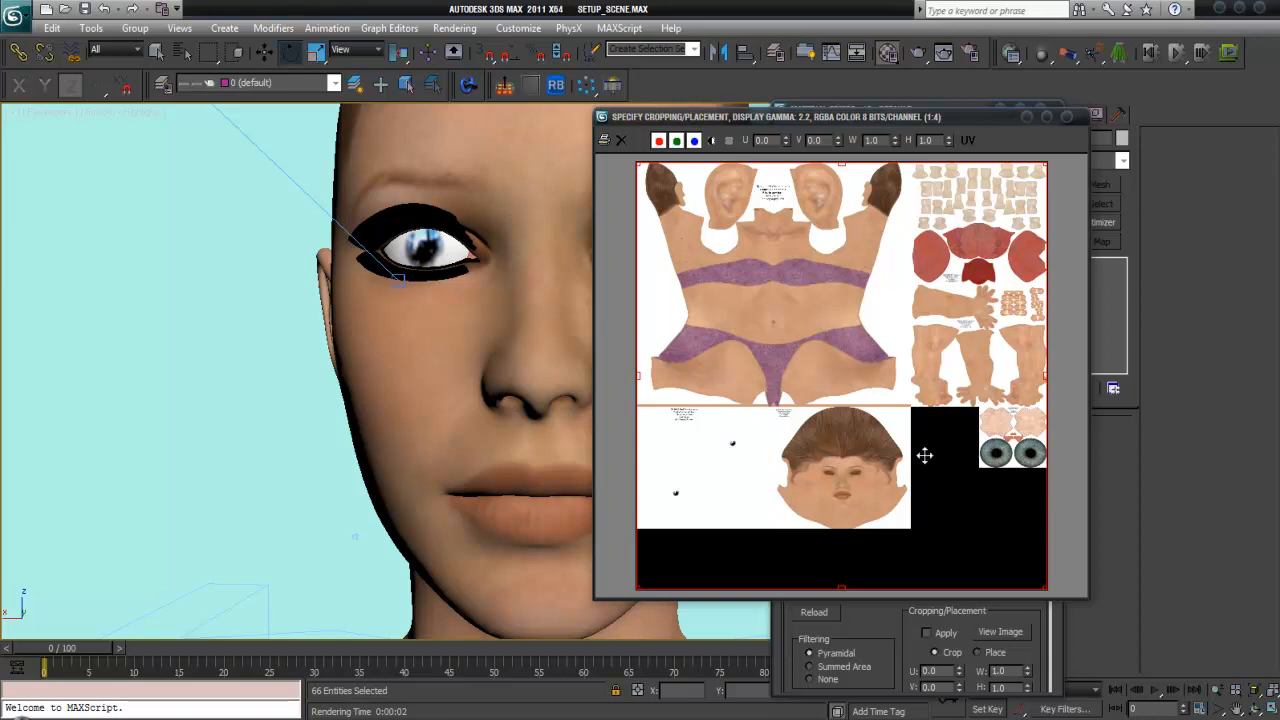
pyautogui.moveTo(996, 452)
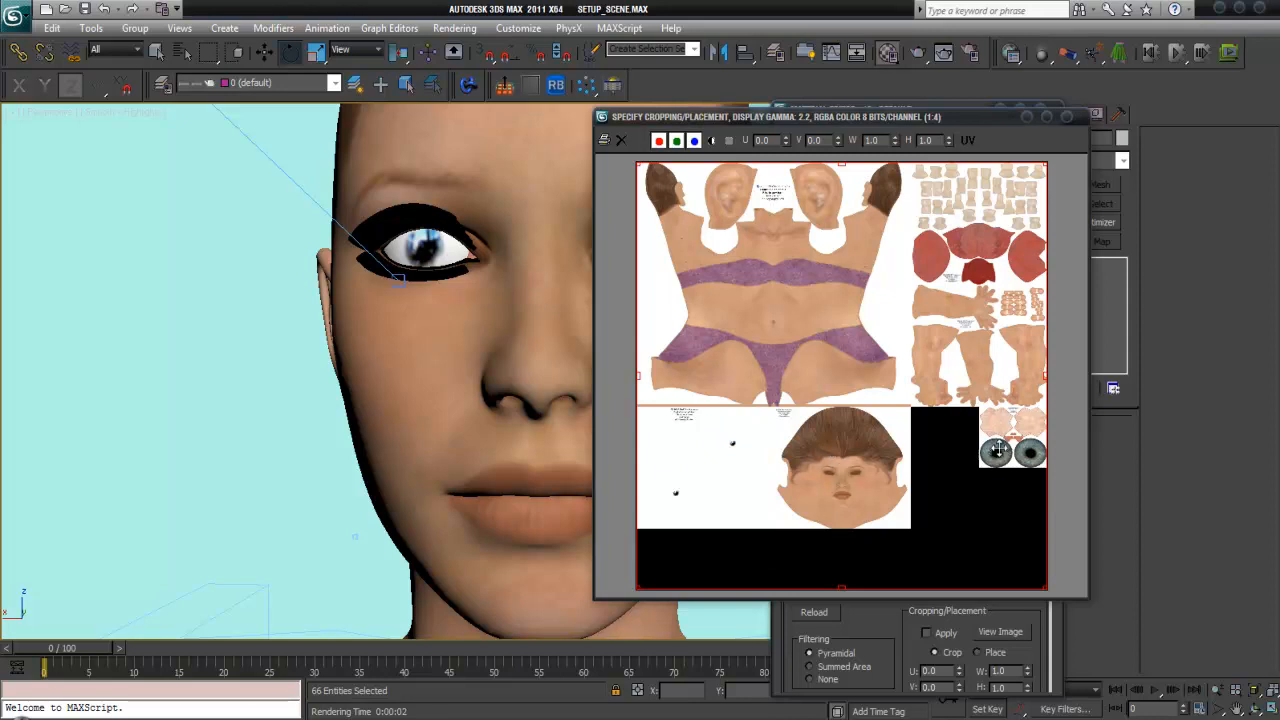
pyautogui.moveTo(1044, 452)
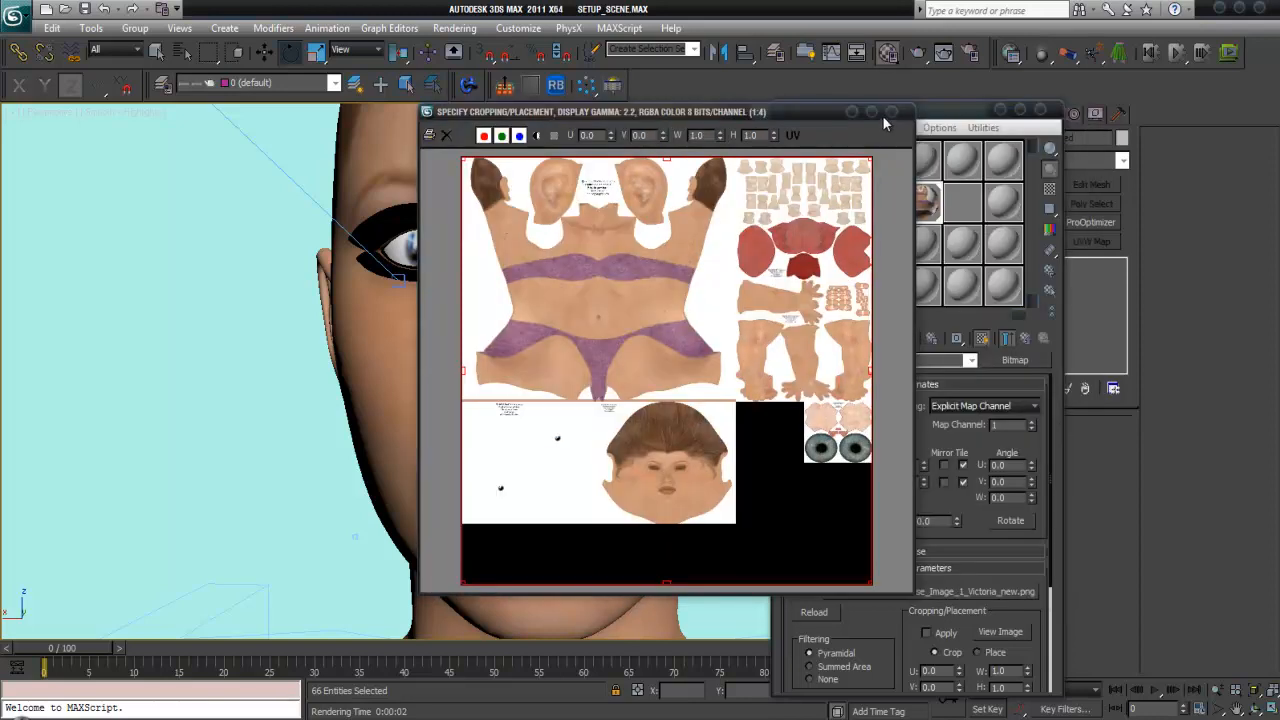
pyautogui.click(446, 136)
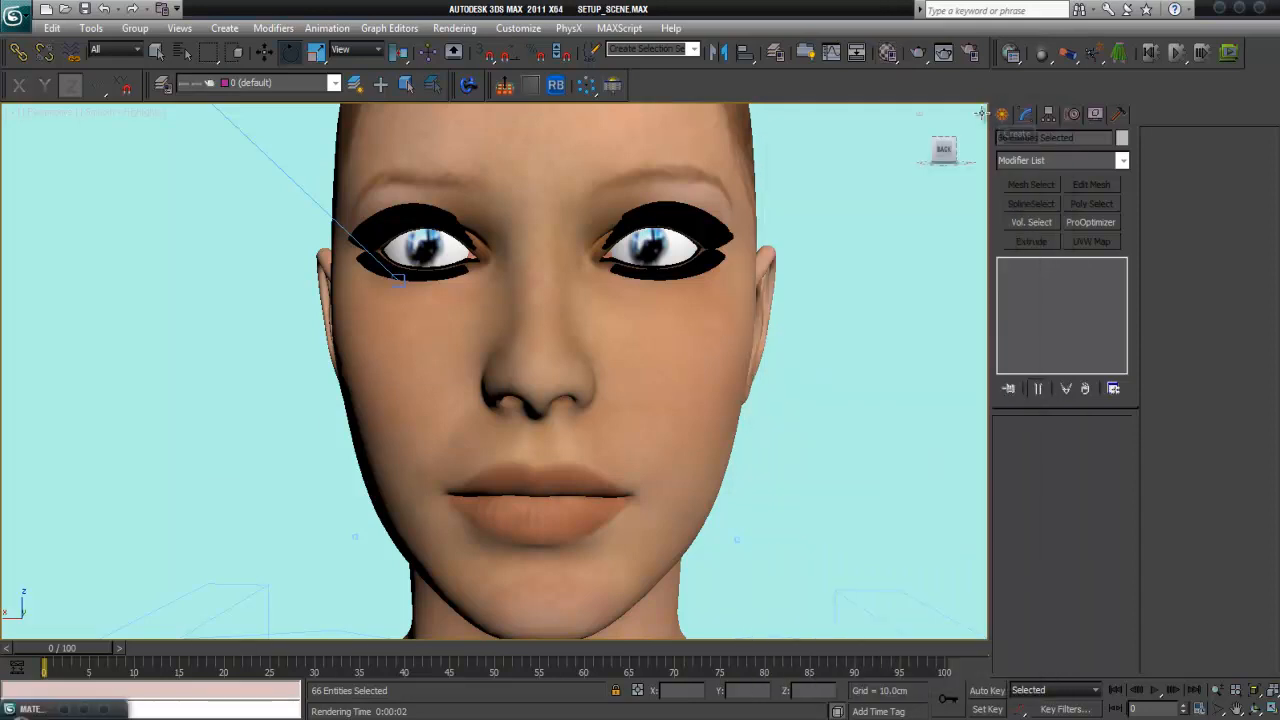
# Show wireframe and drop to the Editable Poly base beneath Skin, accepting the topology warning
pyautogui.press('F3')
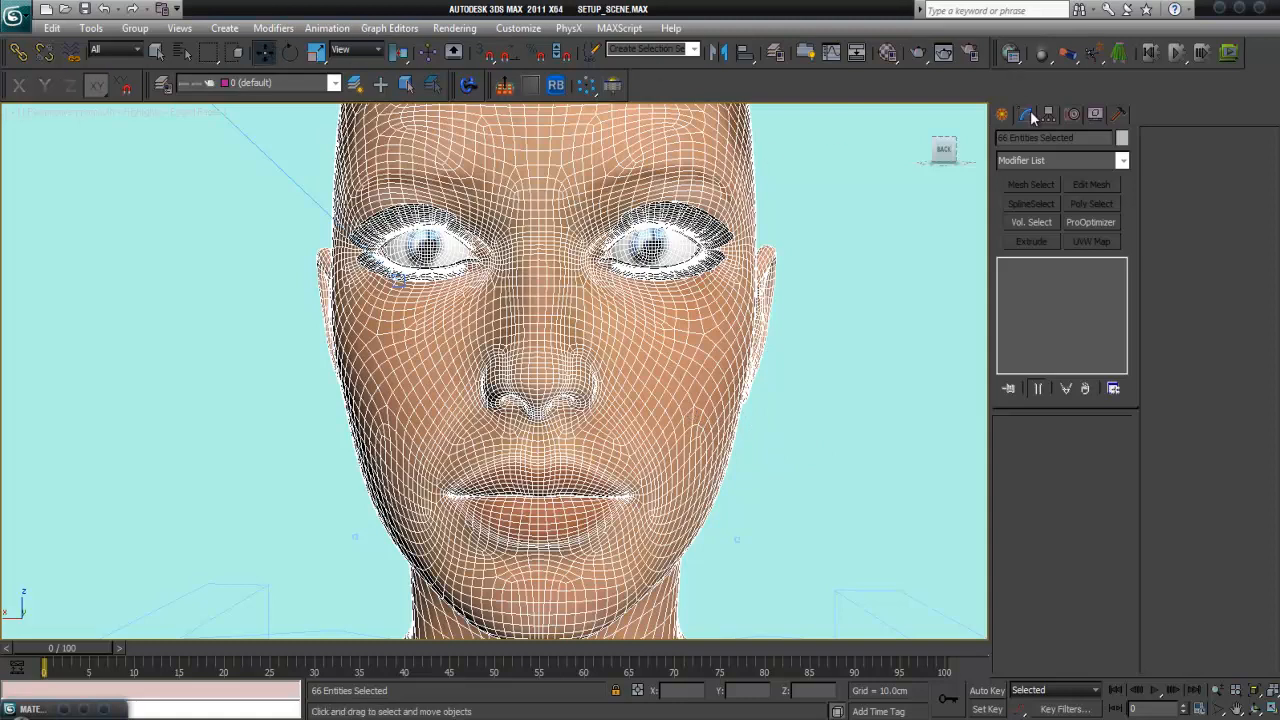
pyautogui.moveTo(722, 412)
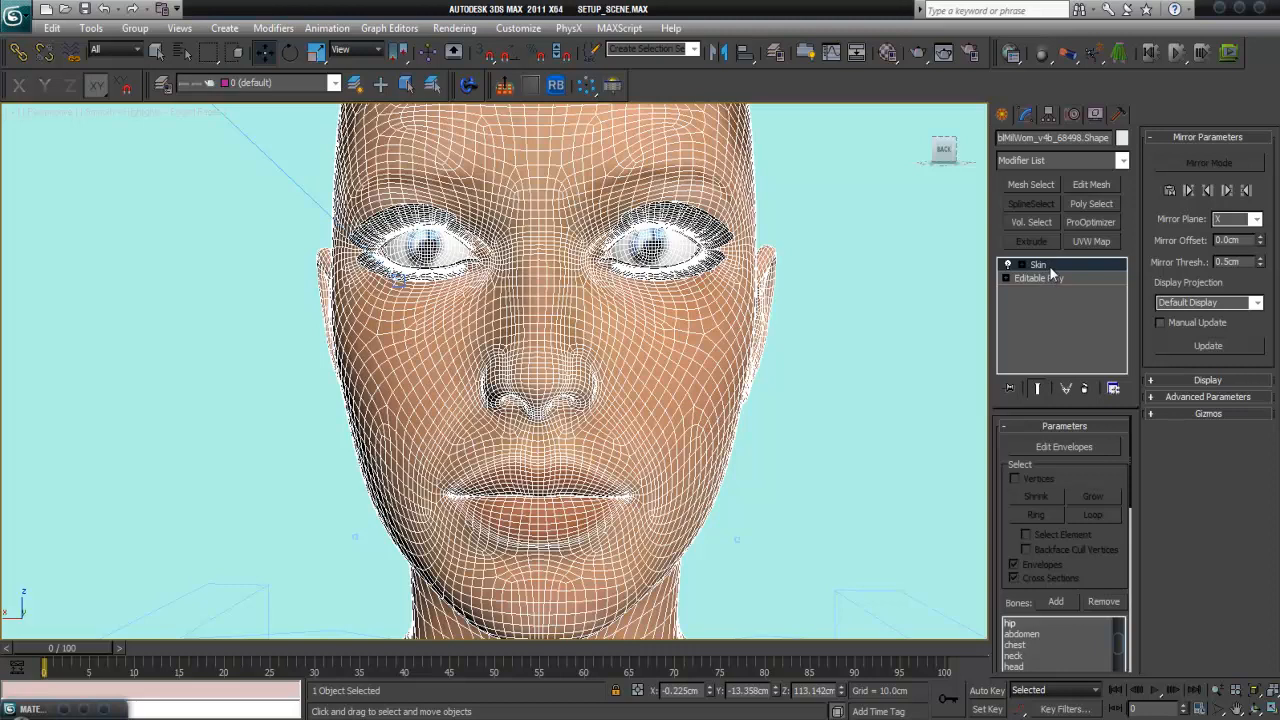
pyautogui.moveTo(1040, 288)
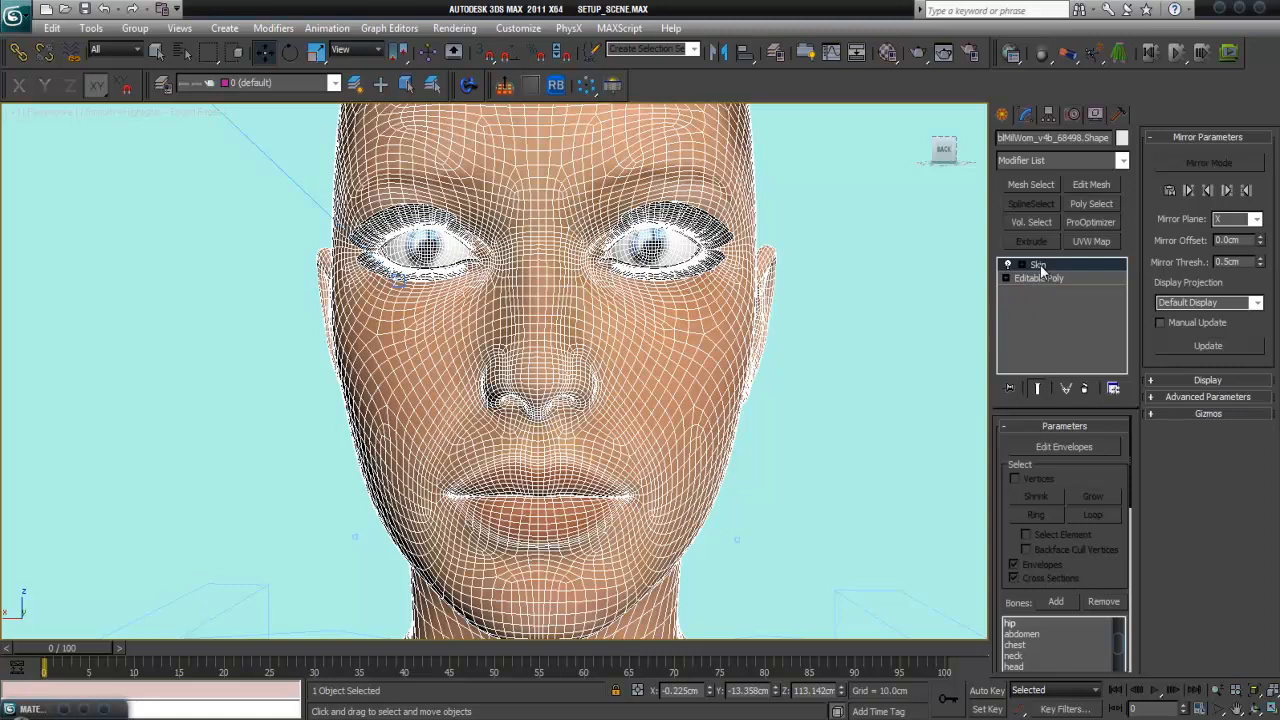
pyautogui.moveTo(1040, 280)
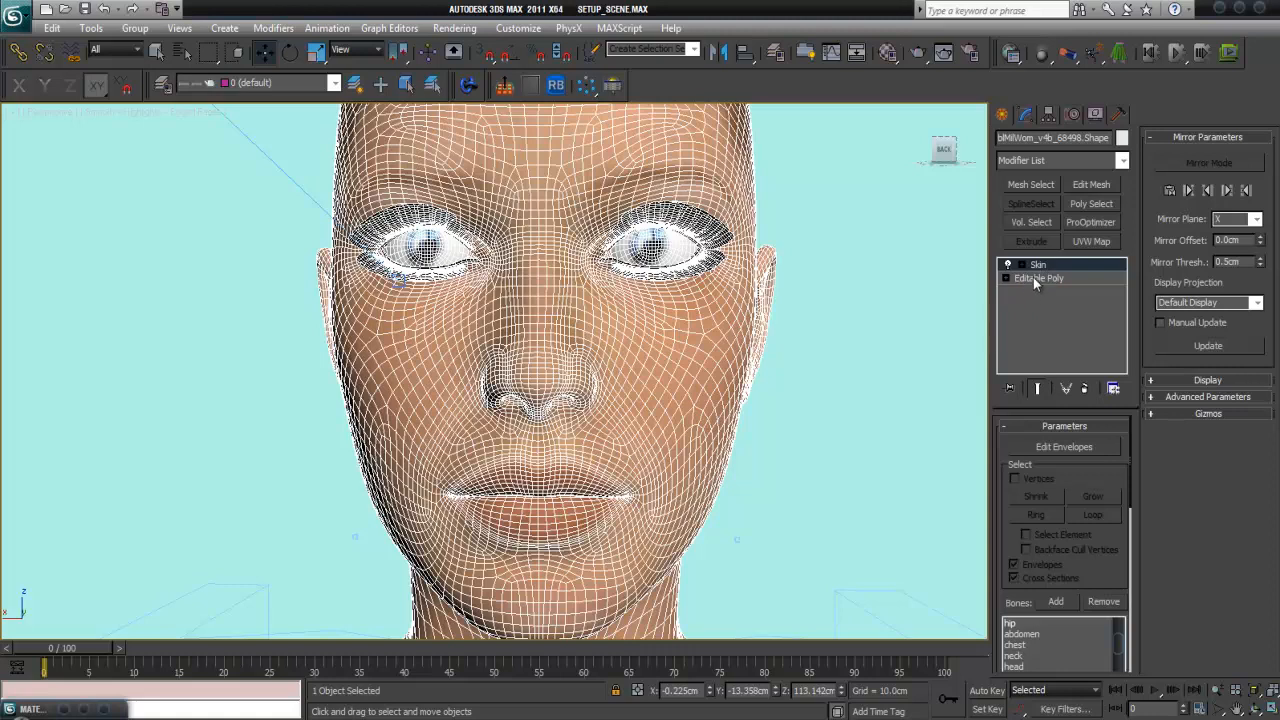
pyautogui.click(1040, 278)
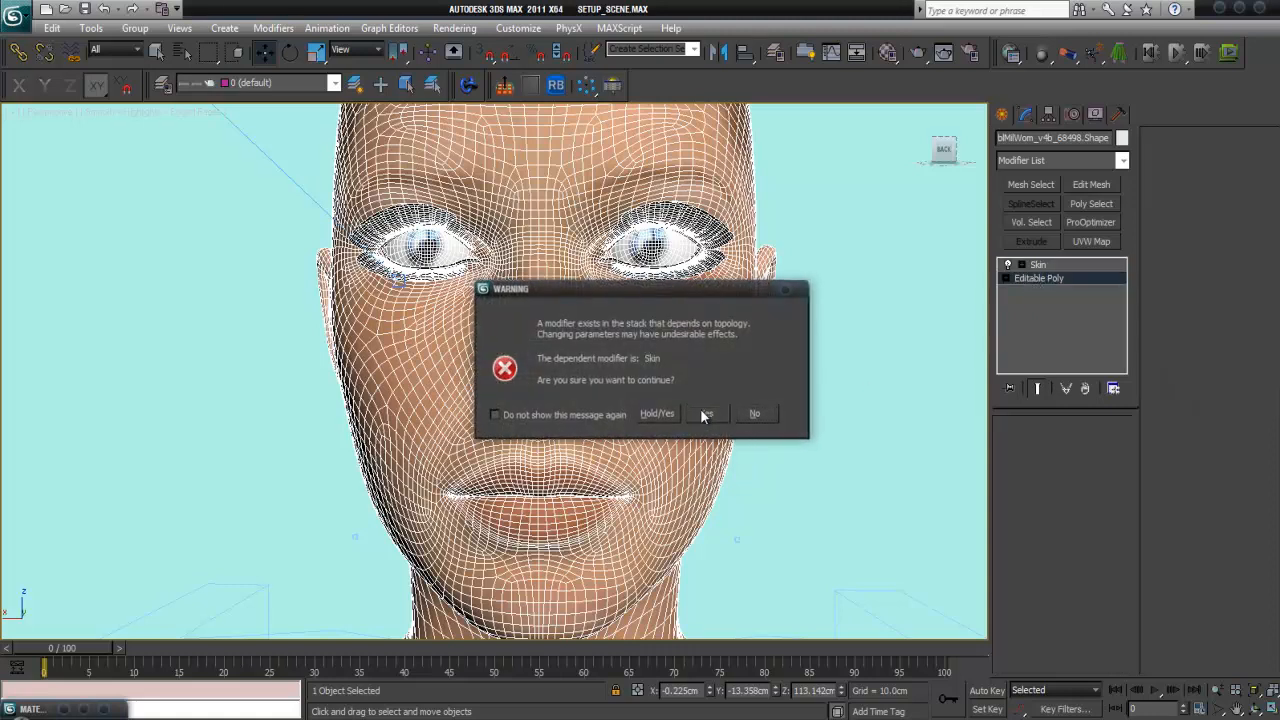
pyautogui.click(704, 412)
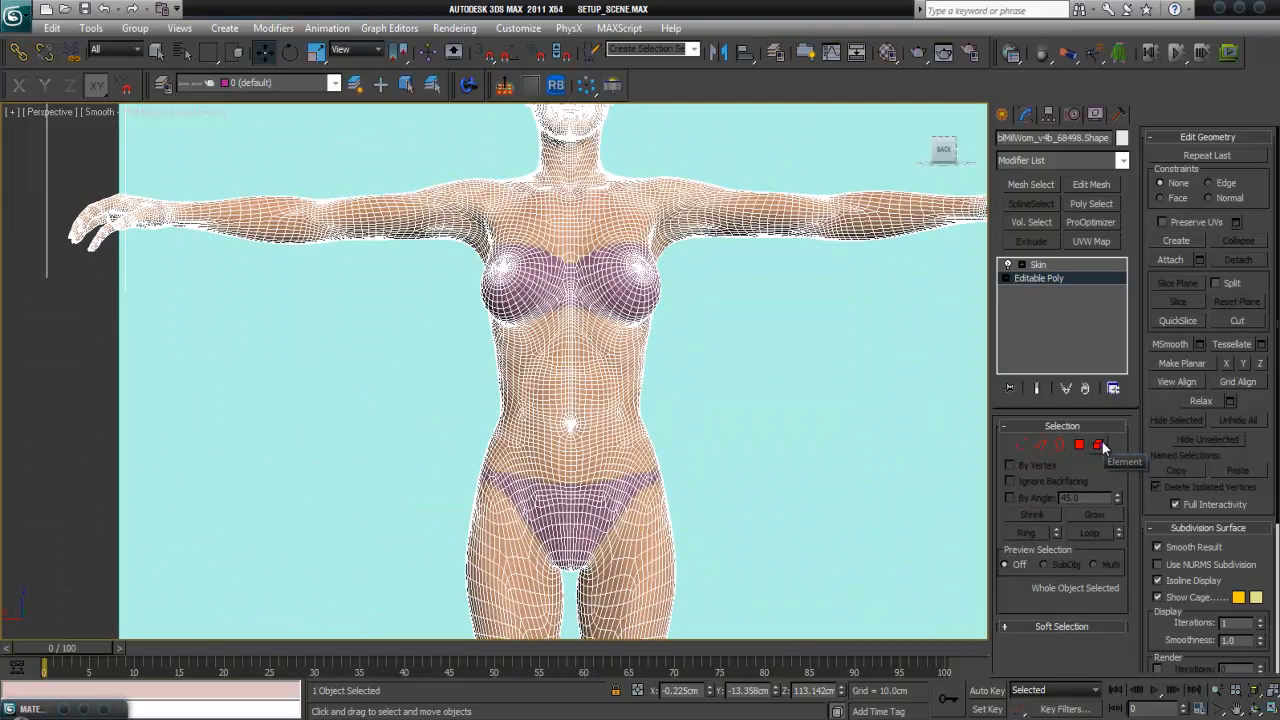
# Select the whole mesh by Element and bring up the material browser from a free editor slot
pyautogui.click(1100, 444)
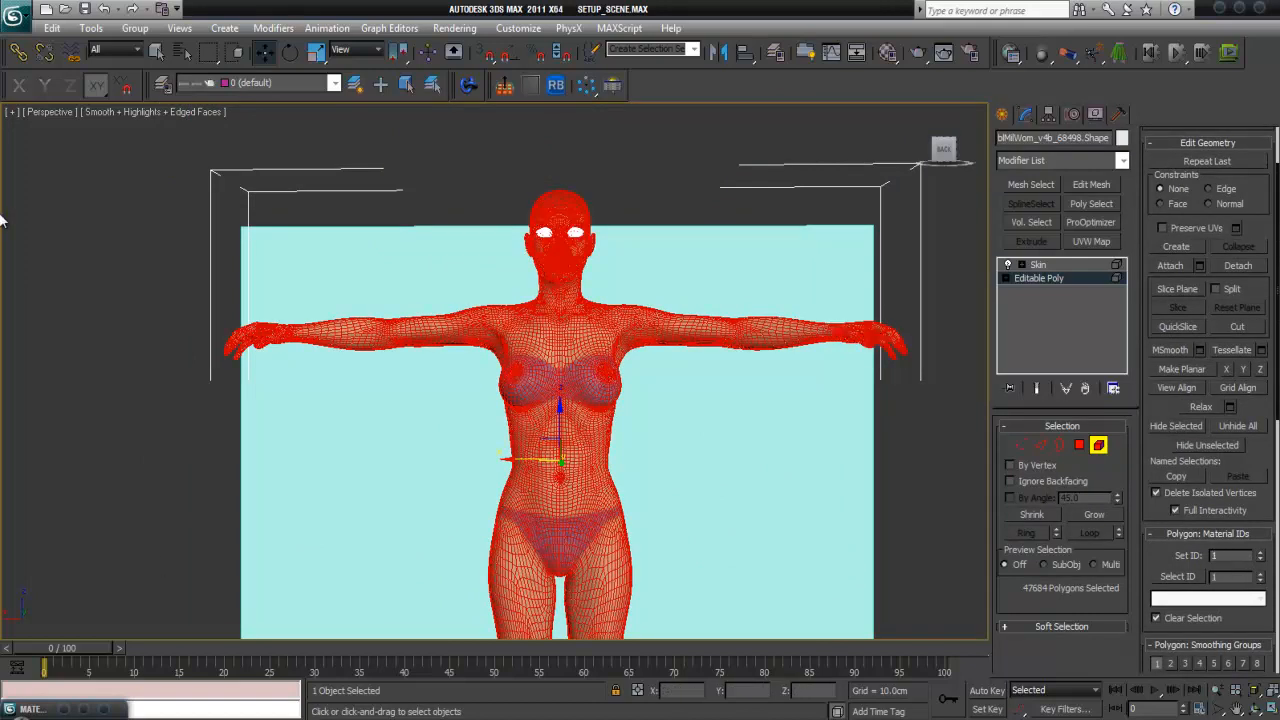
pyautogui.click(52, 28)
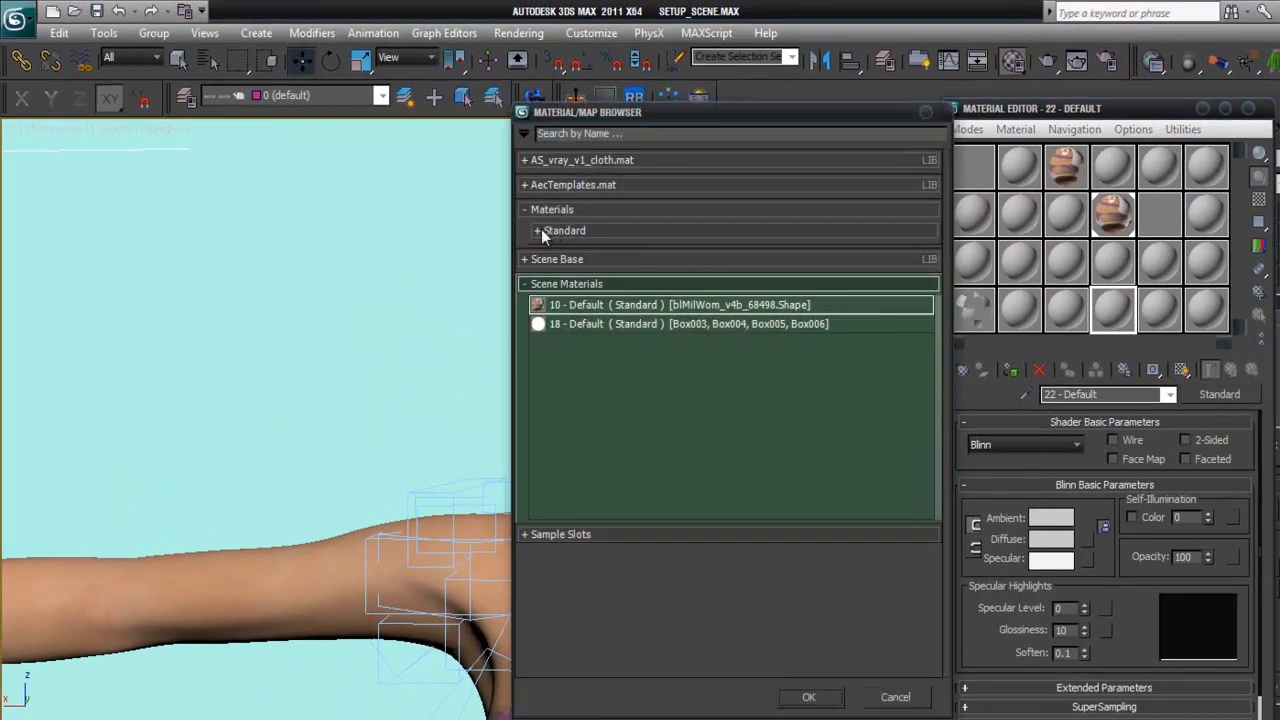
# Convert to Multi/Sub-Object keeping the old material, set 2 sub-materials, instance 10 - Default into both
pyautogui.click(538, 230)
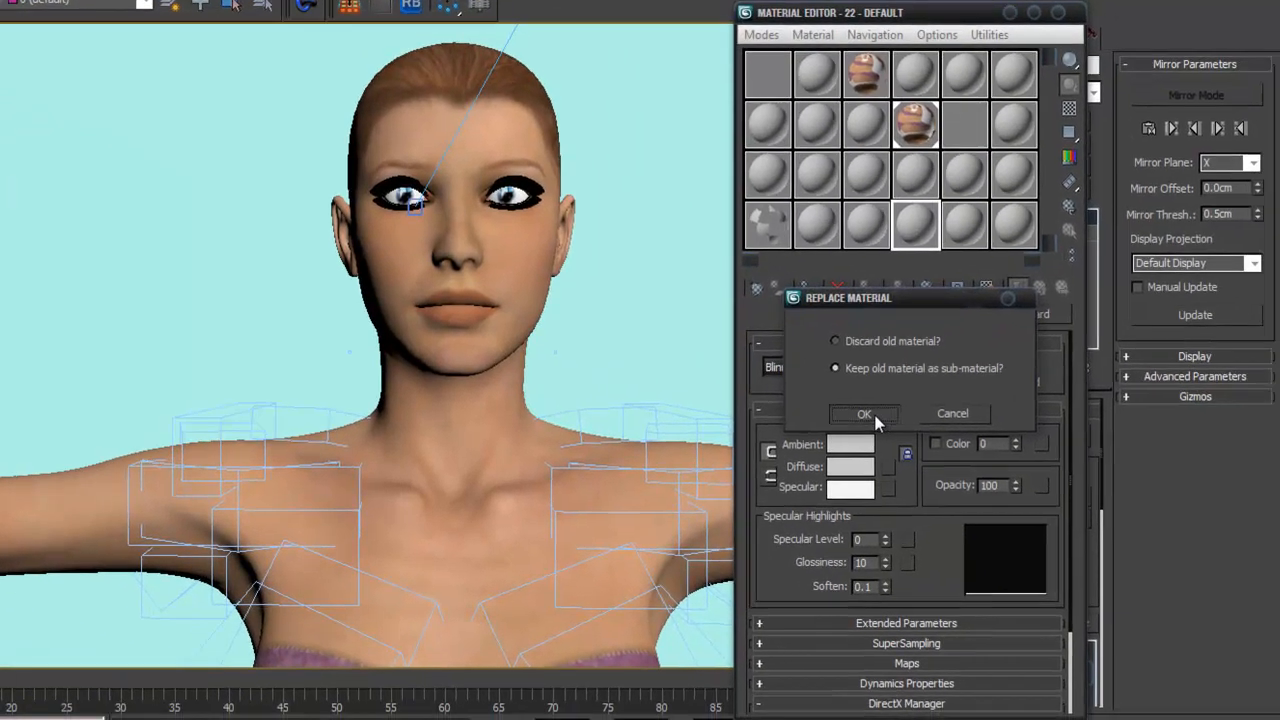
pyautogui.click(864, 414)
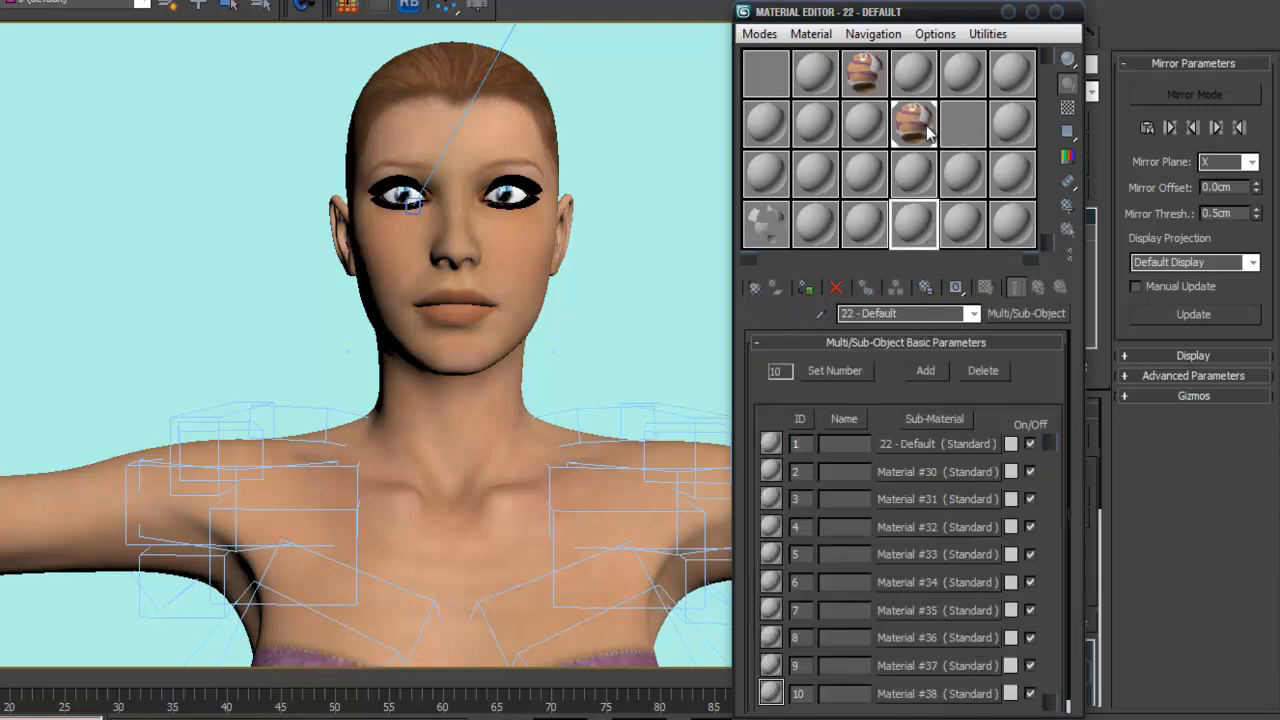
pyautogui.click(834, 370)
pyautogui.write('2')
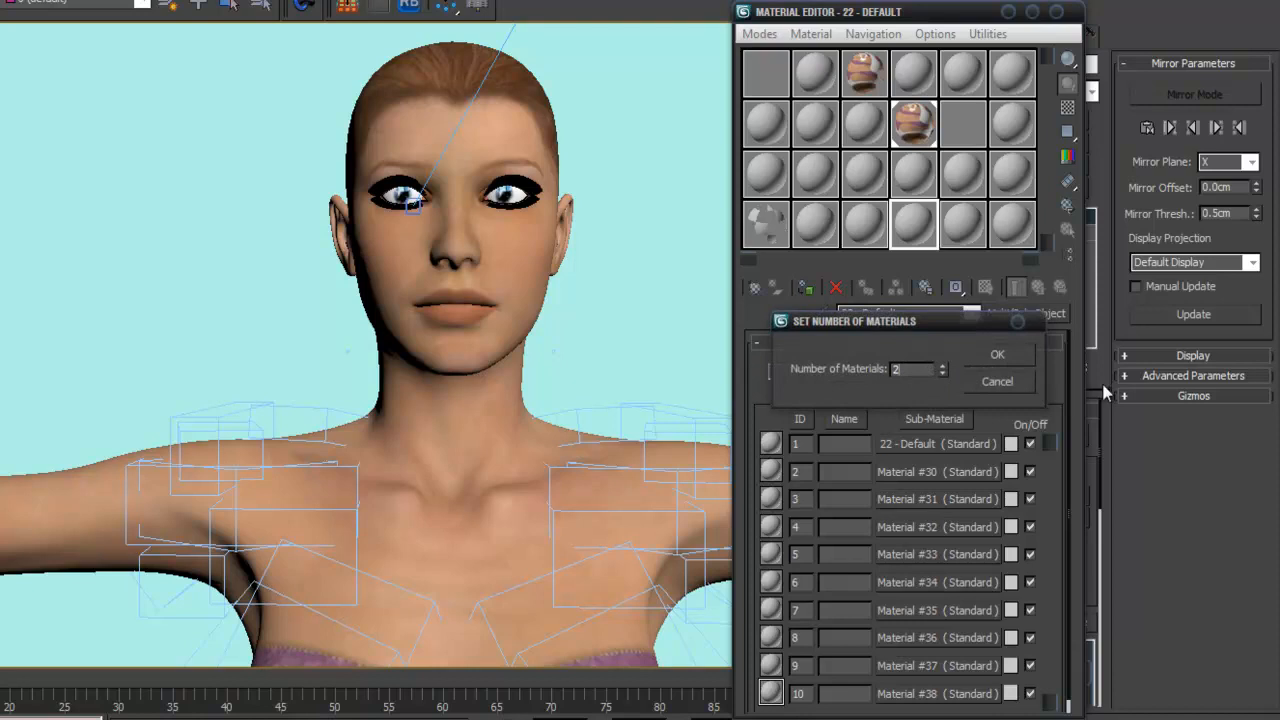
pyautogui.click(996, 354)
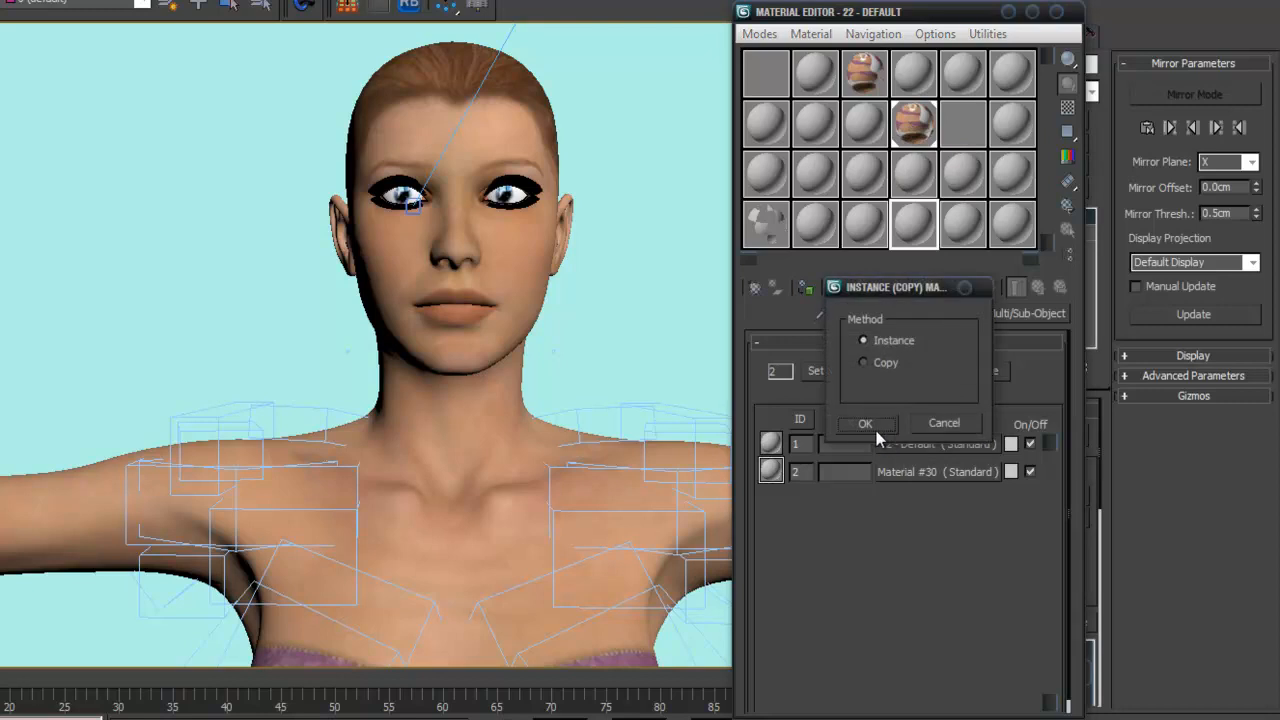
pyautogui.click(864, 424)
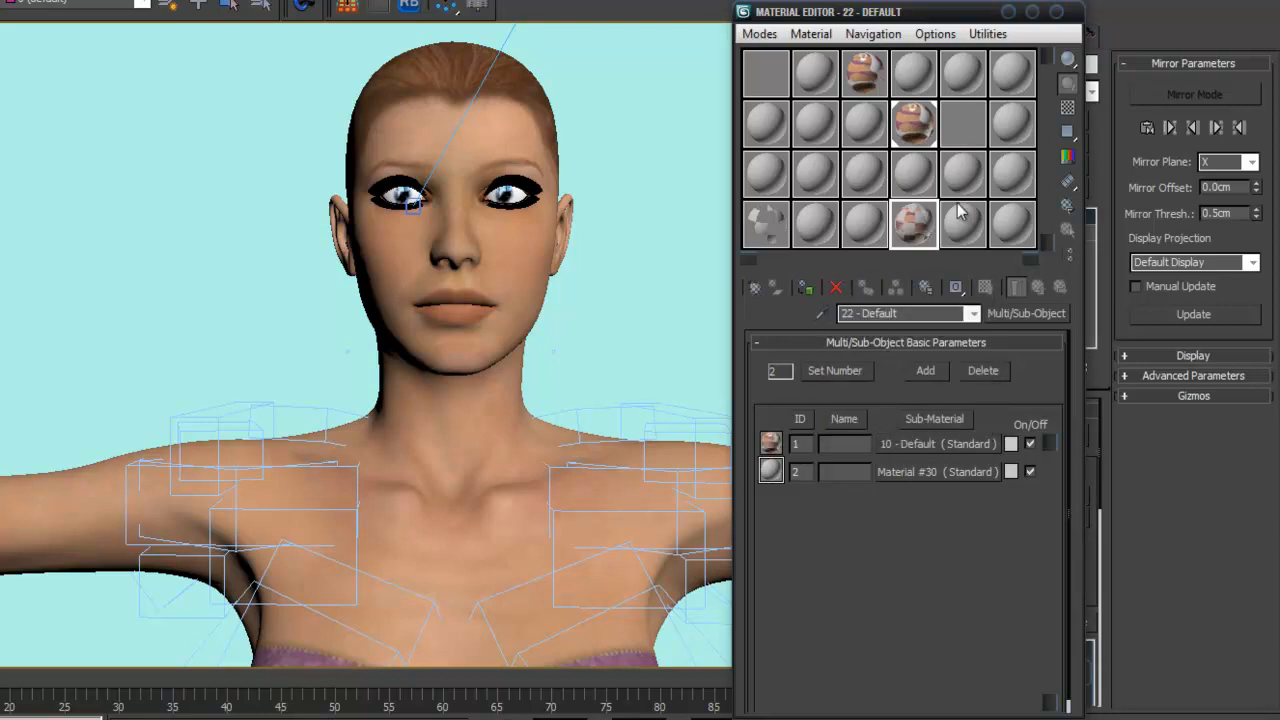
pyautogui.moveTo(964, 124)
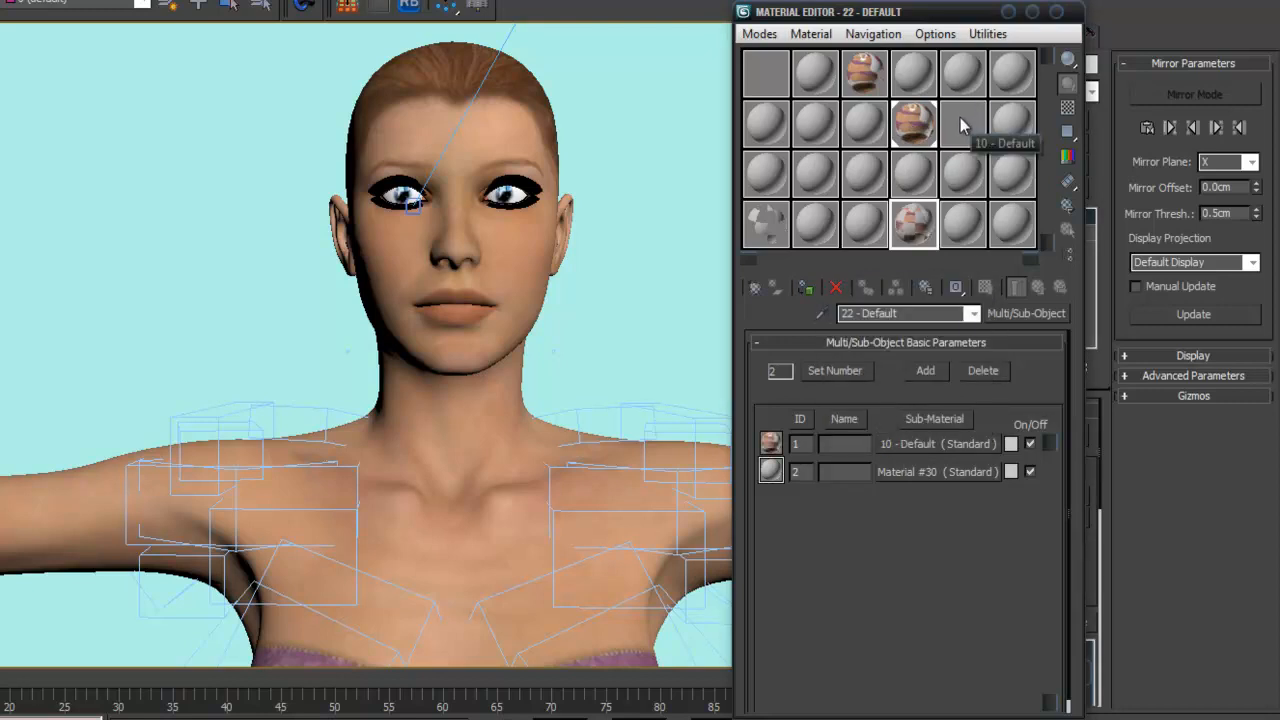
pyautogui.moveTo(964, 132)
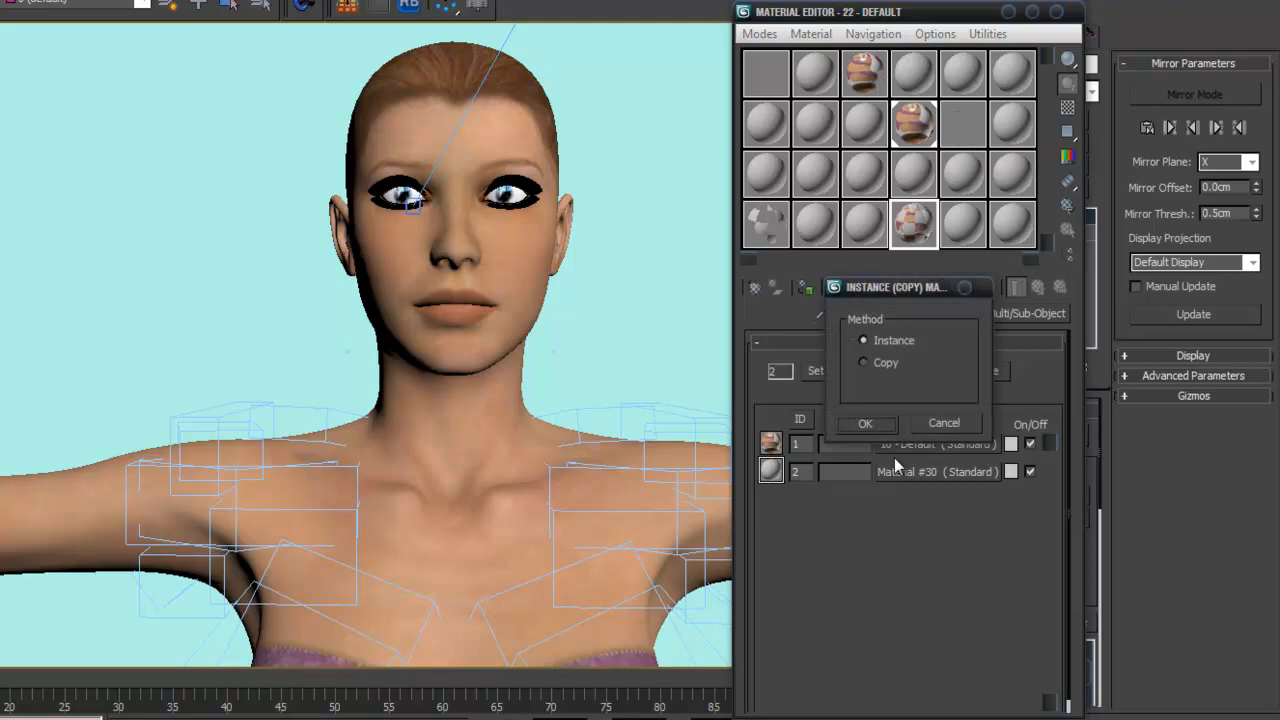
pyautogui.click(864, 424)
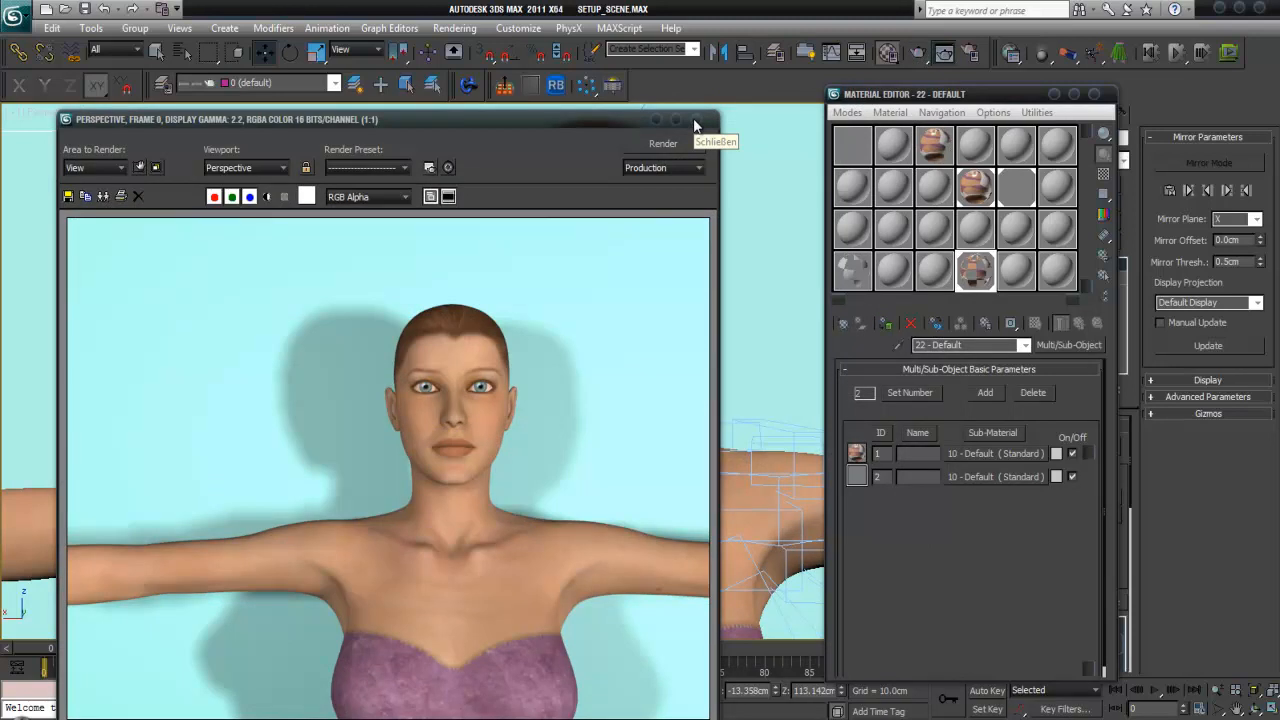
# Close the rendered frame window to return to the viewport close-up of the eyes
pyautogui.click(716, 140)
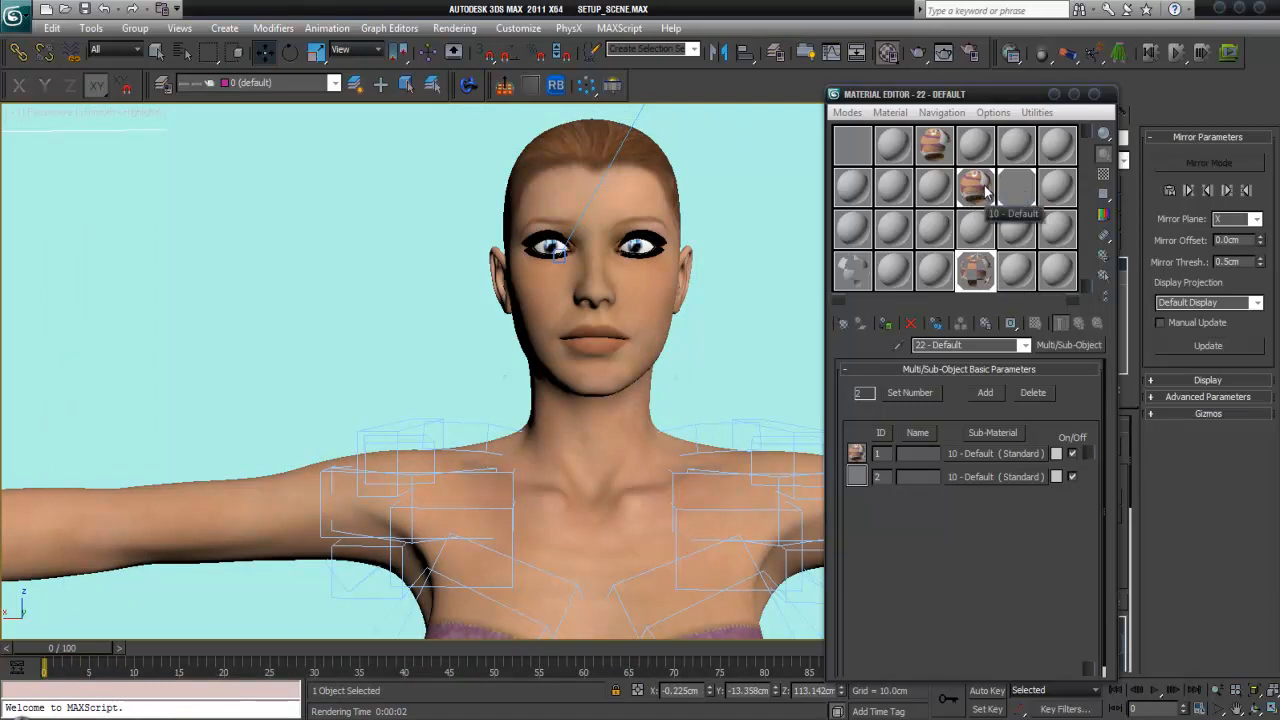
pyautogui.moveTo(976, 192)
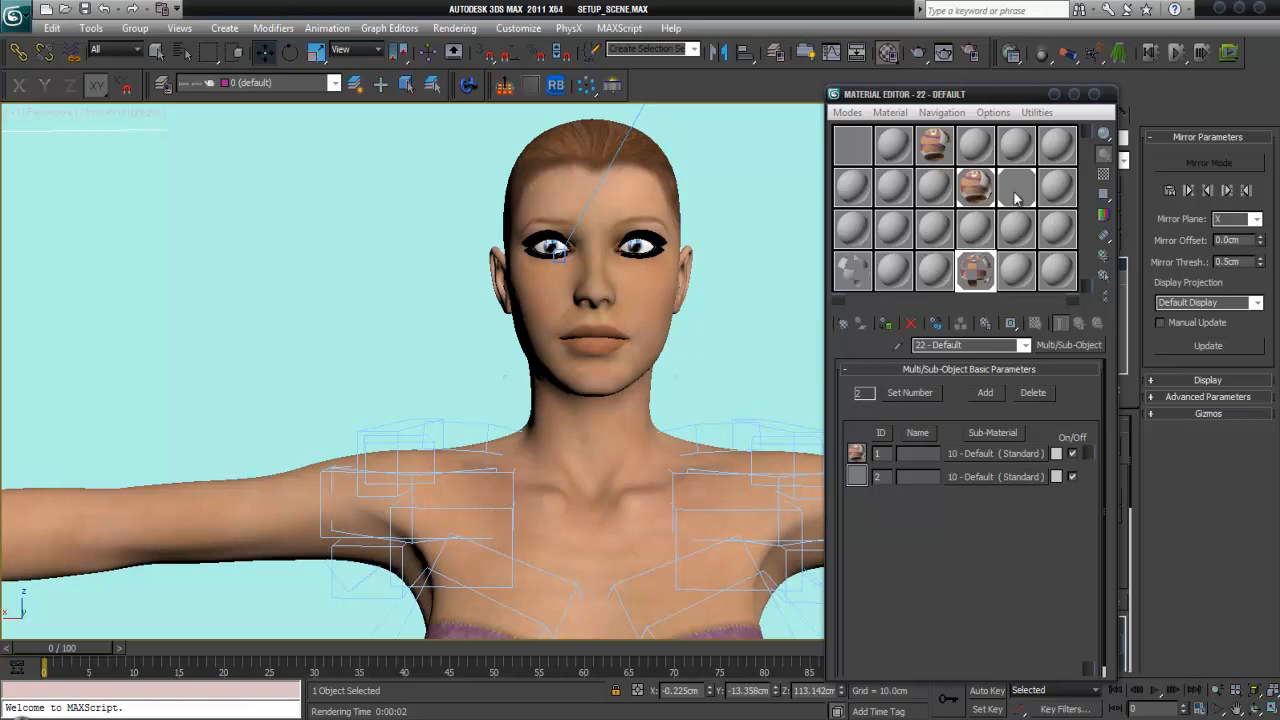
pyautogui.moveTo(1024, 184)
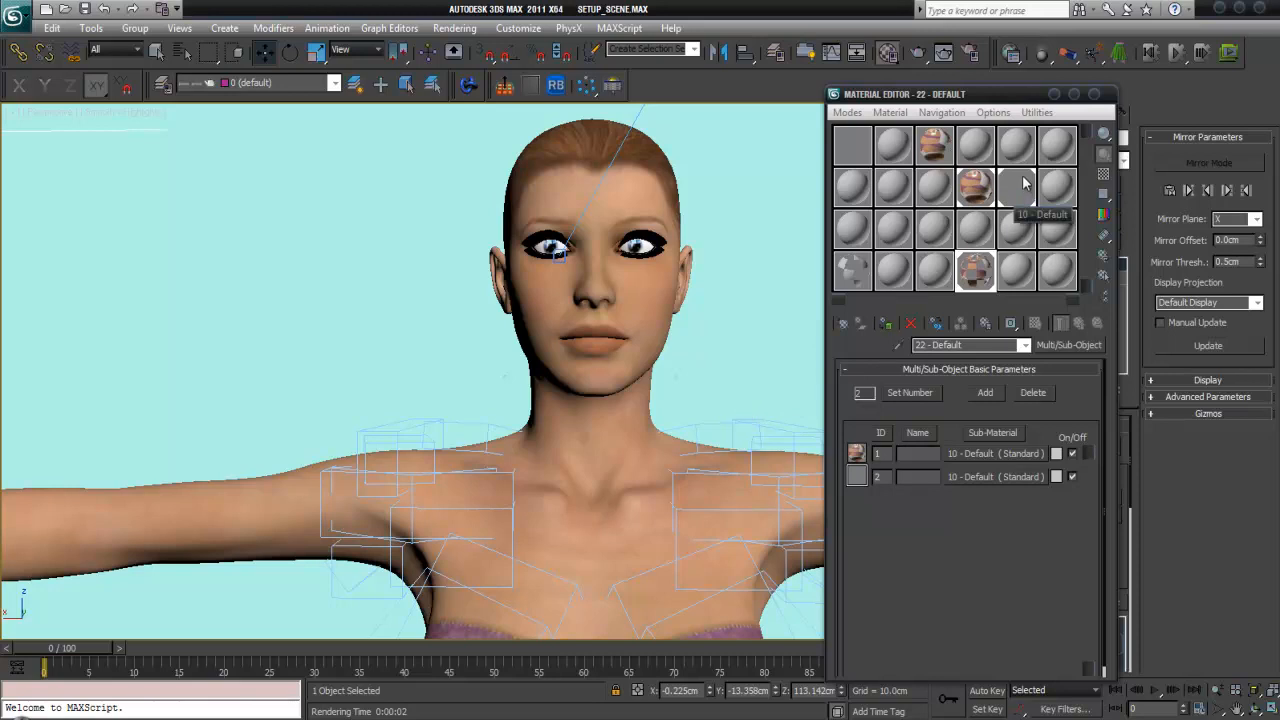
pyautogui.moveTo(1020, 188)
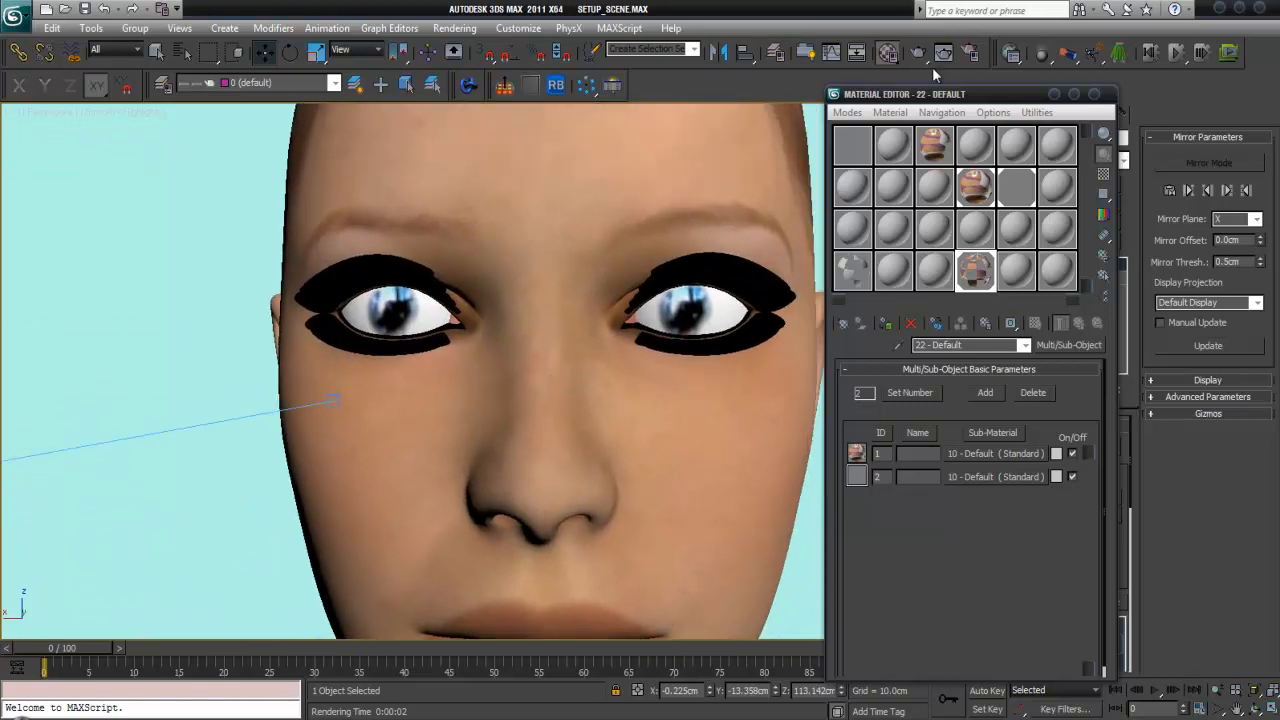
# Enter sub-material 1 (10 - Default) to show its basic parameters and Maps rollout
pyautogui.click(918, 52)
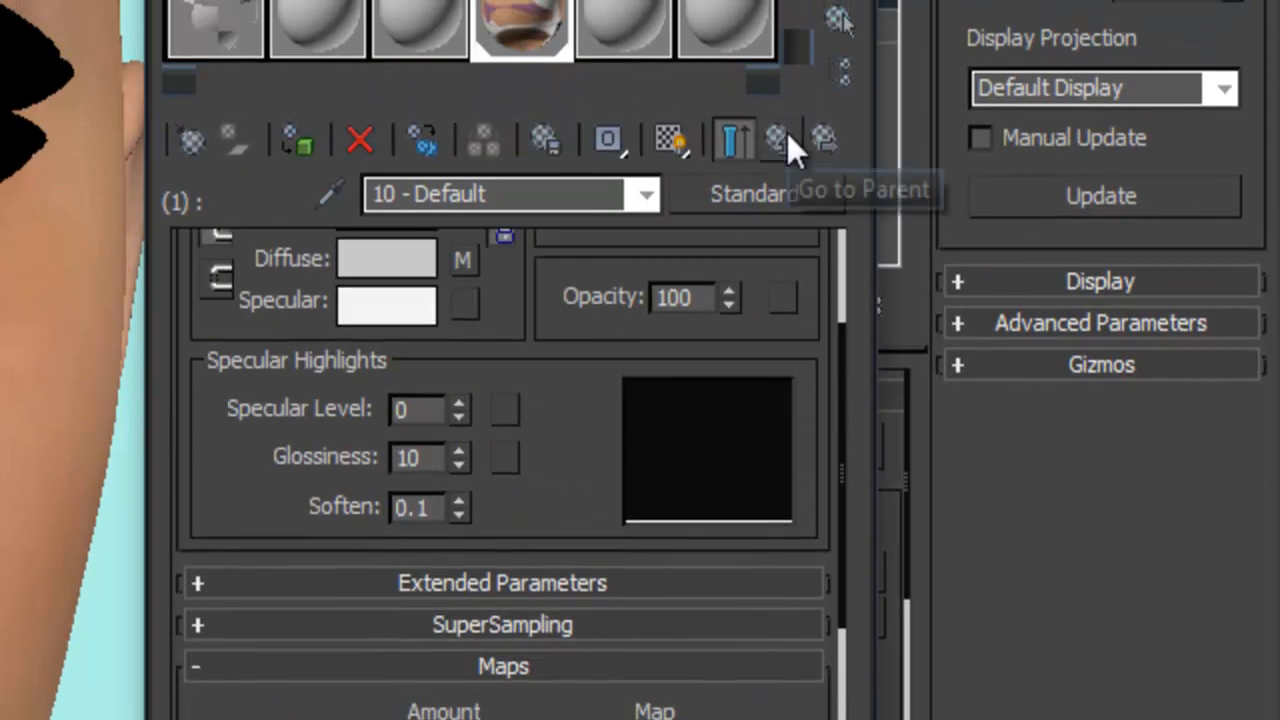
pyautogui.moveTo(776, 138)
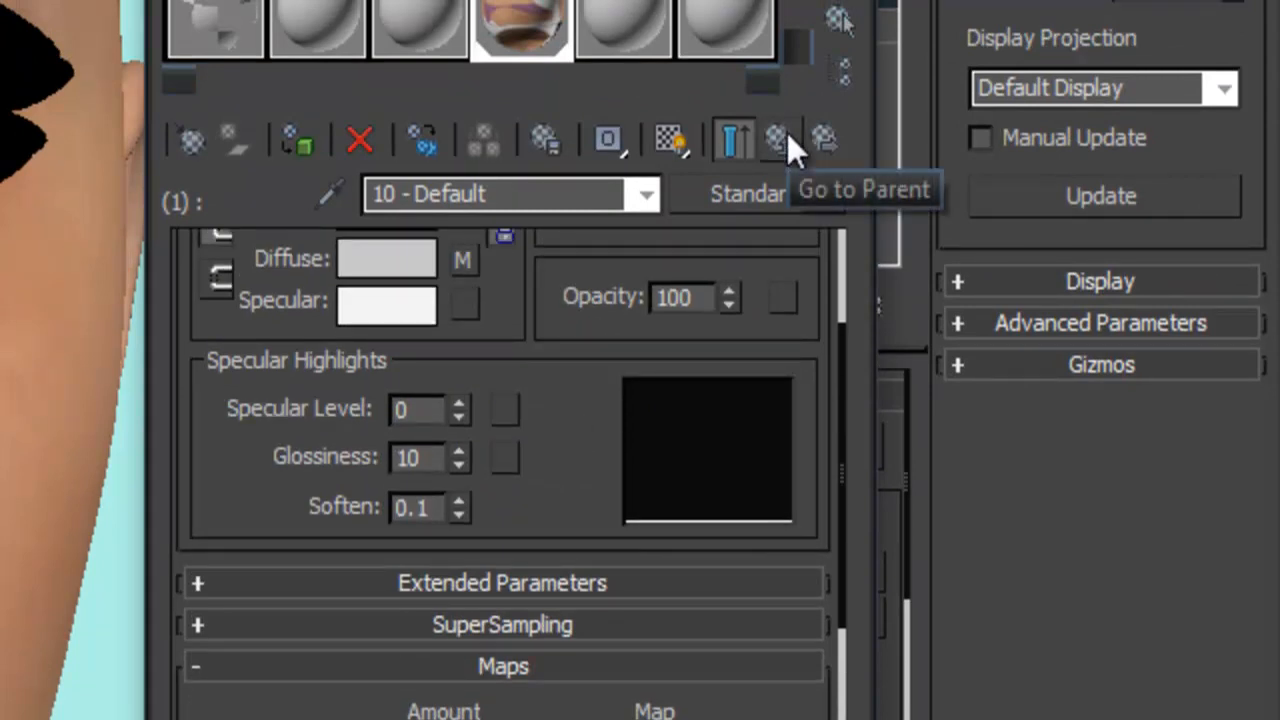